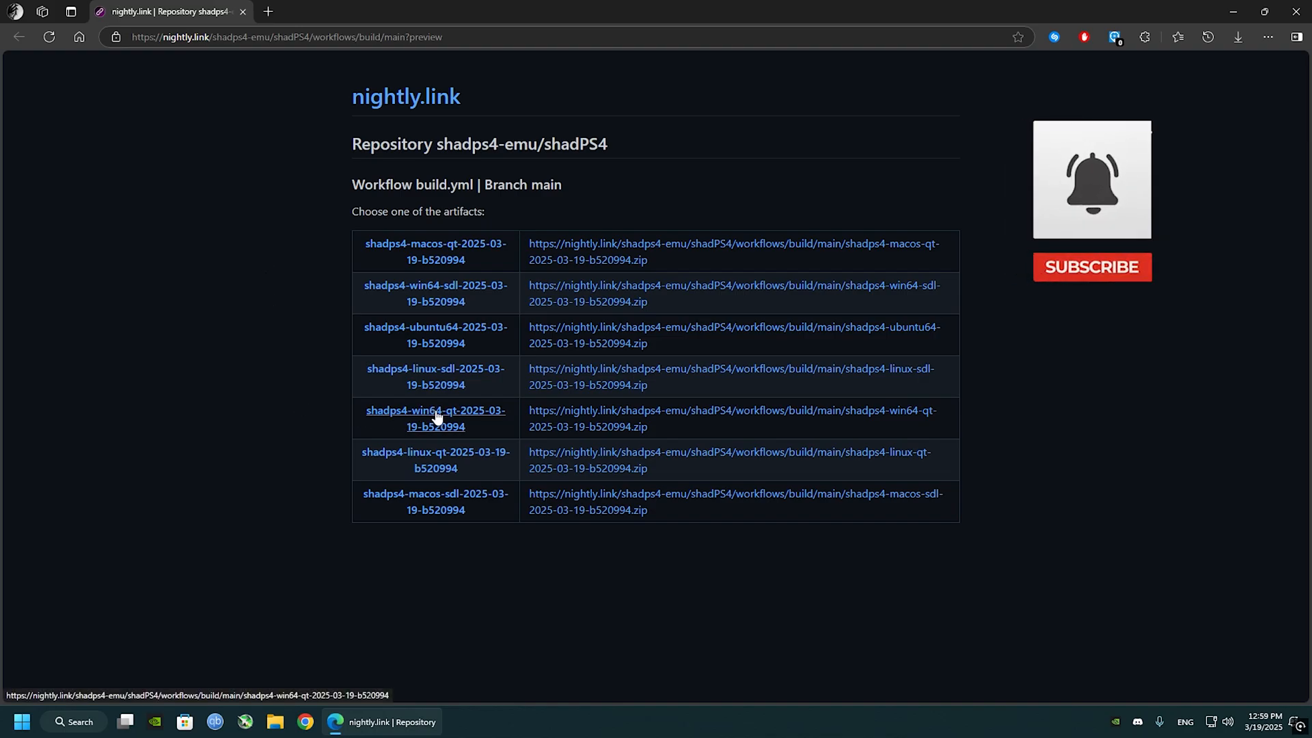
Download the shadps4-win64-qt Windows Qt build zip from the nightly.link artifacts page.
{"action": "left_click", "coordinate": [434, 418]}
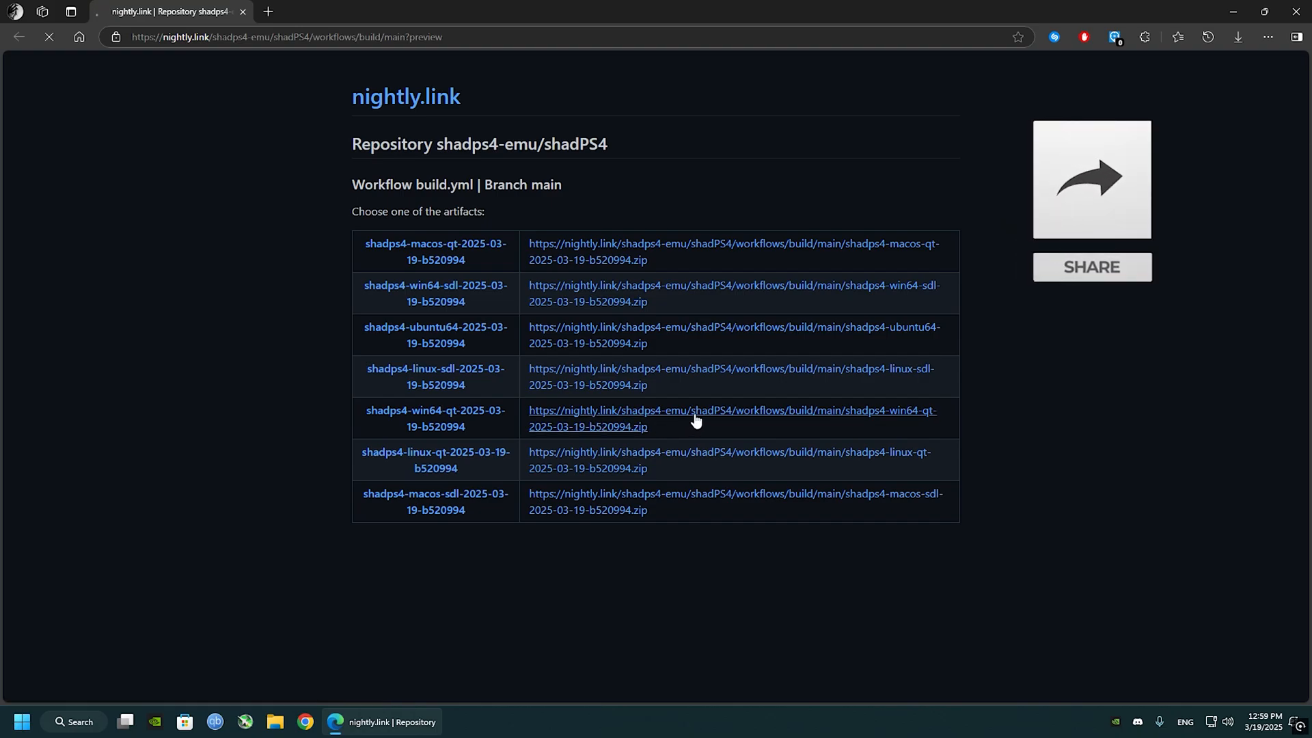
{"action": "left_click", "coordinate": [731, 418]}
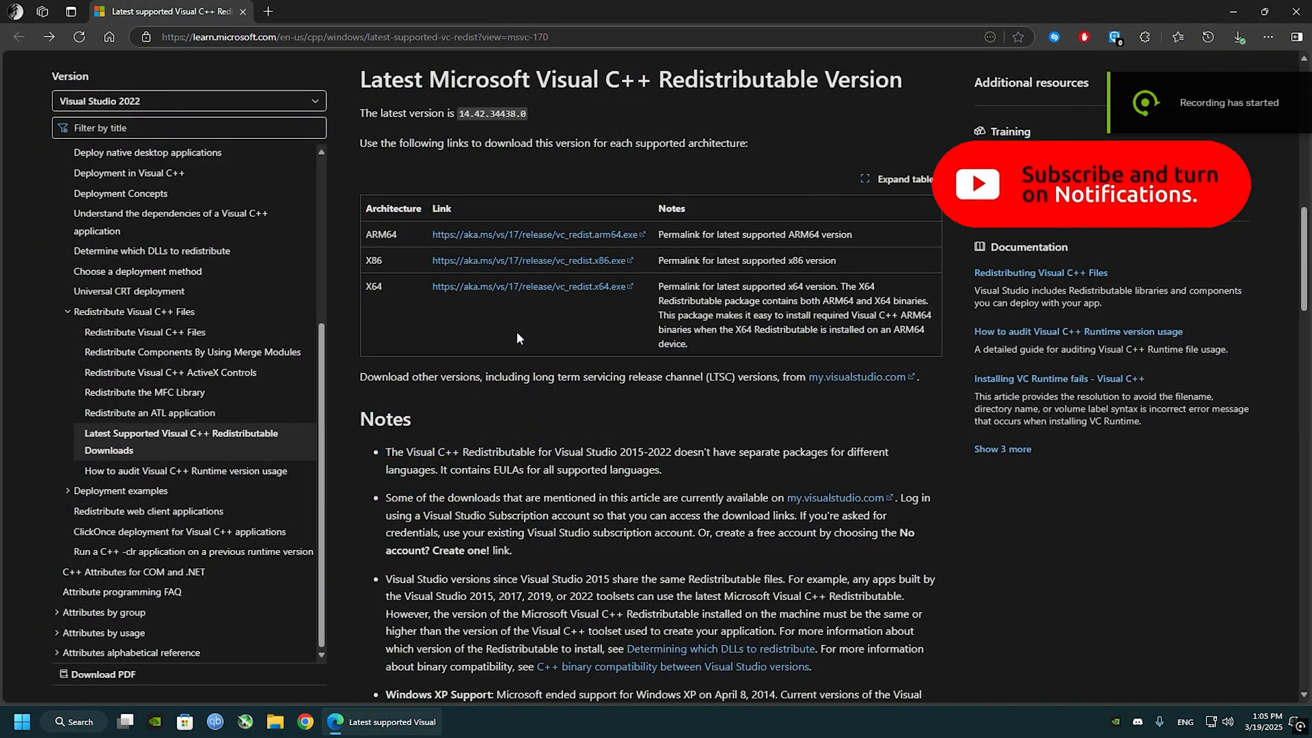
Download the X64 Visual C++ Redistributable installer from the Microsoft Learn page.
{"action": "double_click", "coordinate": [597, 79]}
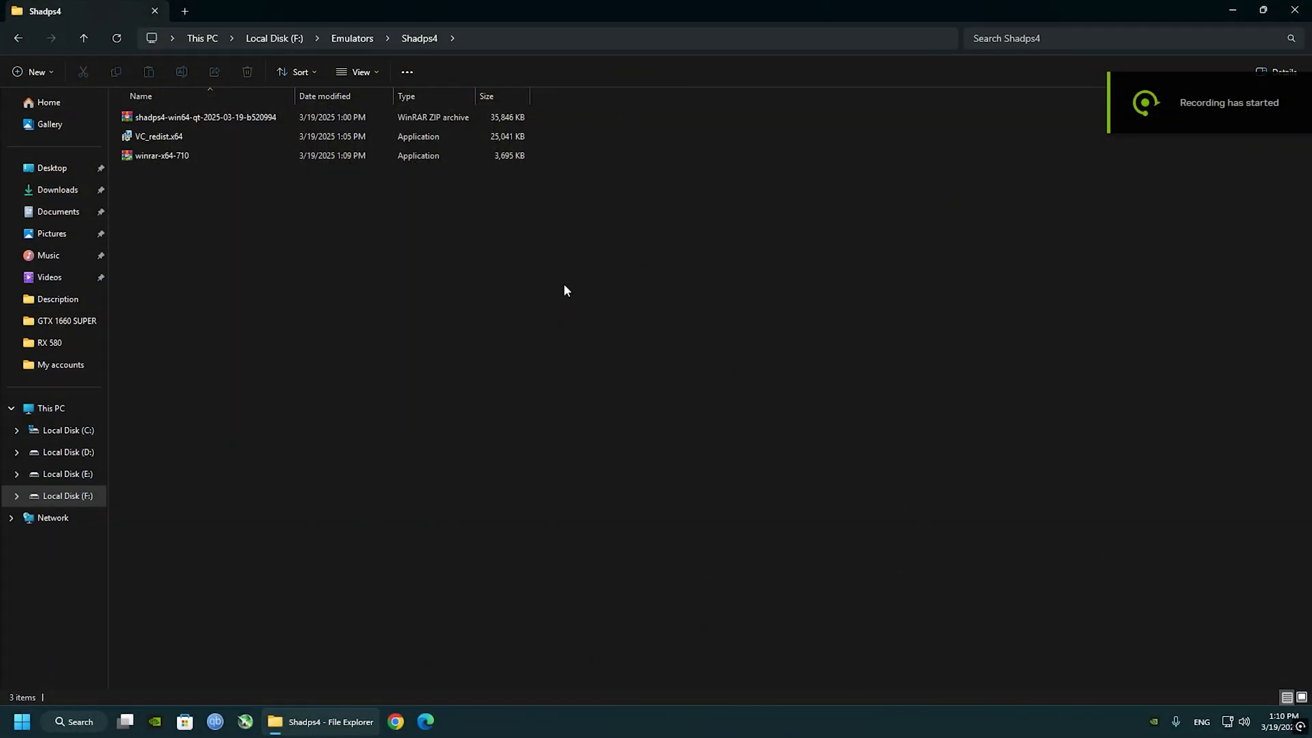
{"action": "mouse_move", "coordinate": [419, 231]}
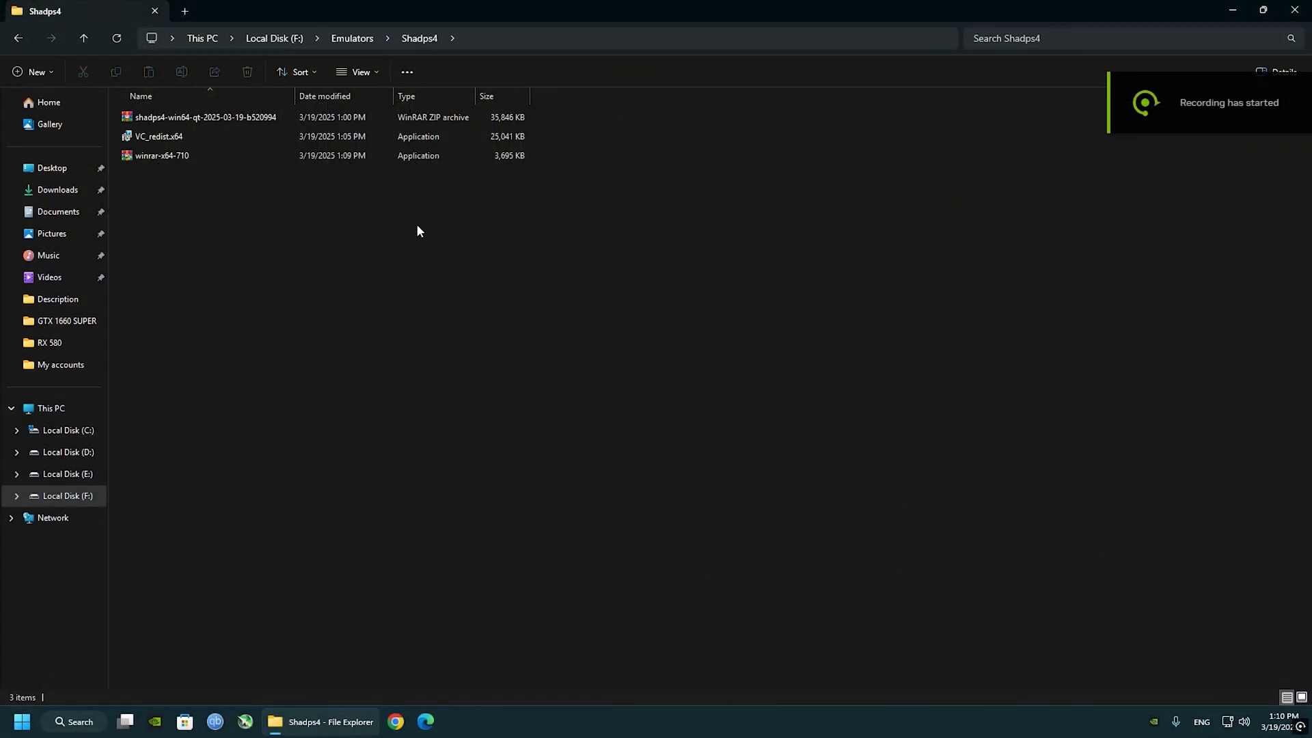
Run the VC_redist.x64 and winrar-x64-710 installers from the Shadps4 folder.
{"action": "left_click", "coordinate": [158, 136]}
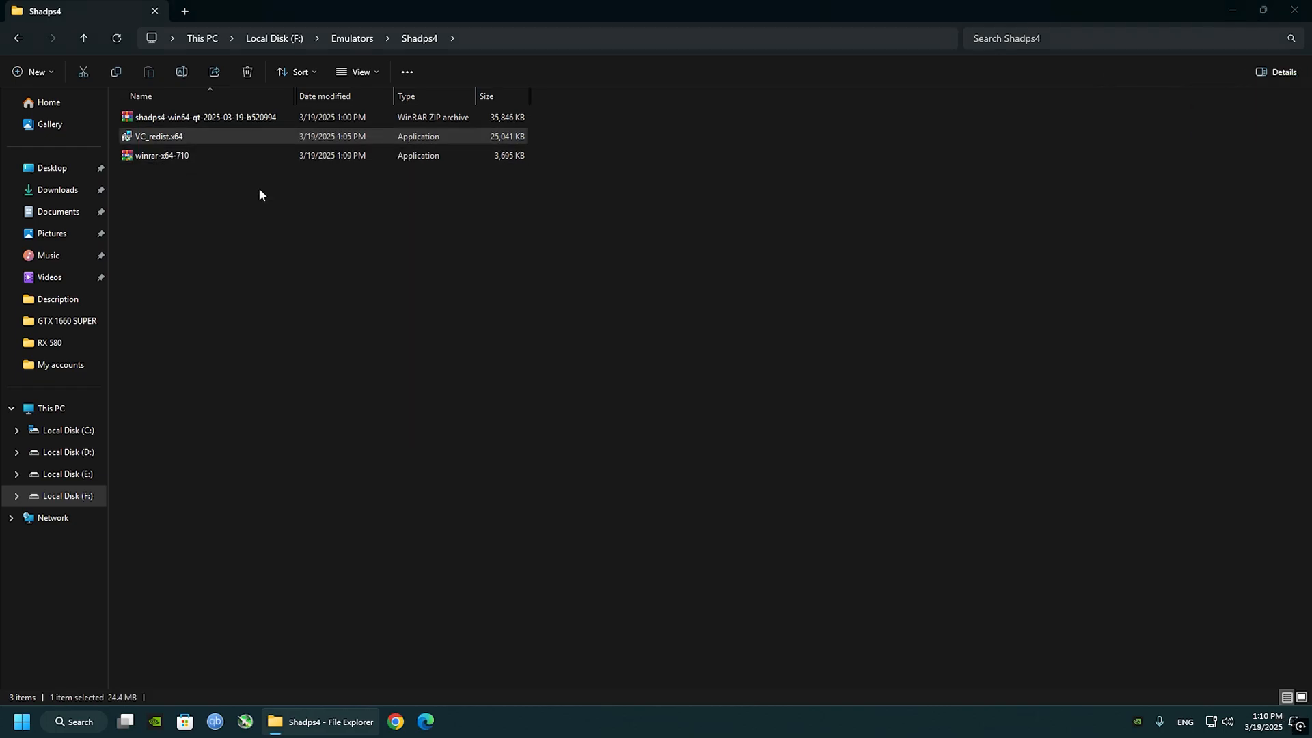
{"action": "double_click", "coordinate": [158, 137]}
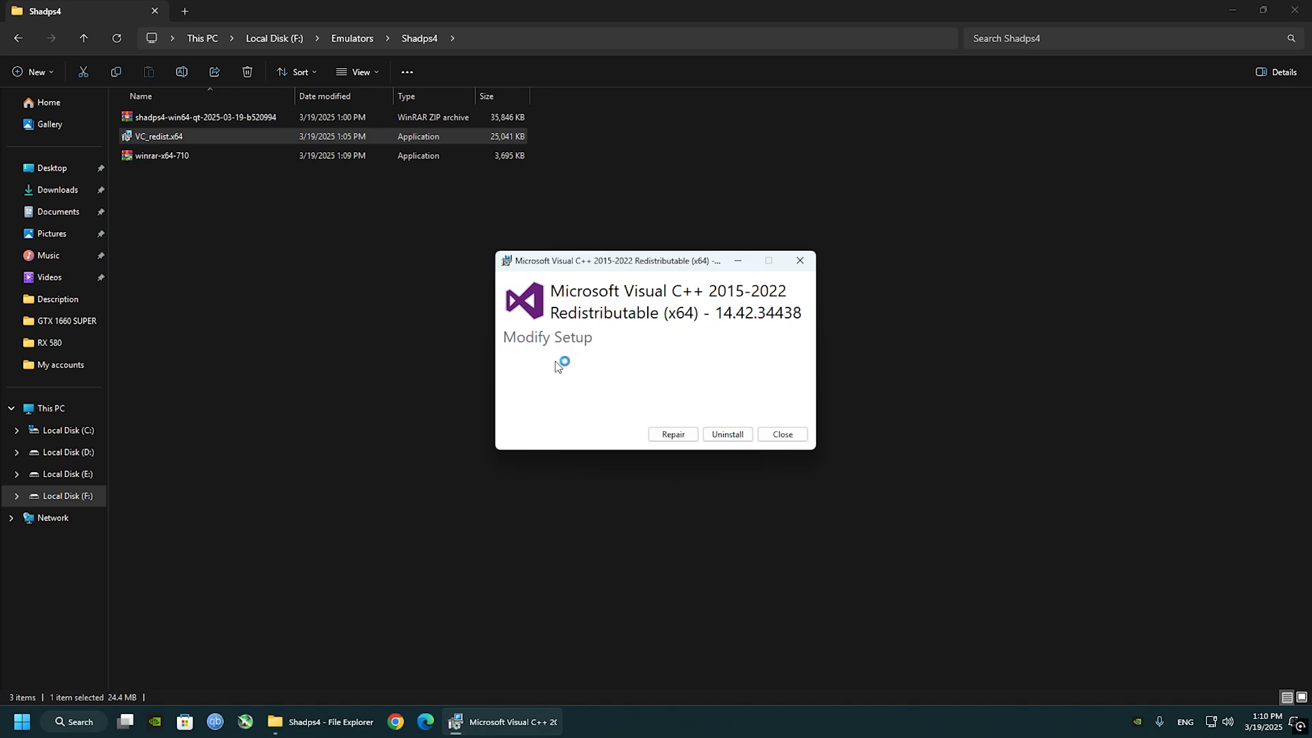
{"action": "mouse_move", "coordinate": [561, 368]}
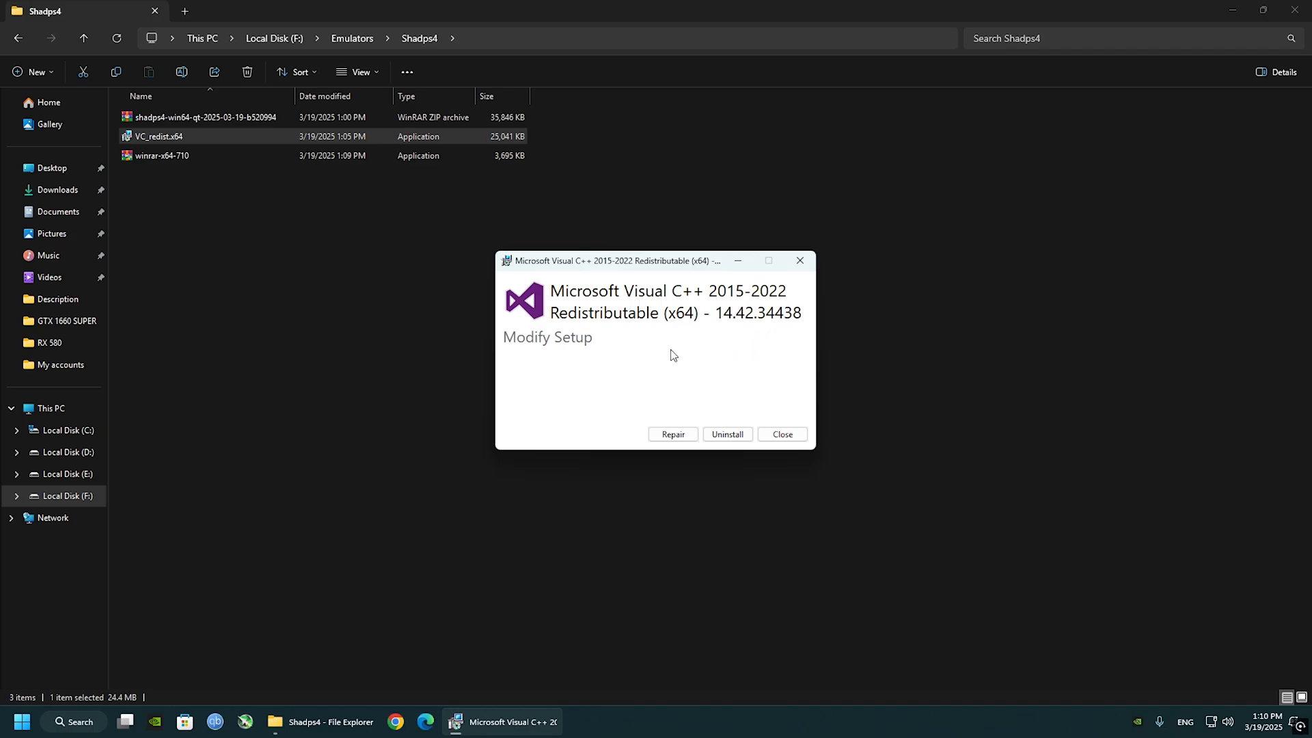
{"action": "mouse_move", "coordinate": [530, 358]}
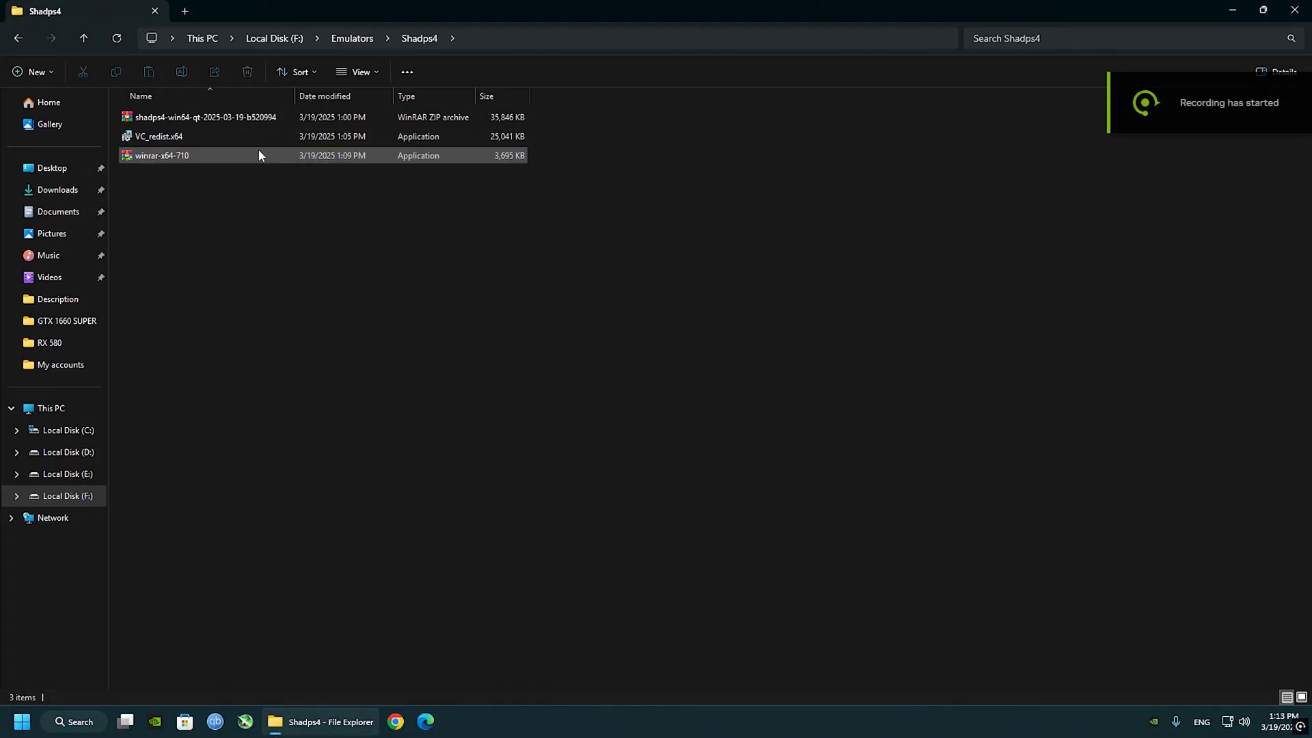
{"action": "double_click", "coordinate": [161, 156]}
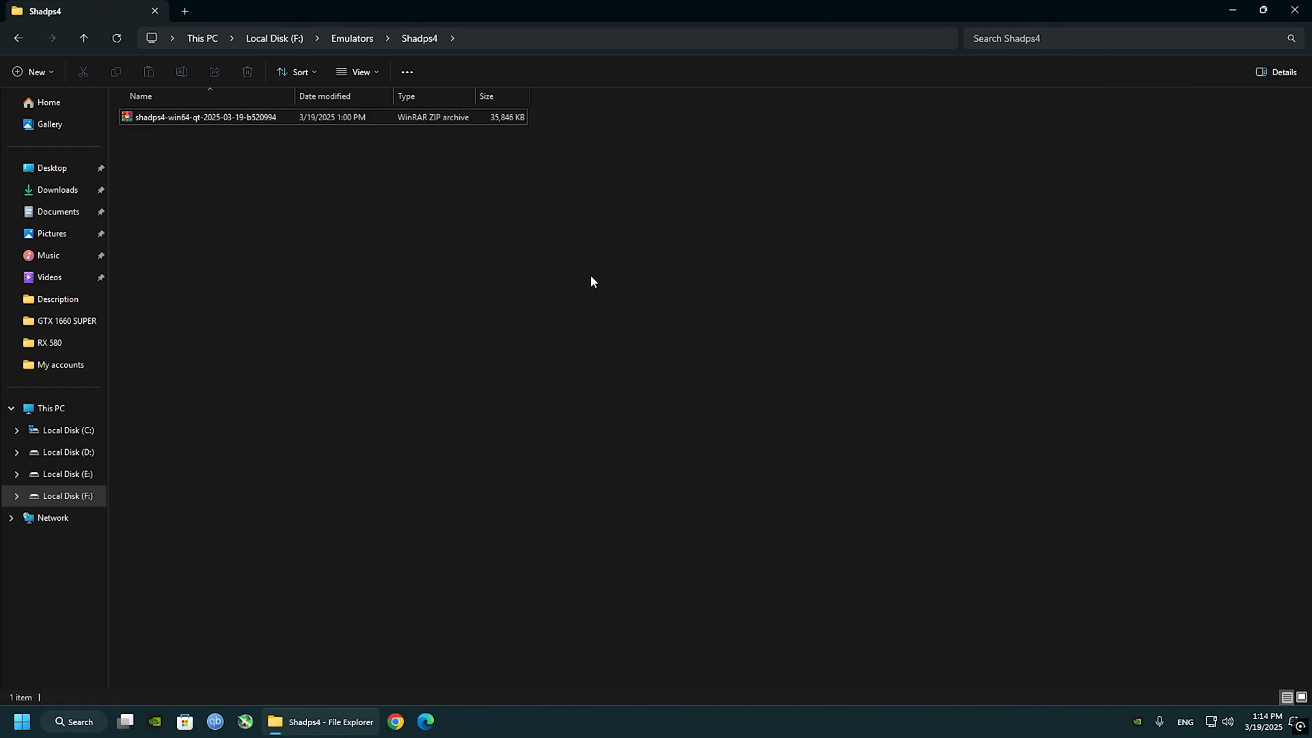
Extract the shadPS4 zip here into its shadps4-win64-qt-2025-03-19-b520994 folder and enter it.
{"action": "left_click", "coordinate": [205, 117]}
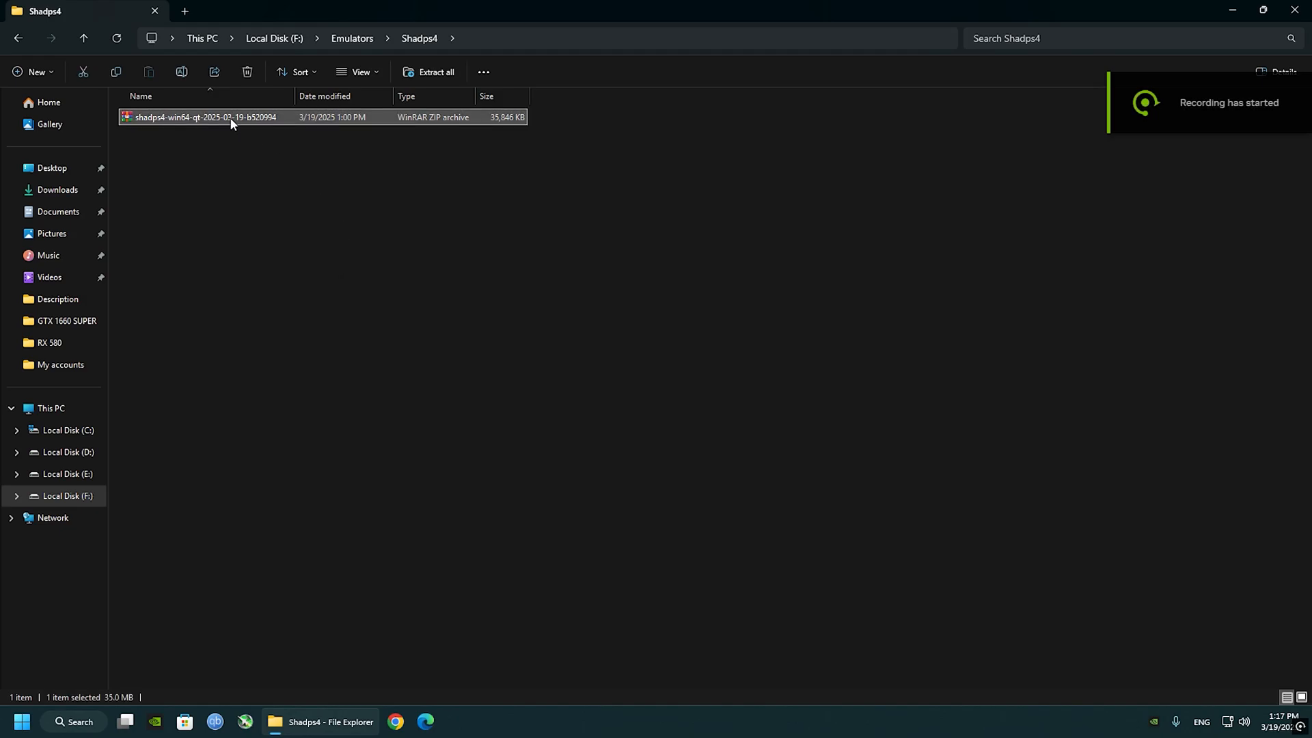
{"action": "right_click", "coordinate": [203, 118]}
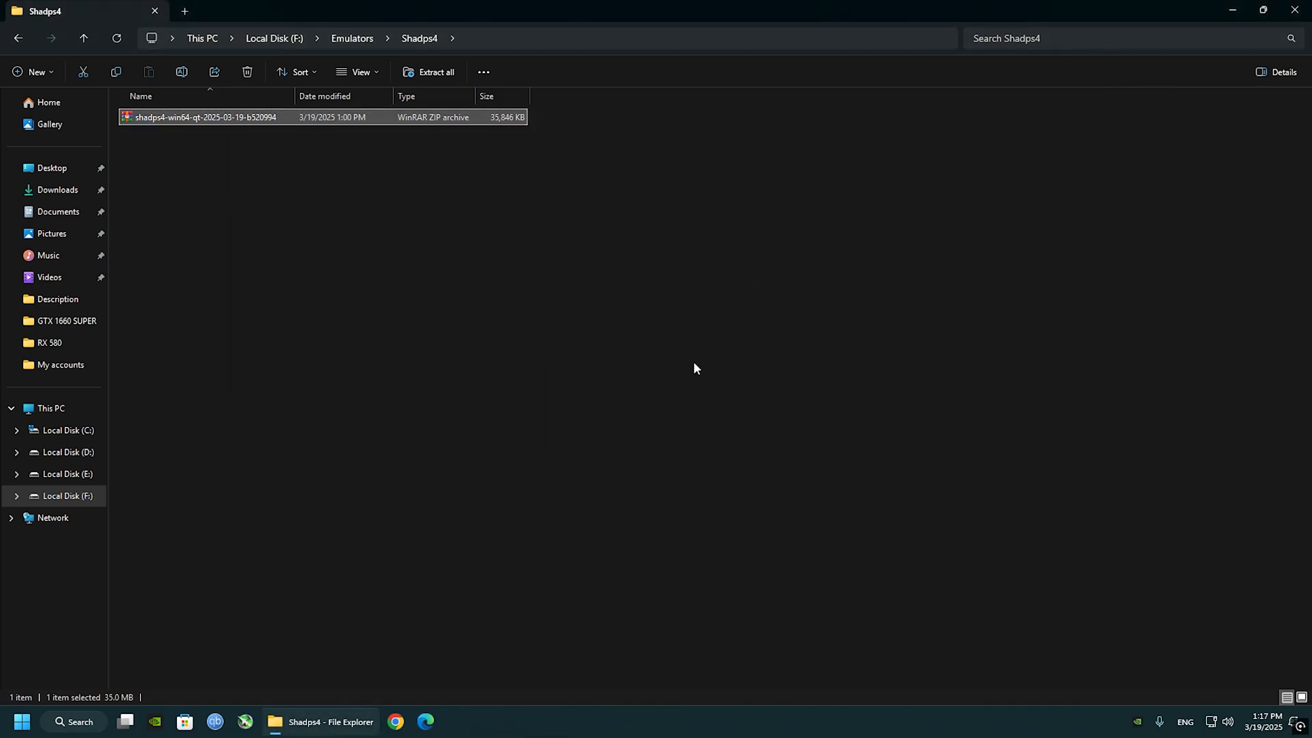
{"action": "left_click", "coordinate": [436, 72]}
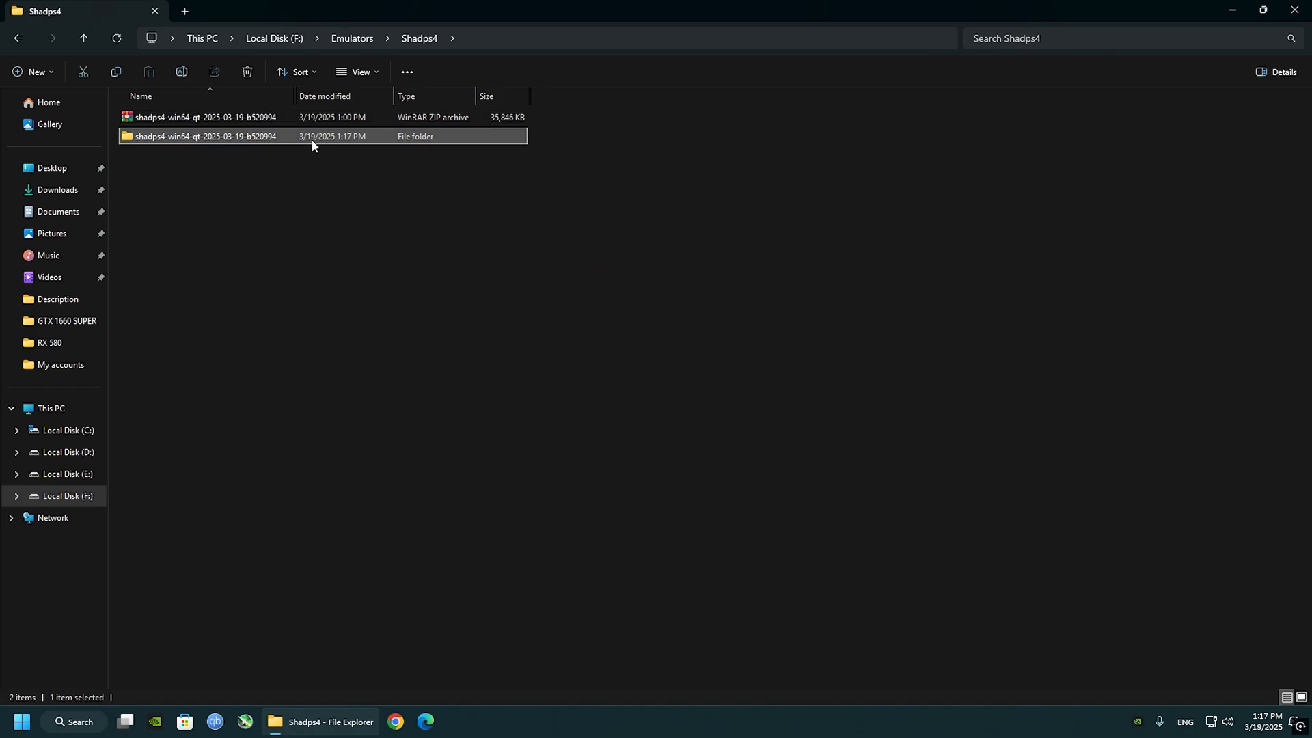
{"action": "double_click", "coordinate": [204, 135]}
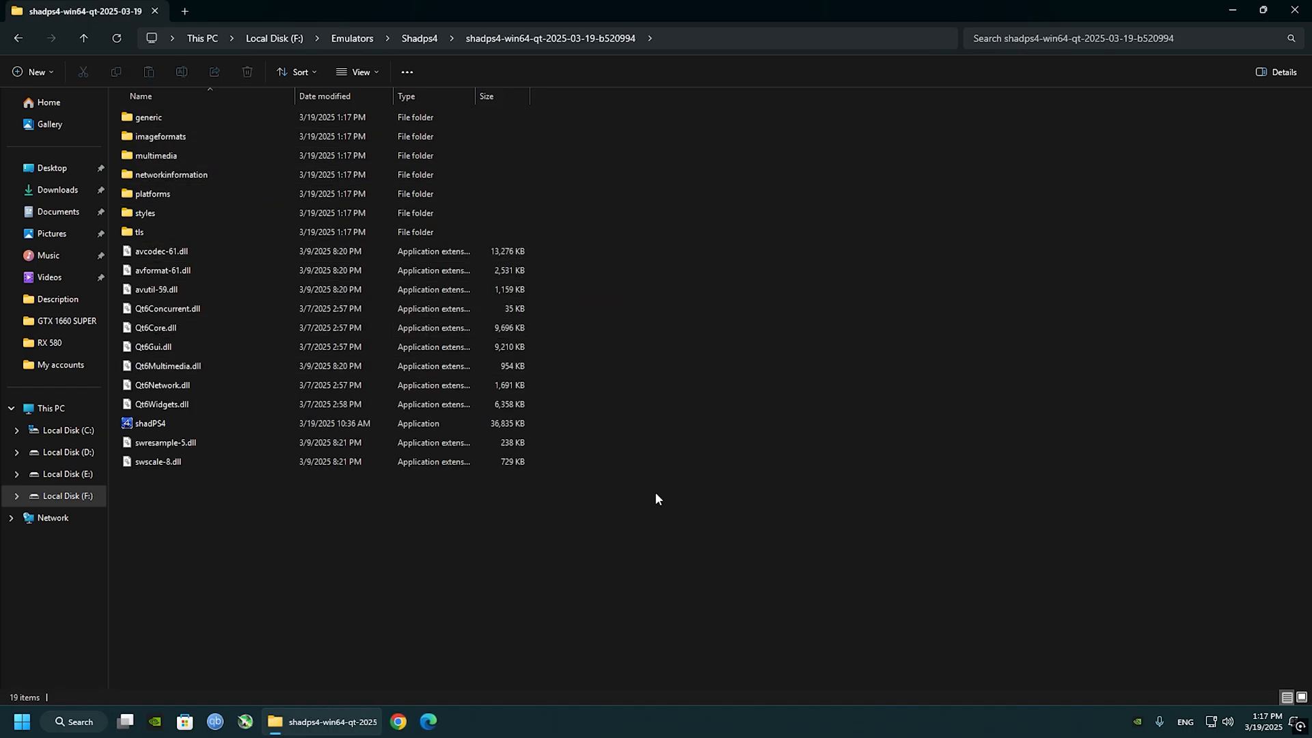
Create a new folder named Games inside the extracted shadPS4 folder.
{"action": "left_click_drag", "start_coordinate": [397, 192], "coordinate": [657, 493]}
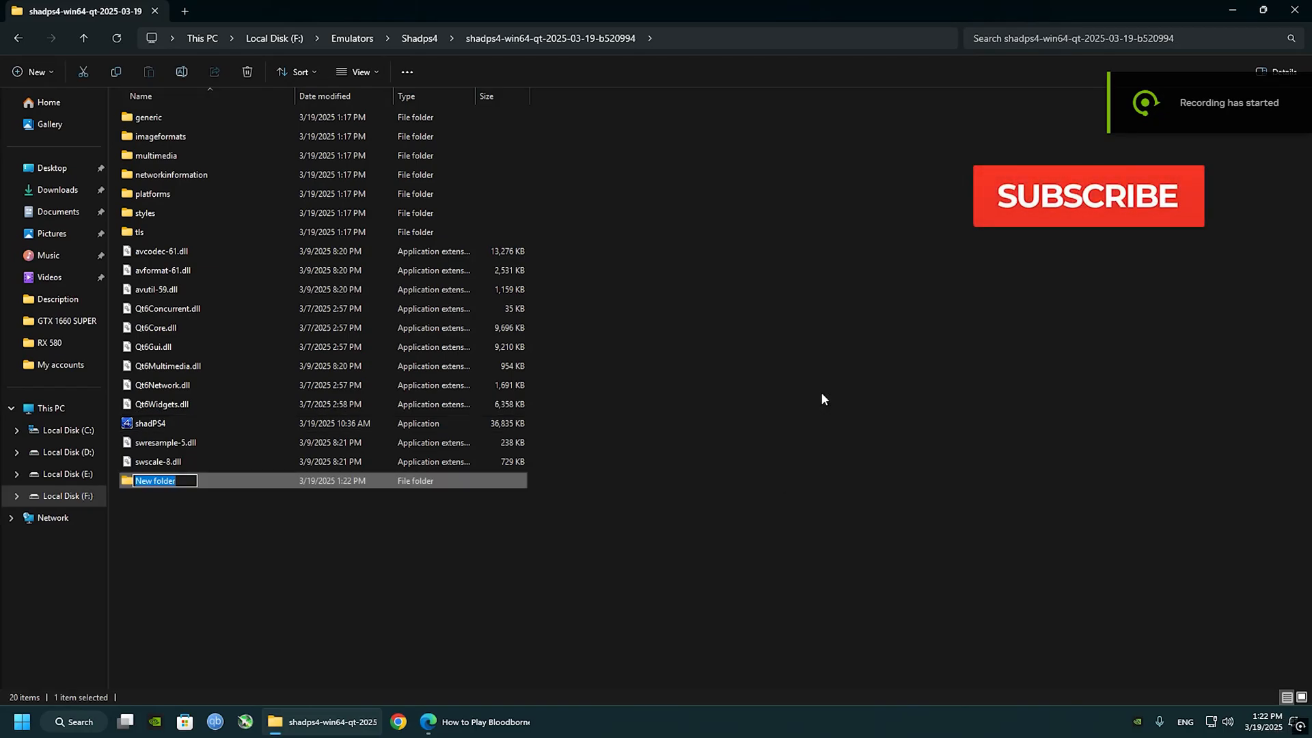
{"action": "type", "text": "Games"}
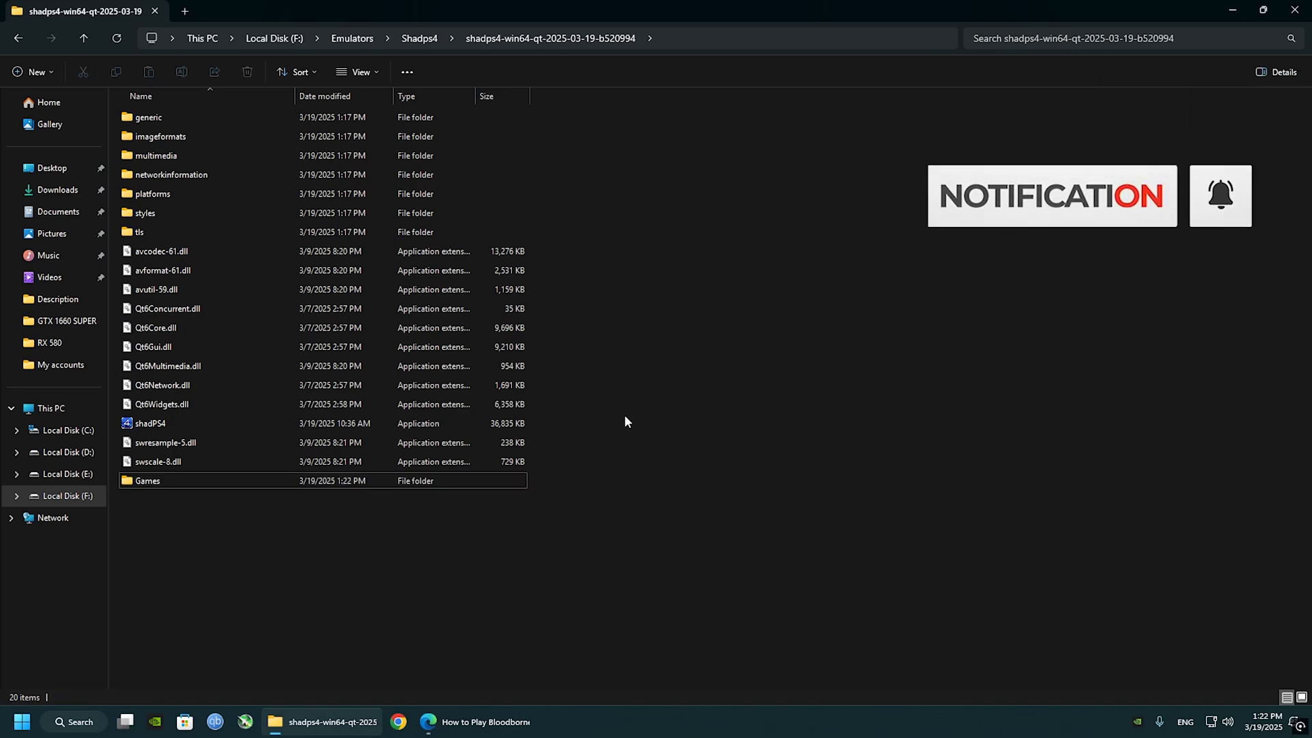
{"action": "right_click", "coordinate": [150, 424]}
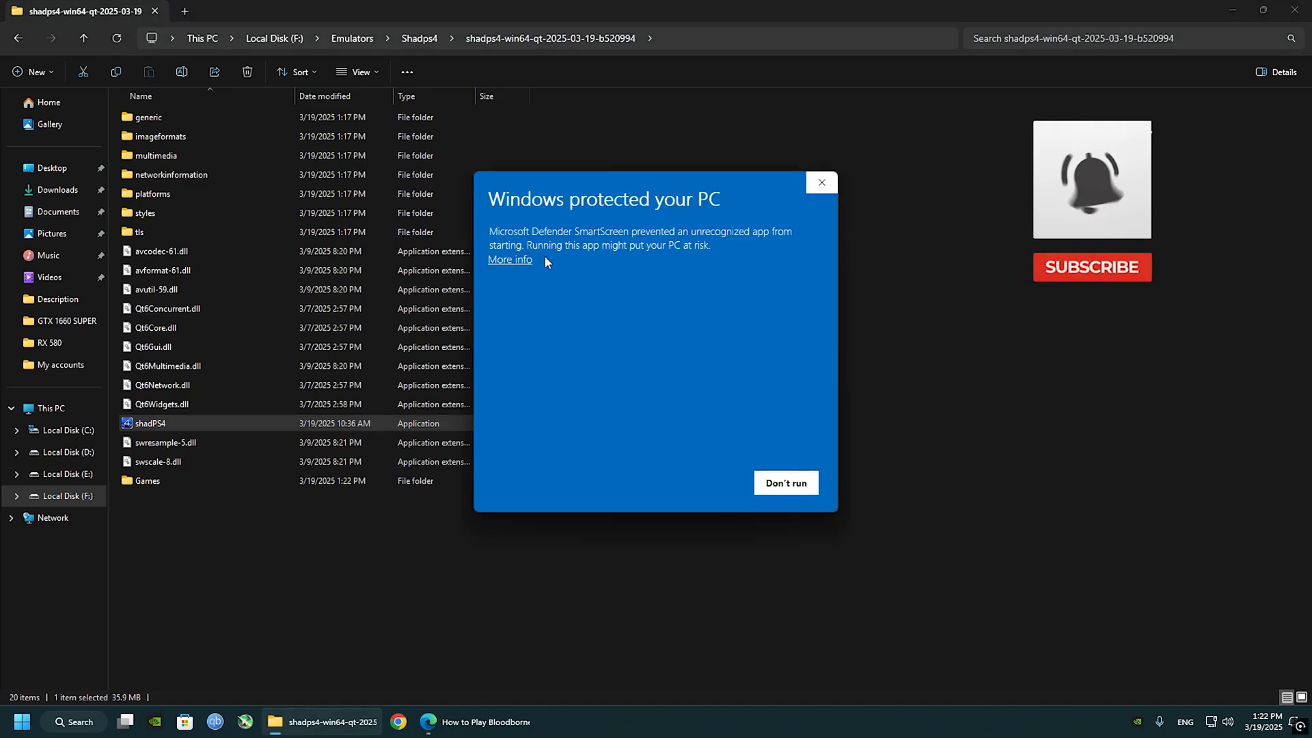
Launch shadPS4.exe past the SmartScreen warning via More info > Run anyway.
{"action": "left_click", "coordinate": [509, 260]}
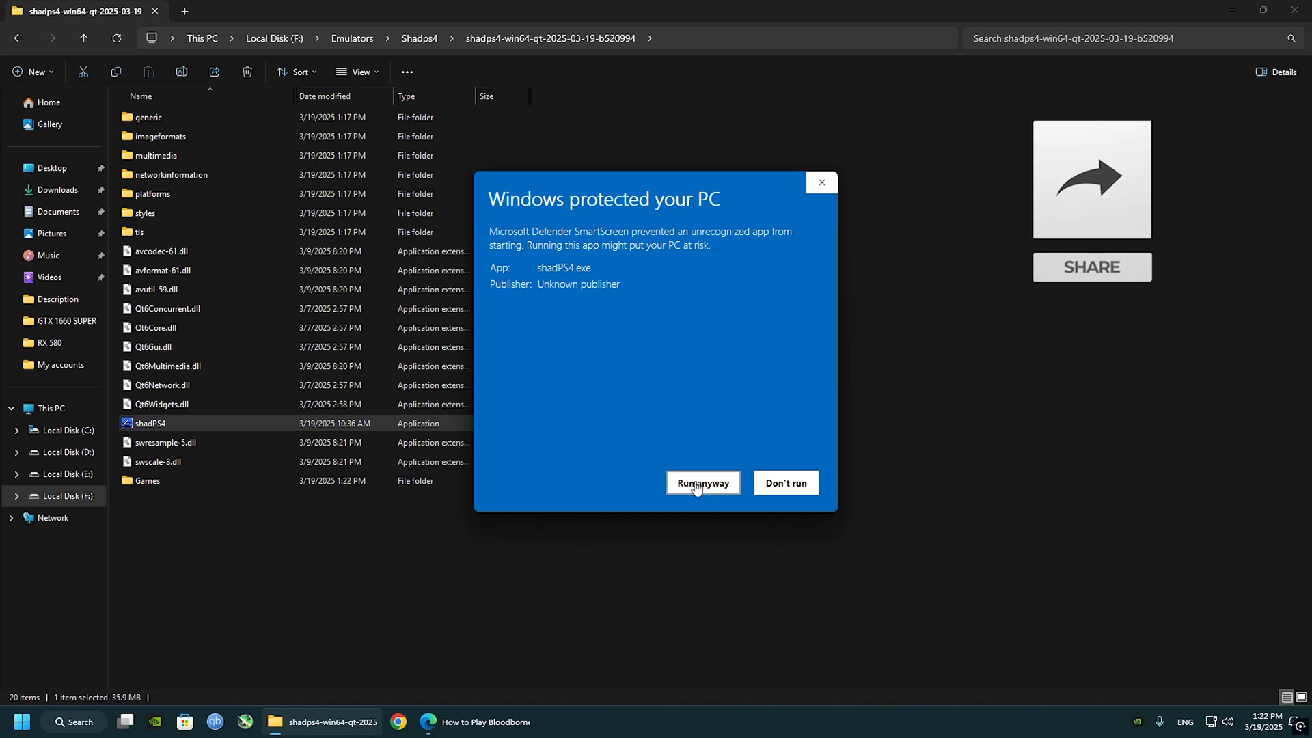
{"action": "left_click", "coordinate": [703, 482]}
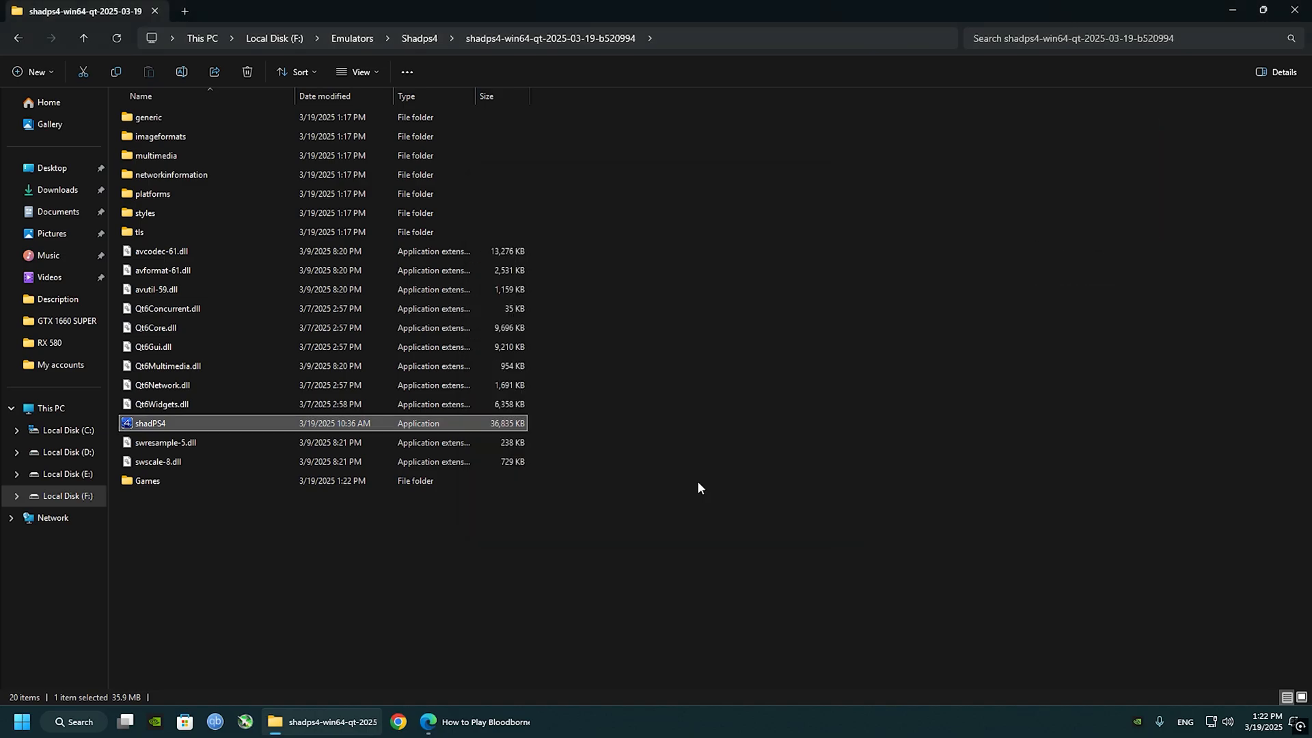
{"action": "double_click", "coordinate": [151, 422]}
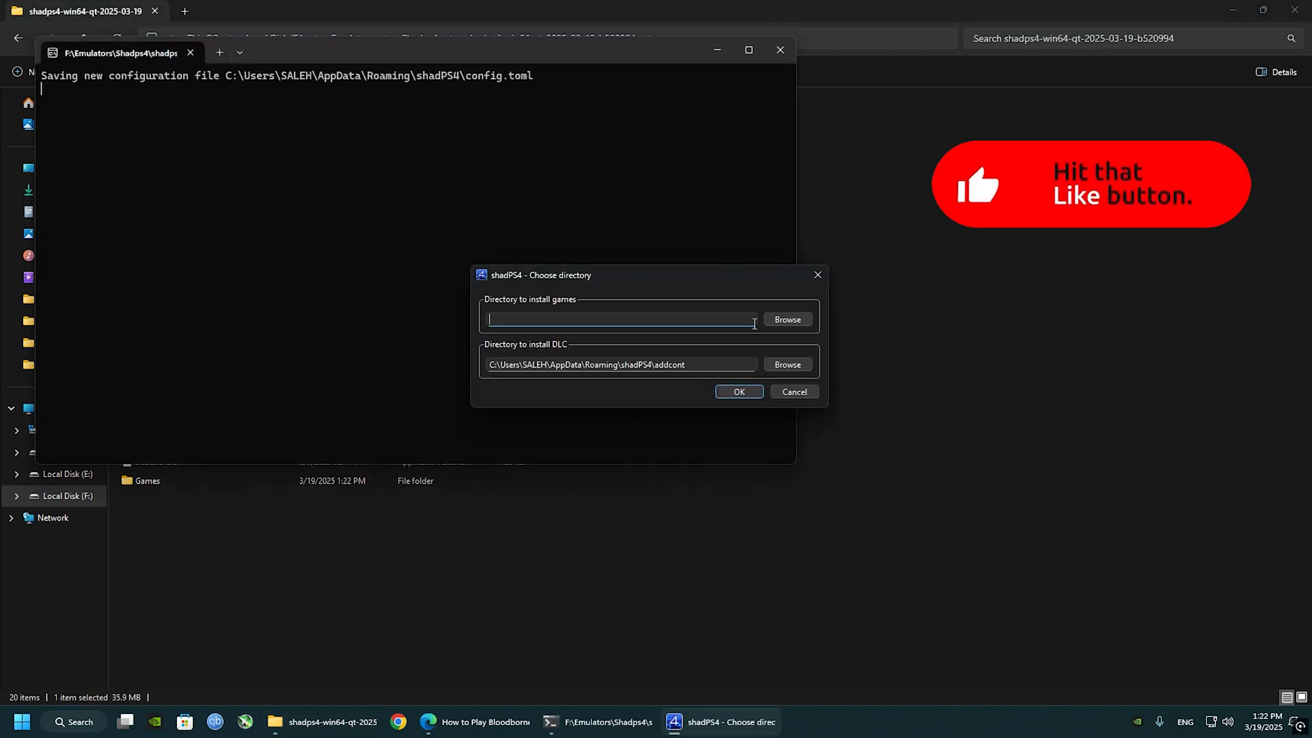
Set the Games folder as shadPS4's game install directory and confirm.
{"action": "left_click", "coordinate": [785, 318]}
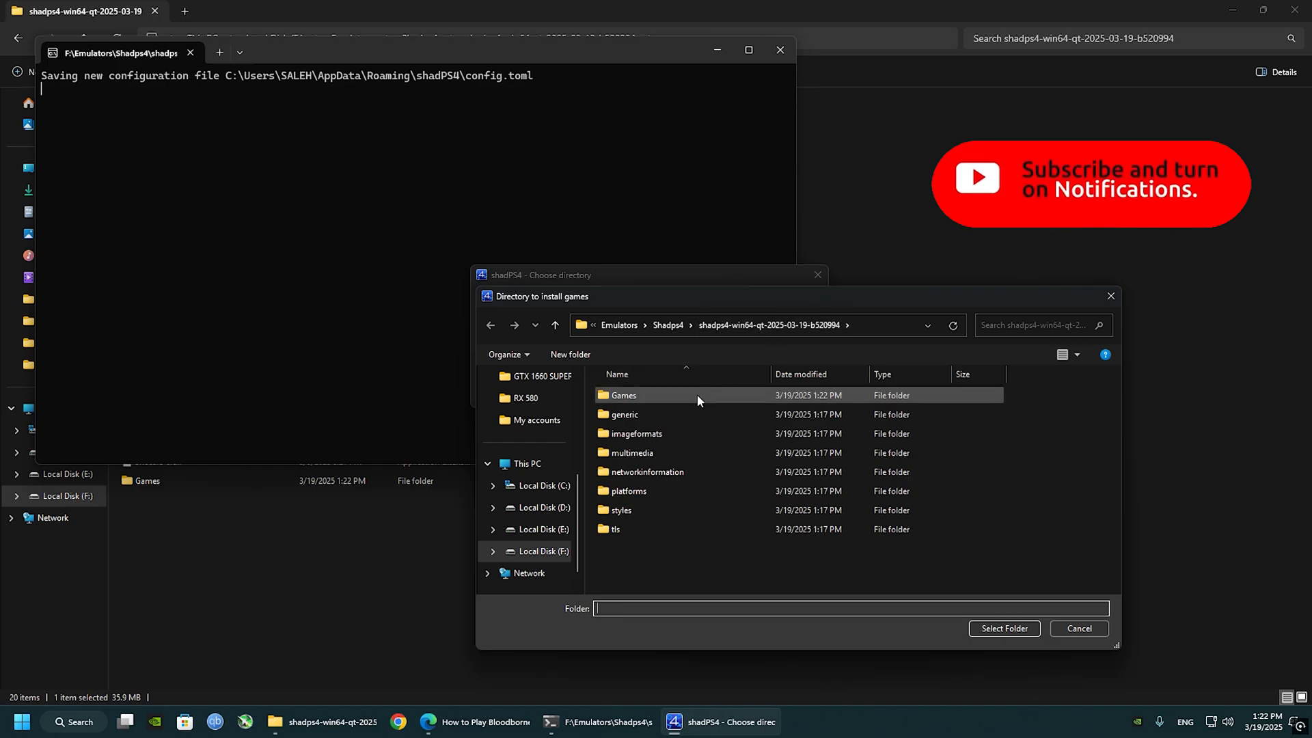
{"action": "left_click", "coordinate": [1003, 628]}
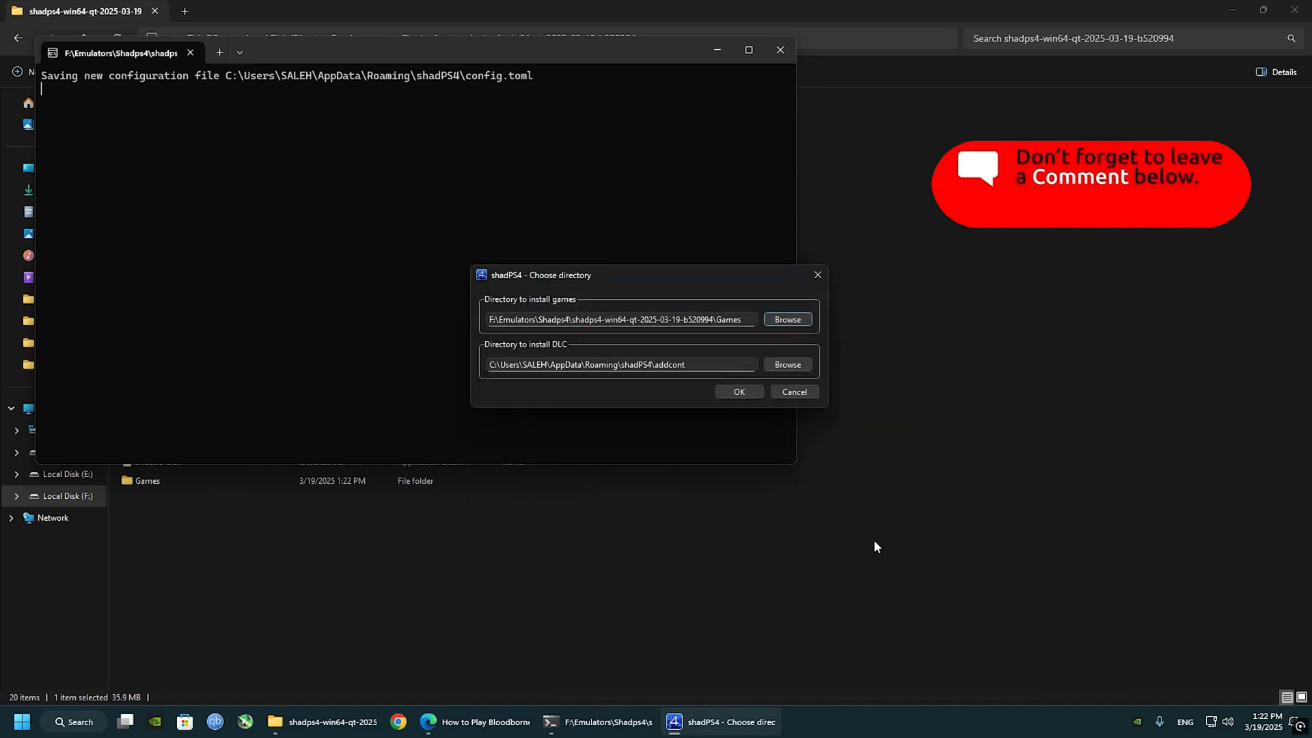
{"action": "left_click", "coordinate": [739, 392]}
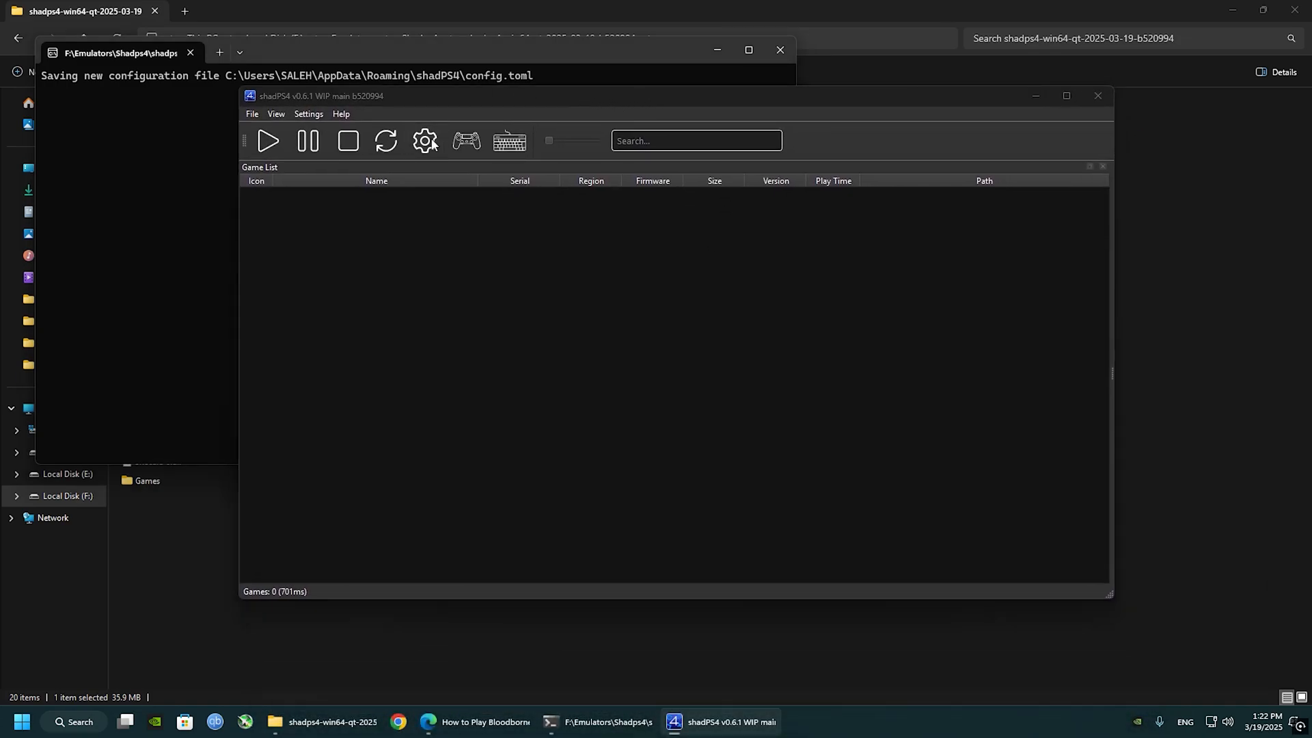
Enable Check for Updates at Startup in shadPS4's General settings.
{"action": "left_click", "coordinate": [423, 140]}
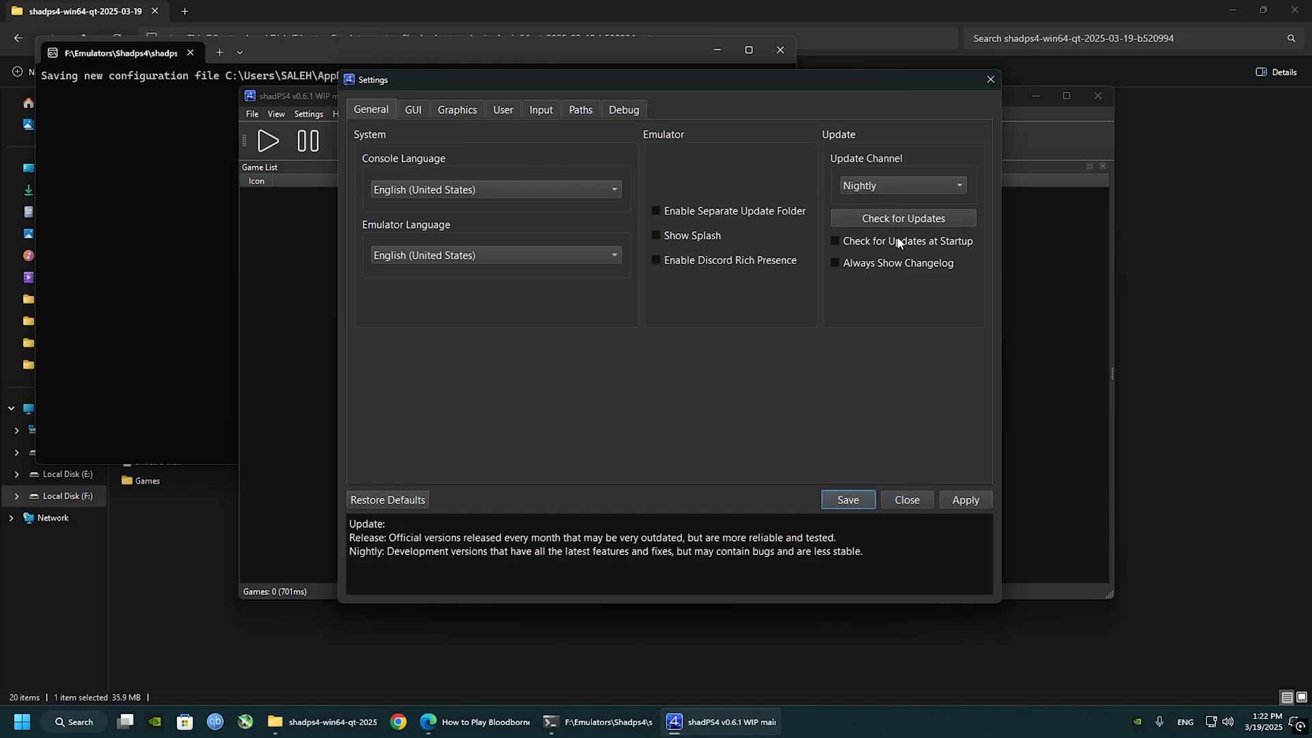
{"action": "left_click", "coordinate": [834, 241]}
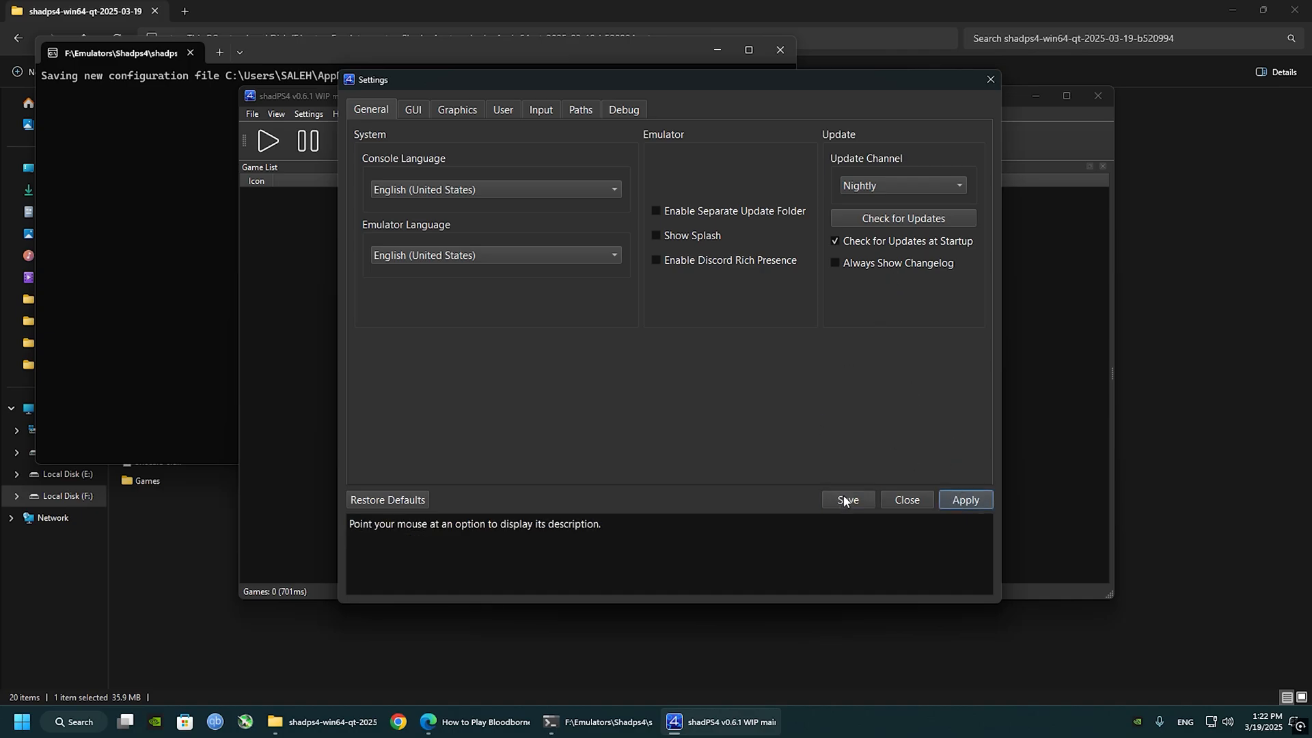
Select the NVIDIA GeForce GTX 1660 SUPER as the graphics device in Graphics settings.
{"action": "left_click", "coordinate": [456, 109]}
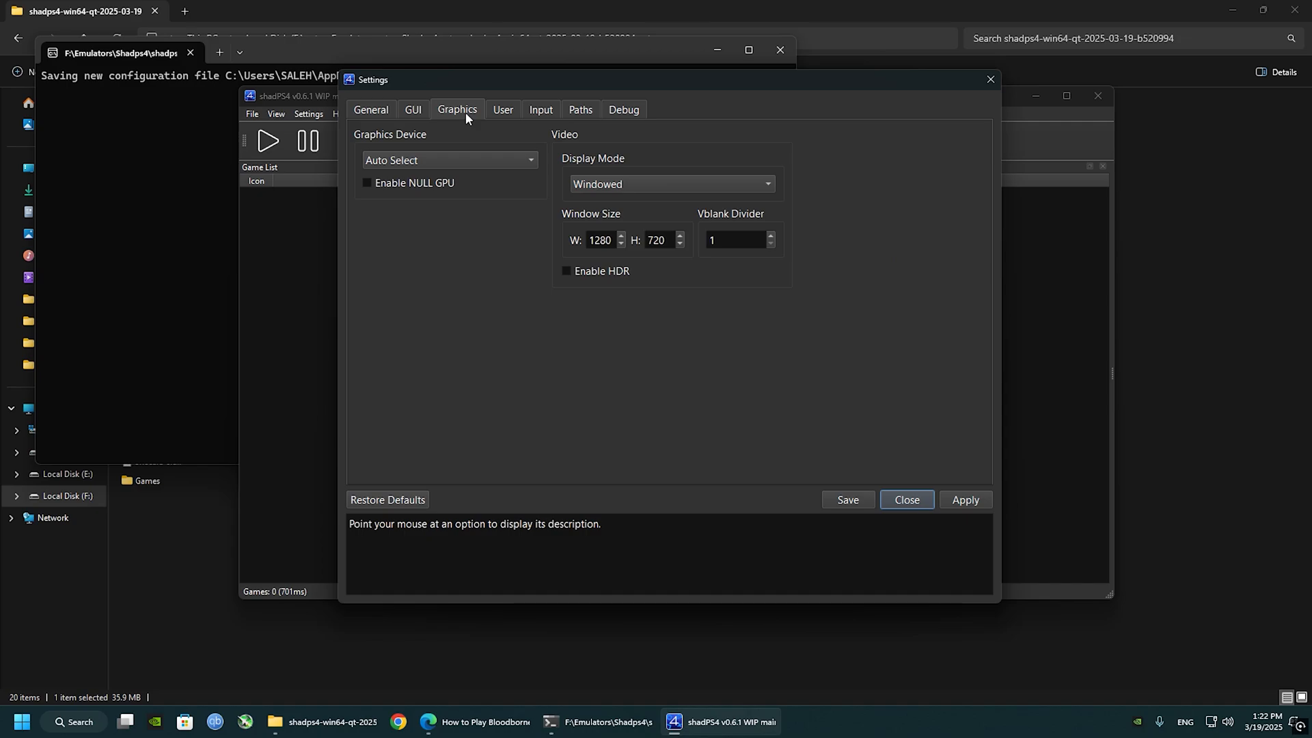
{"action": "left_click", "coordinate": [449, 160]}
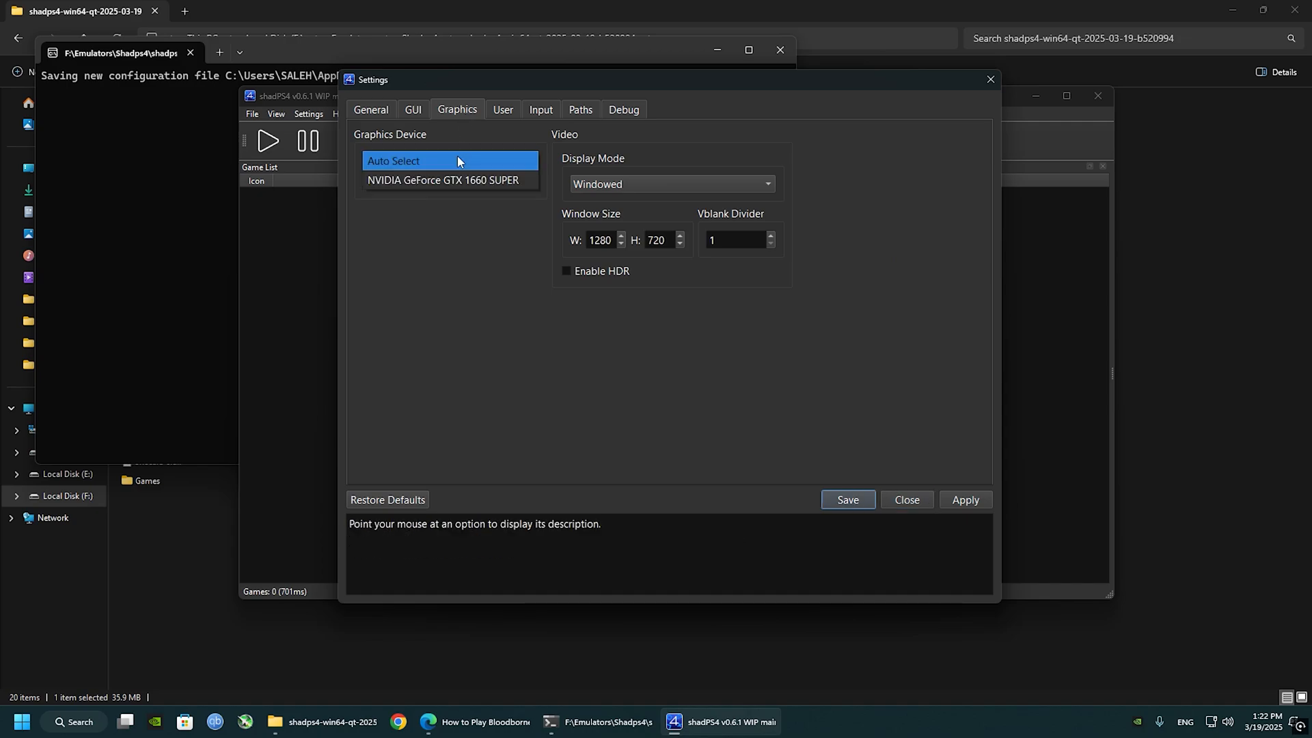
{"action": "left_click", "coordinate": [445, 180]}
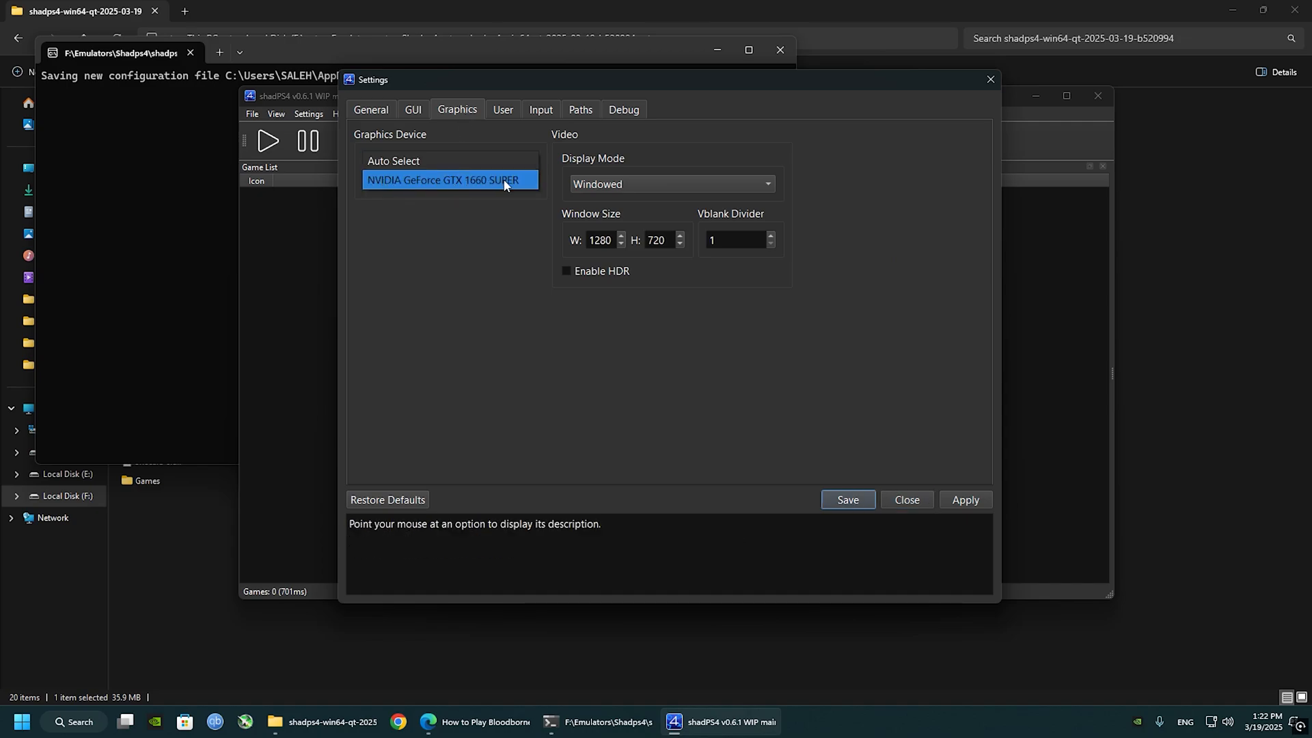
{"action": "left_click", "coordinate": [444, 180]}
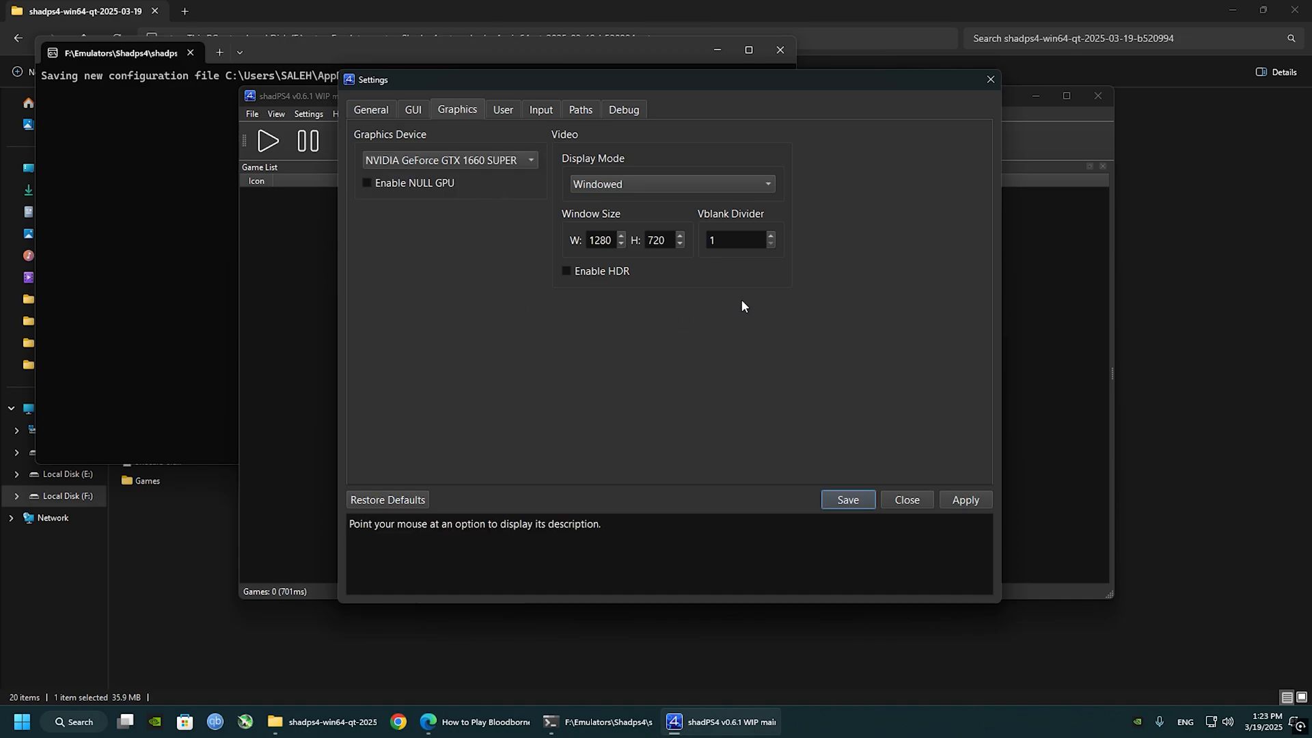
Try the Vblank Divider at 2, then set it back to 1.
{"action": "left_click", "coordinate": [735, 240]}
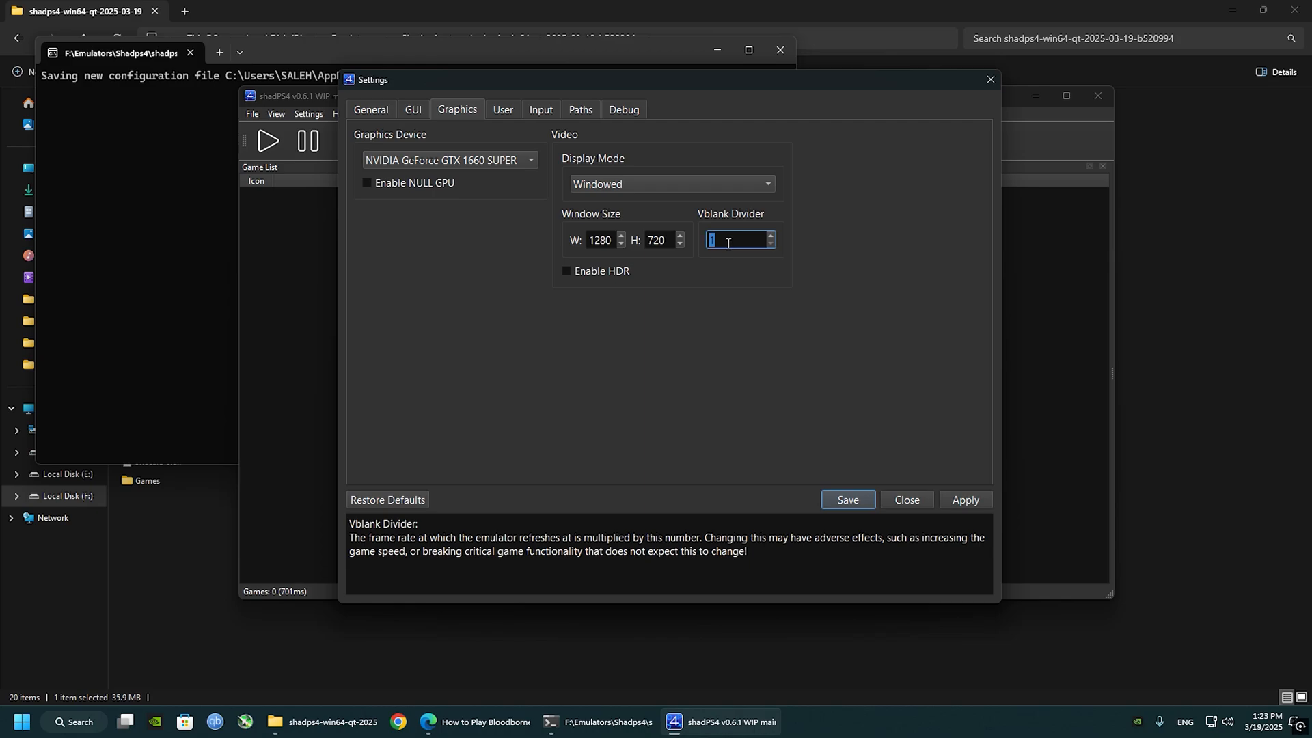
{"action": "mouse_move", "coordinate": [701, 258]}
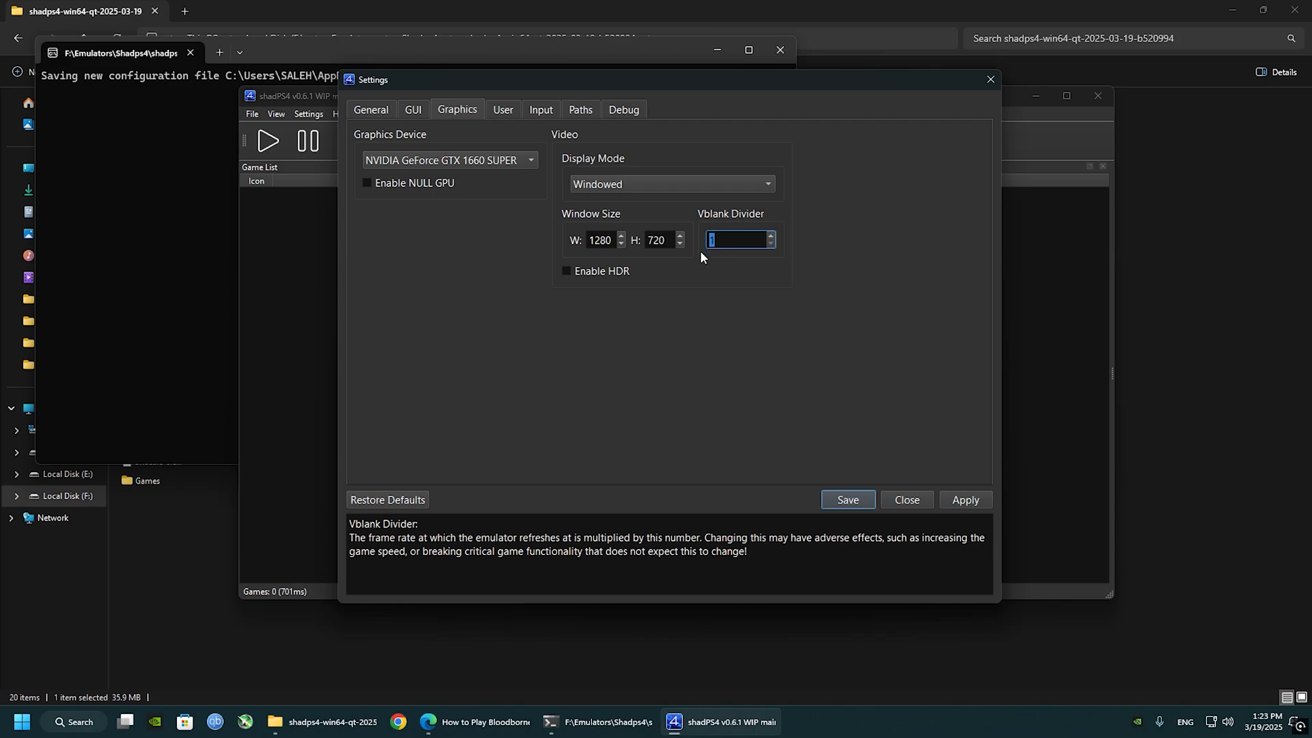
{"action": "left_click", "coordinate": [769, 235]}
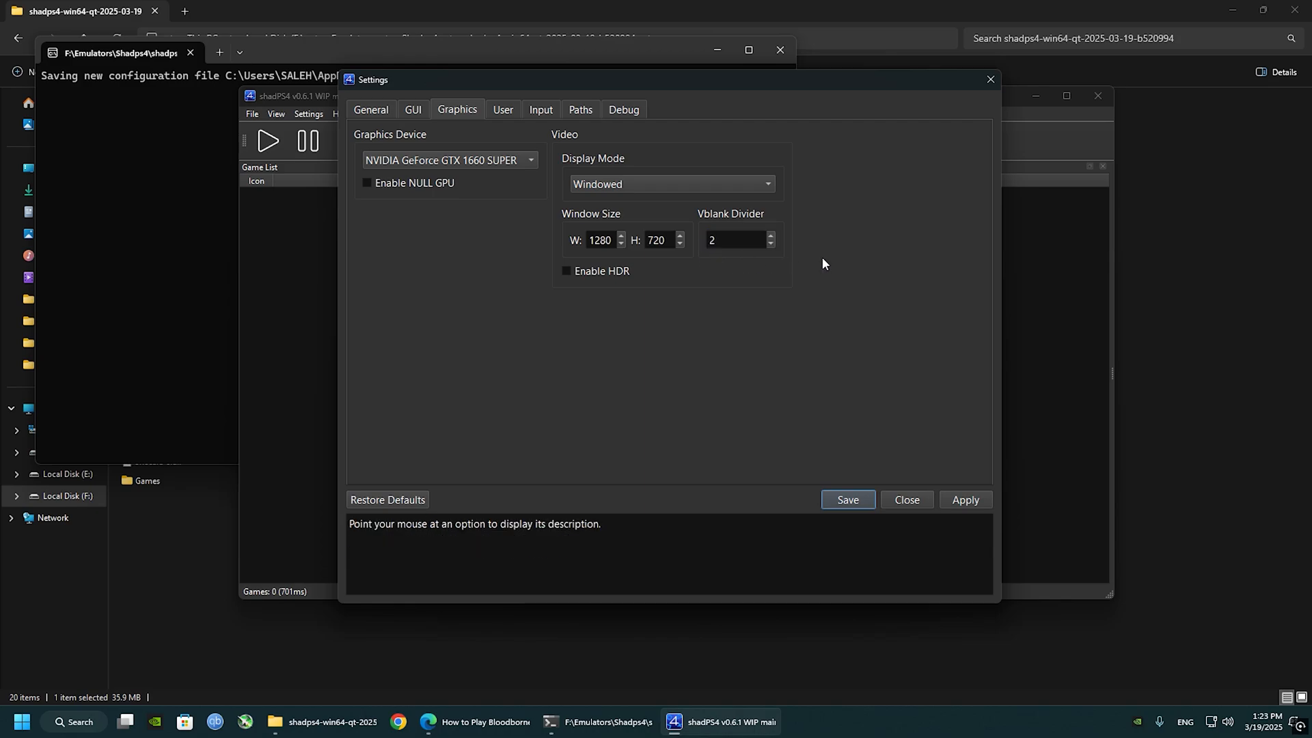
{"action": "mouse_move", "coordinate": [741, 240]}
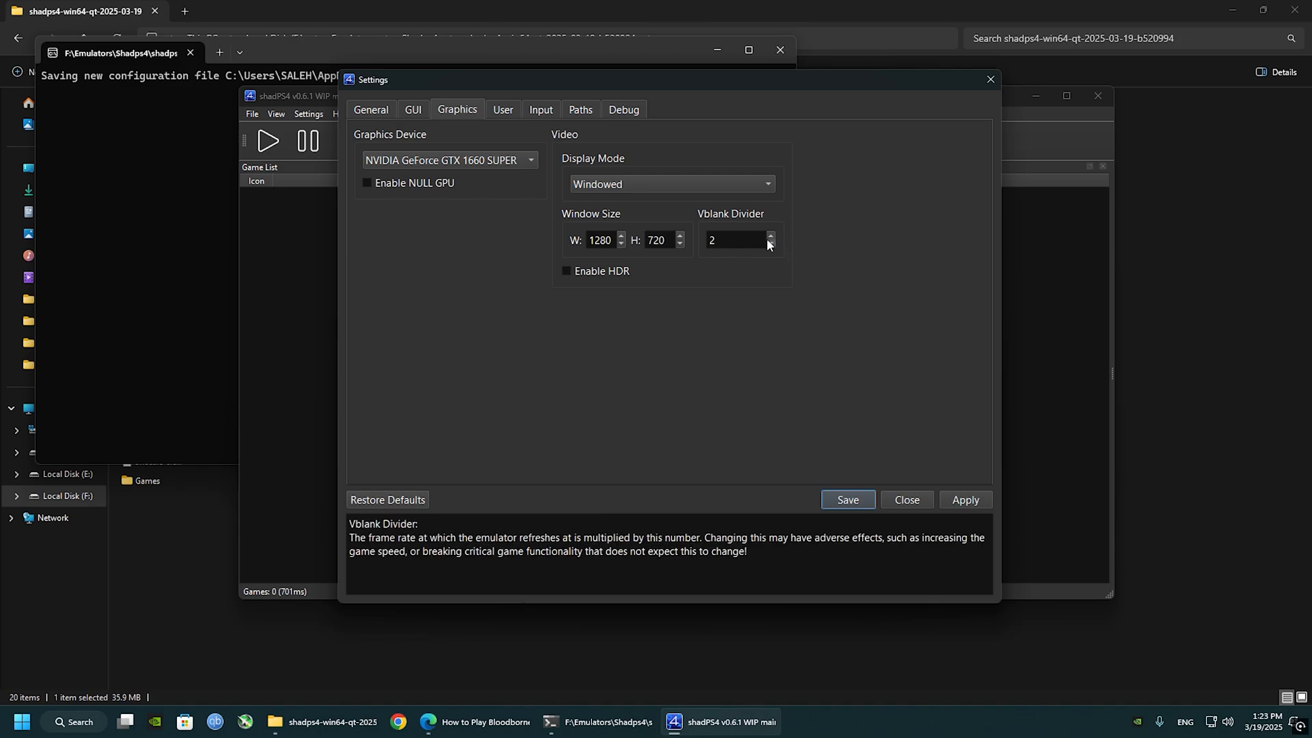
{"action": "left_click", "coordinate": [735, 241]}
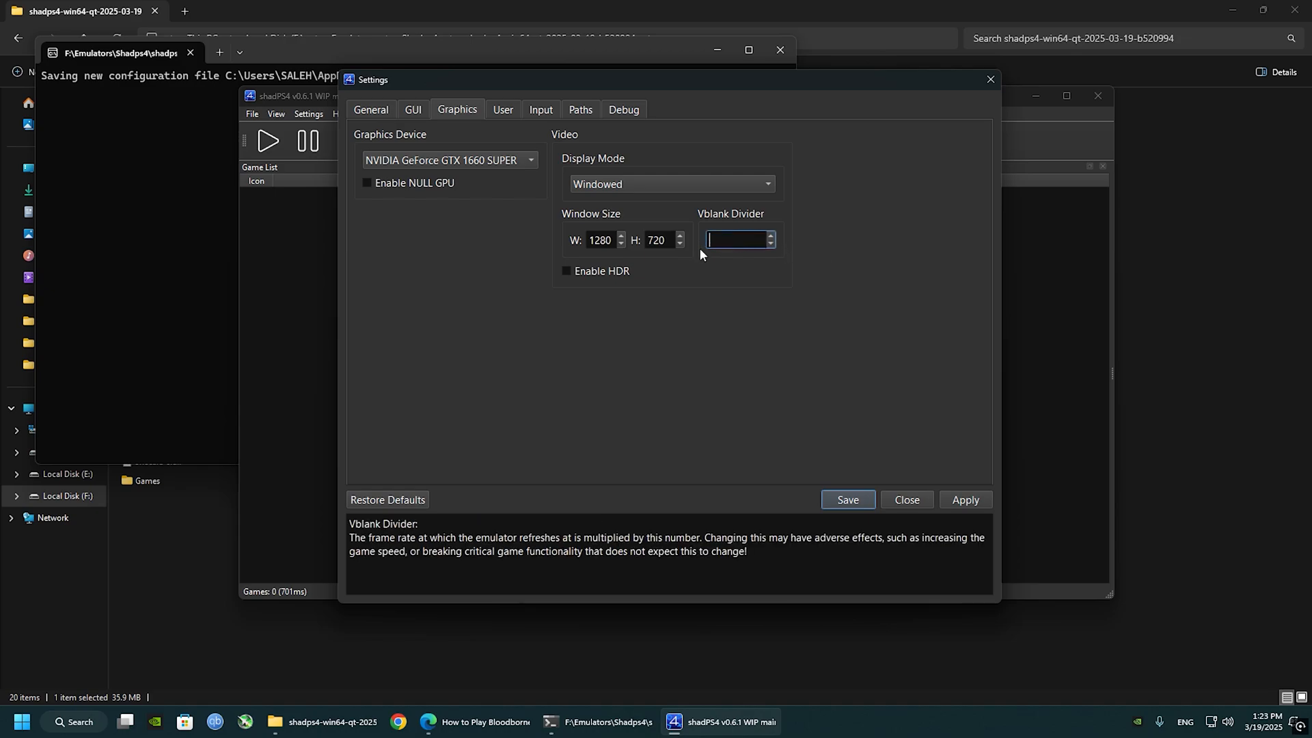
{"action": "type", "text": "1"}
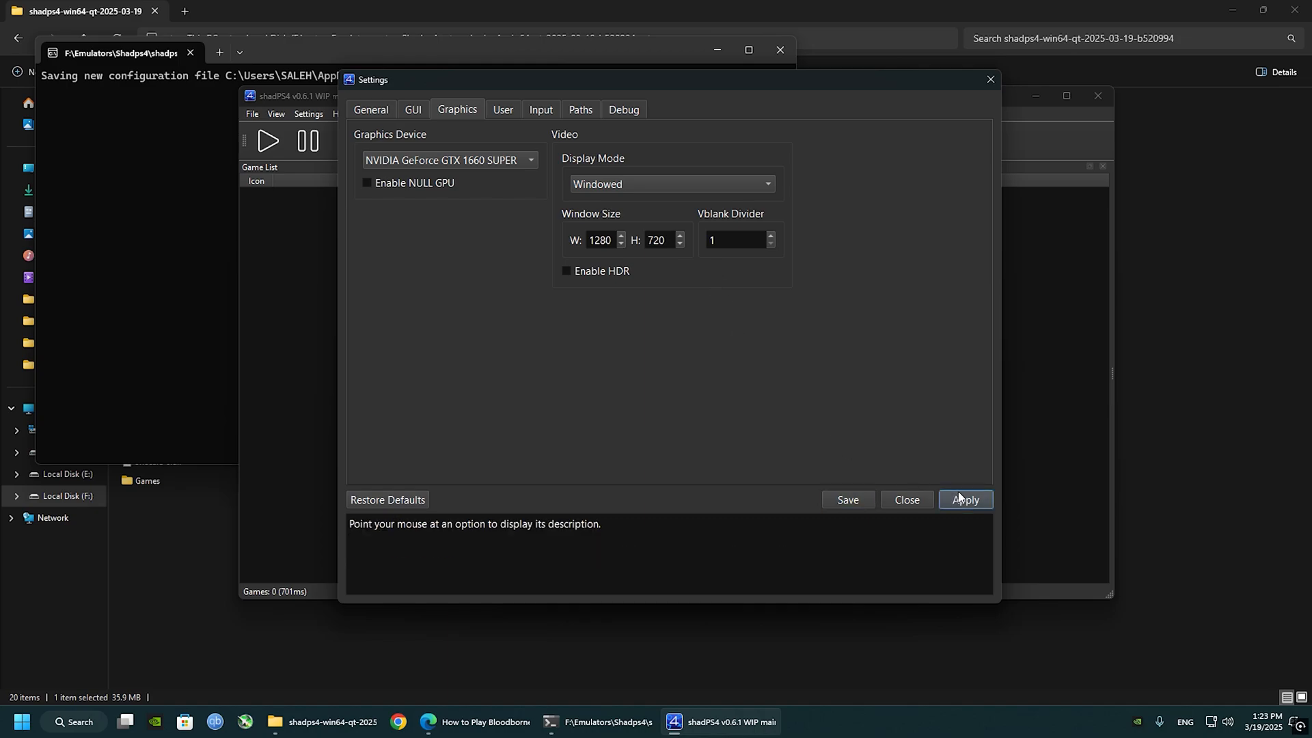
Turn off Enable Motion Controls in the Input settings.
{"action": "left_click", "coordinate": [541, 110]}
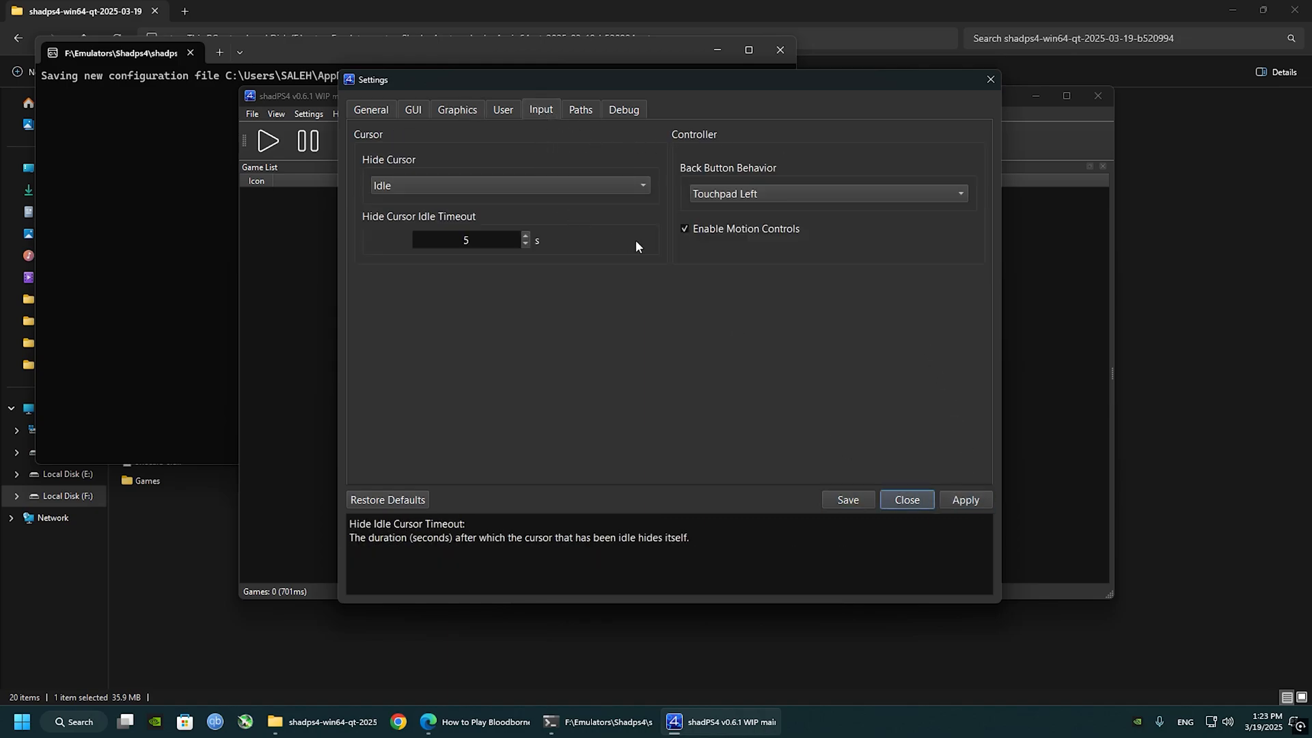
{"action": "mouse_move", "coordinate": [751, 236]}
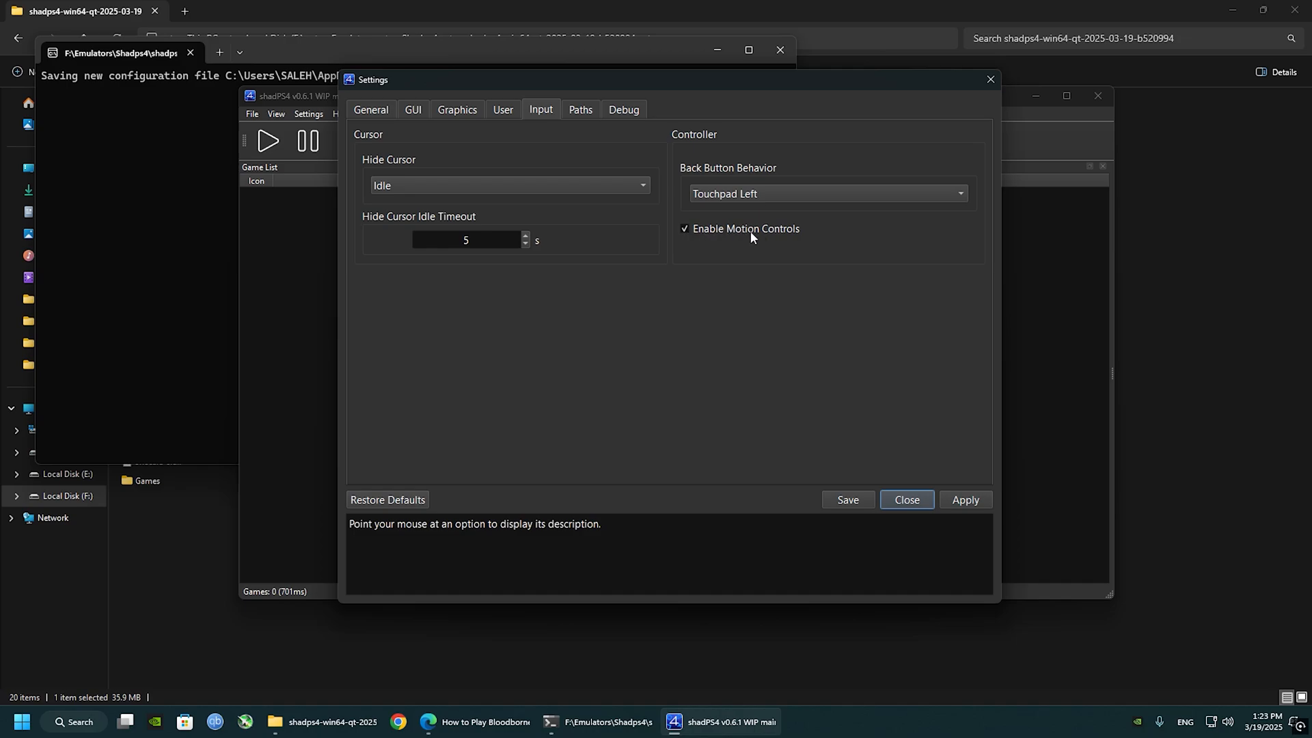
{"action": "left_click", "coordinate": [684, 228]}
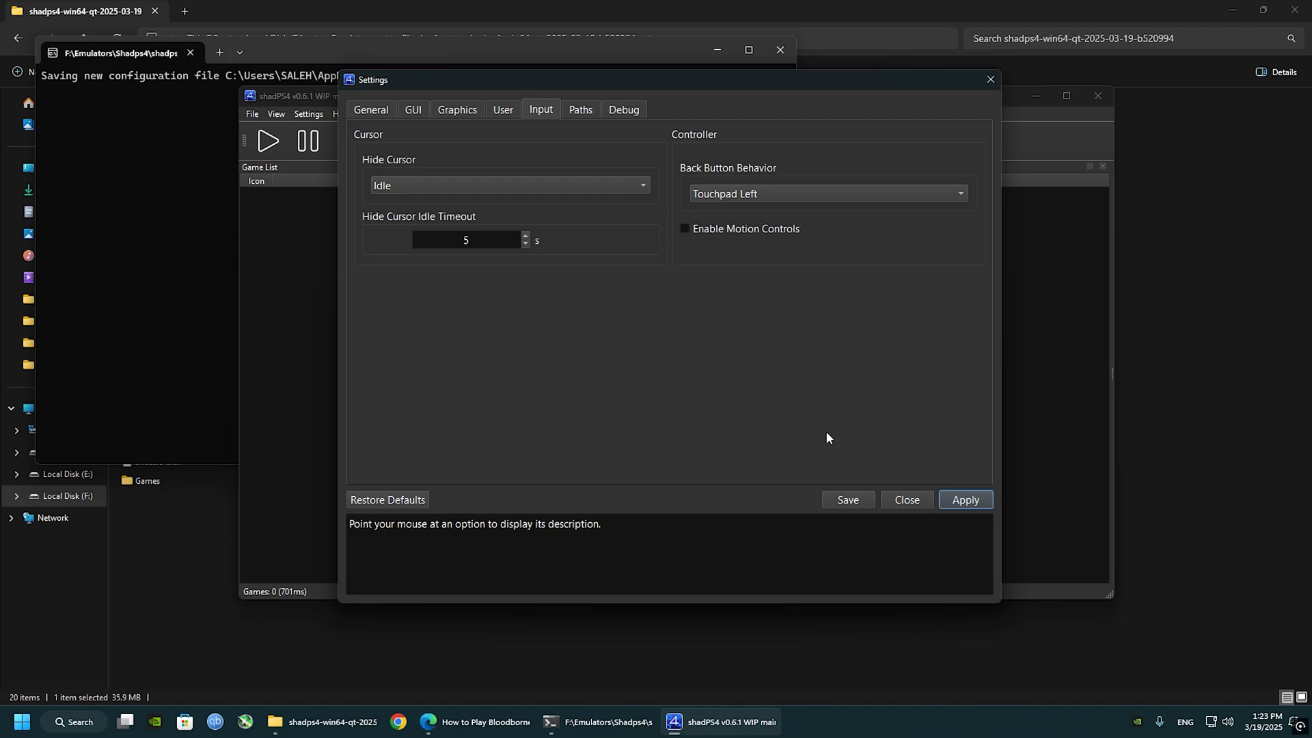
{"action": "mouse_move", "coordinate": [810, 440]}
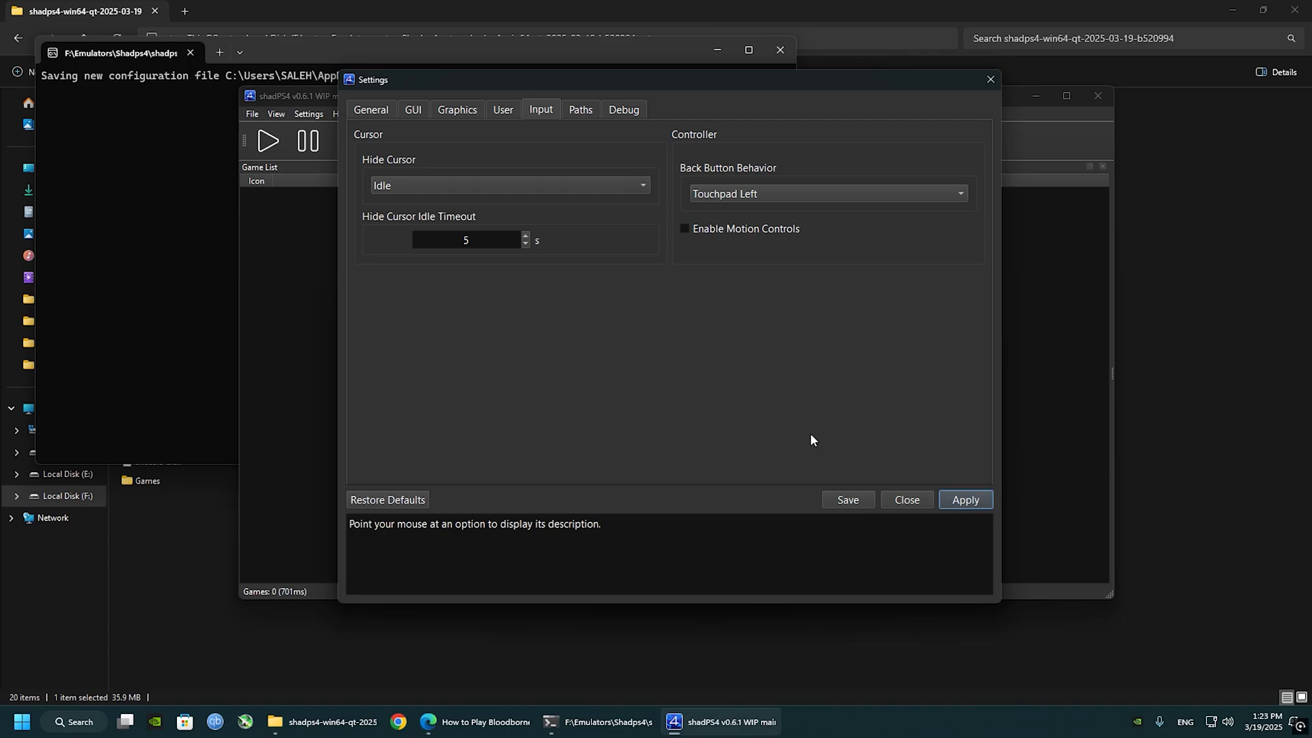
{"action": "mouse_move", "coordinate": [827, 495]}
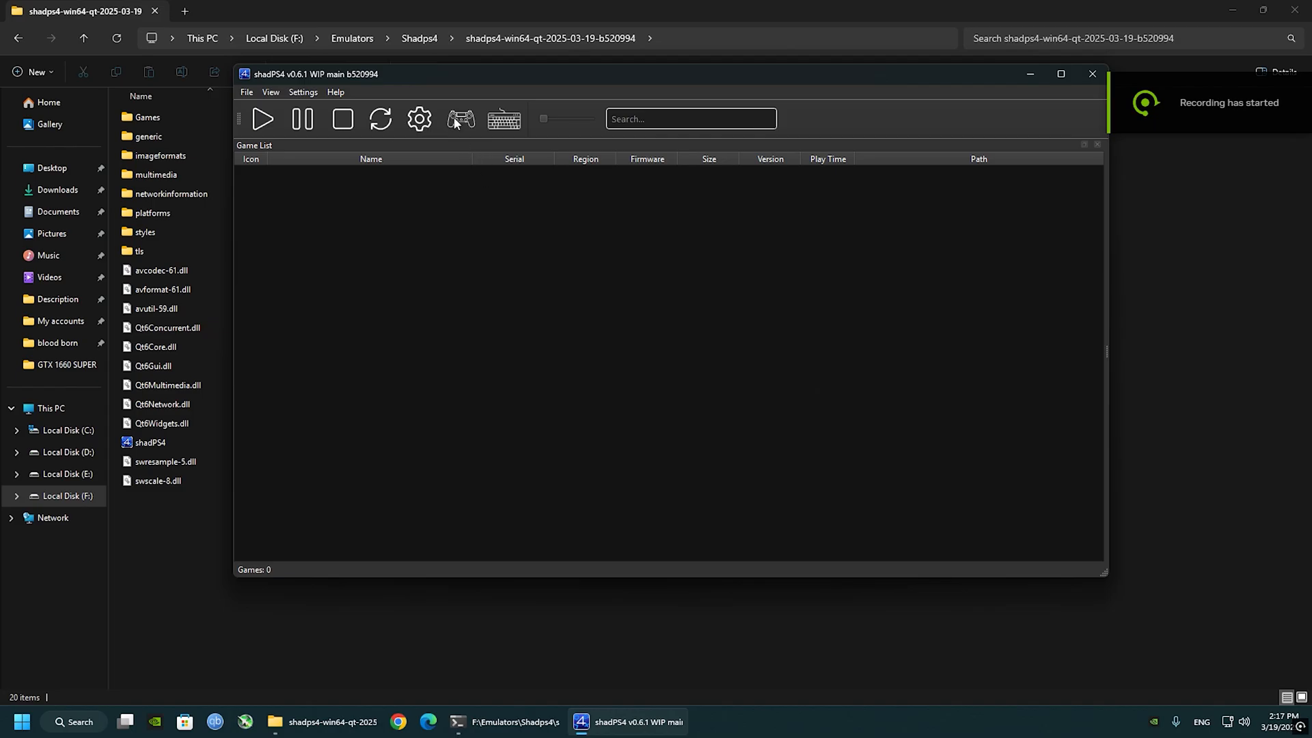
View the controller key mapping, then browse to the Bloodborne v1.09 PKG folder on drive E.
{"action": "left_click", "coordinate": [460, 119]}
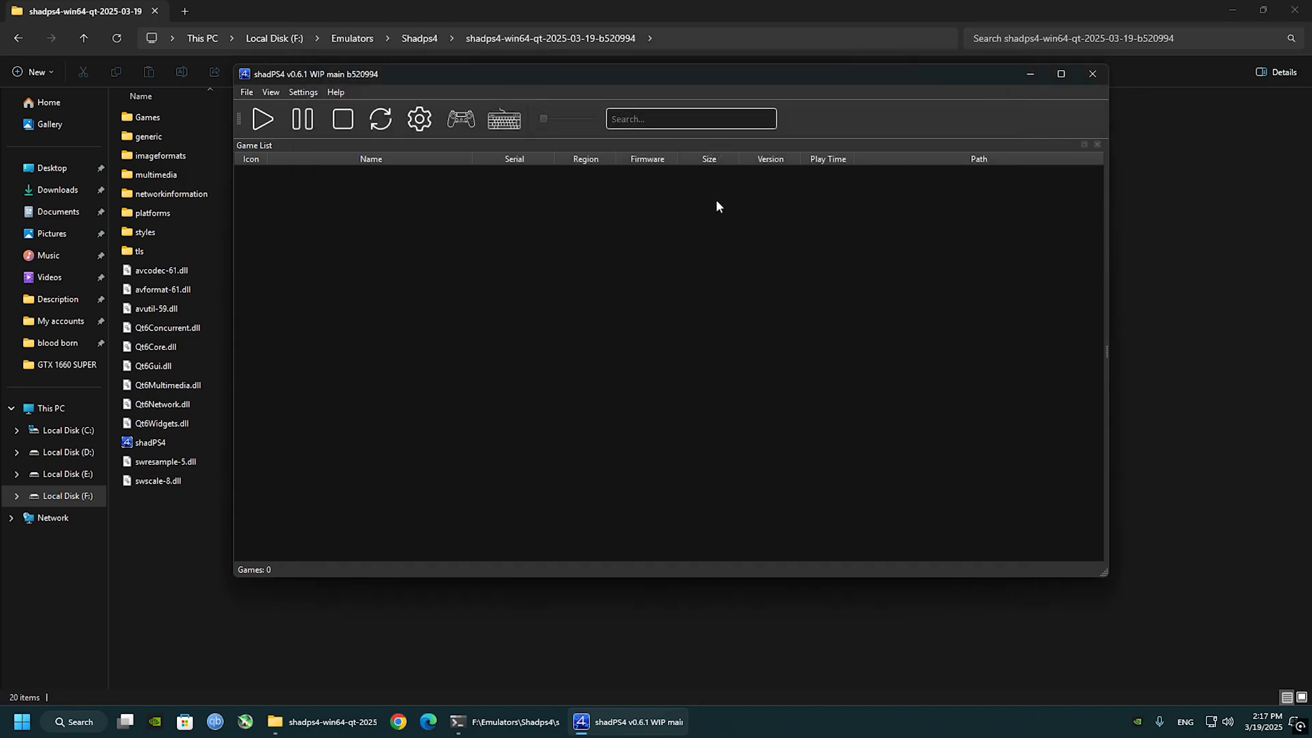
{"action": "left_click", "coordinate": [504, 117]}
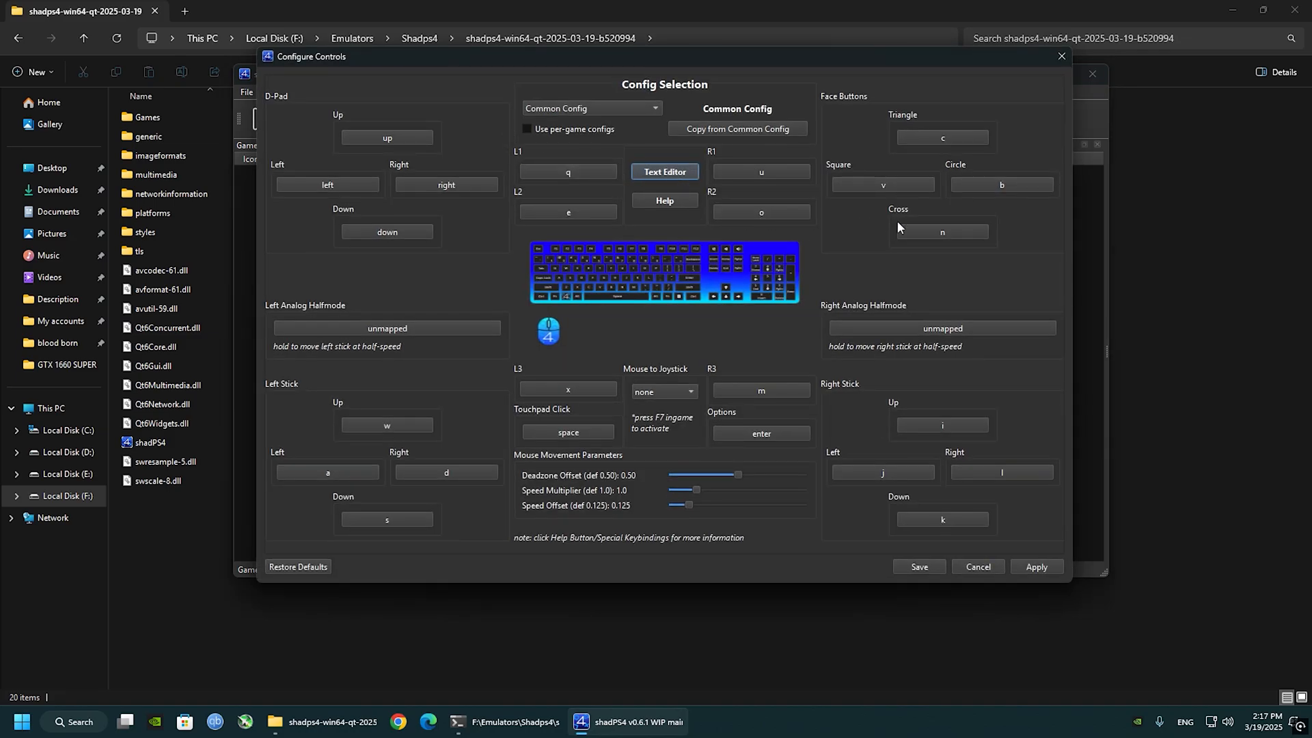
{"action": "mouse_move", "coordinate": [956, 383]}
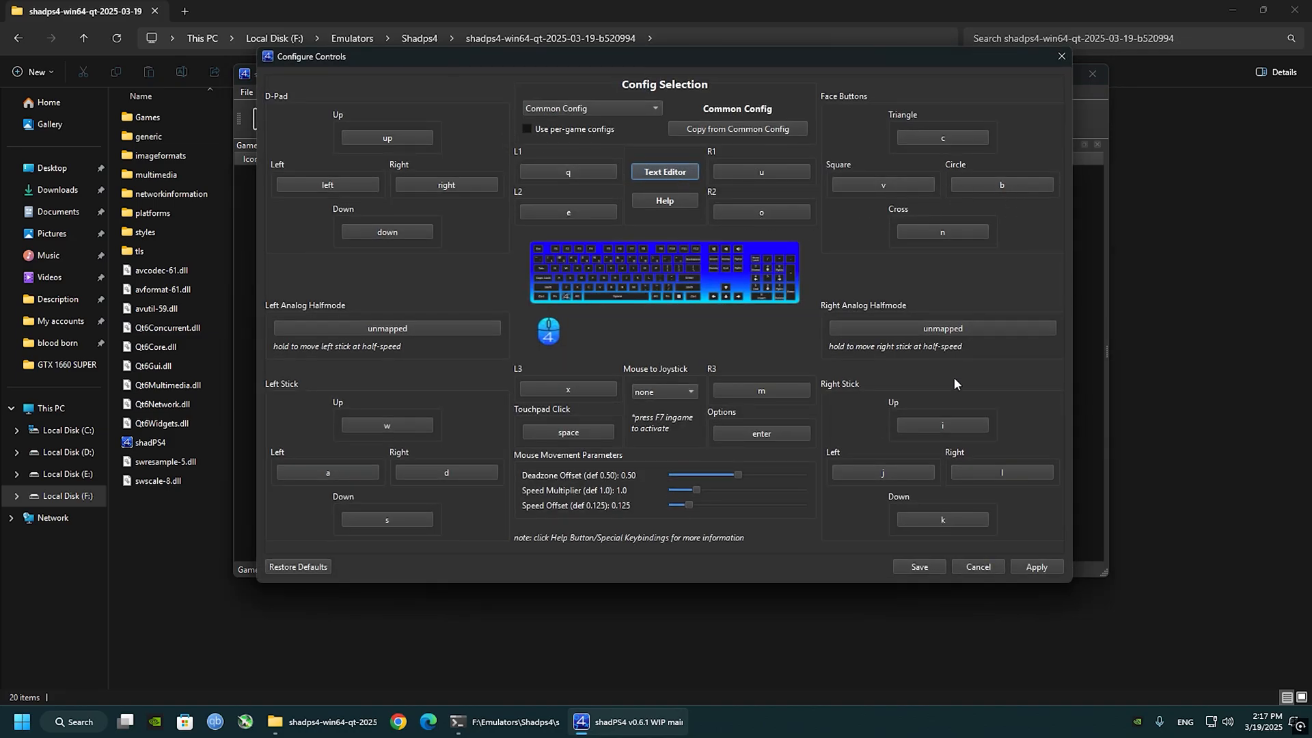
{"action": "mouse_move", "coordinate": [846, 533]}
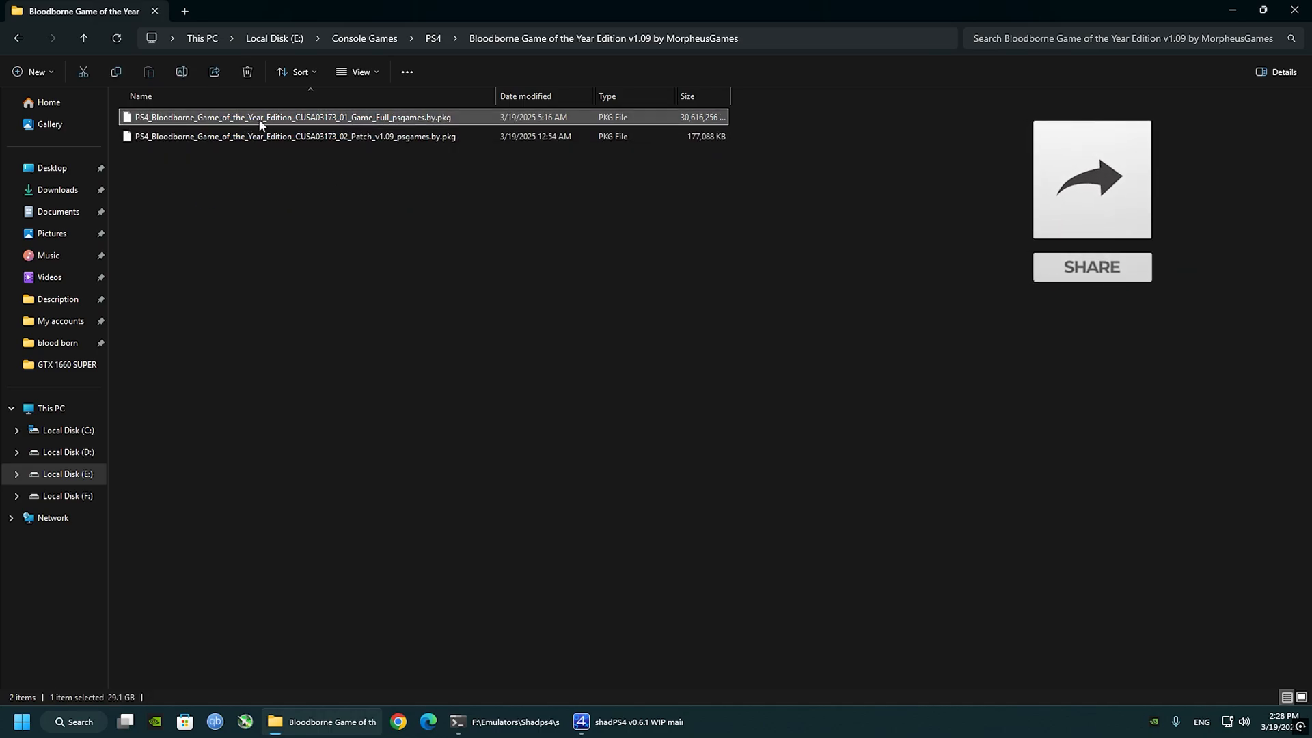
{"action": "left_click", "coordinate": [293, 137]}
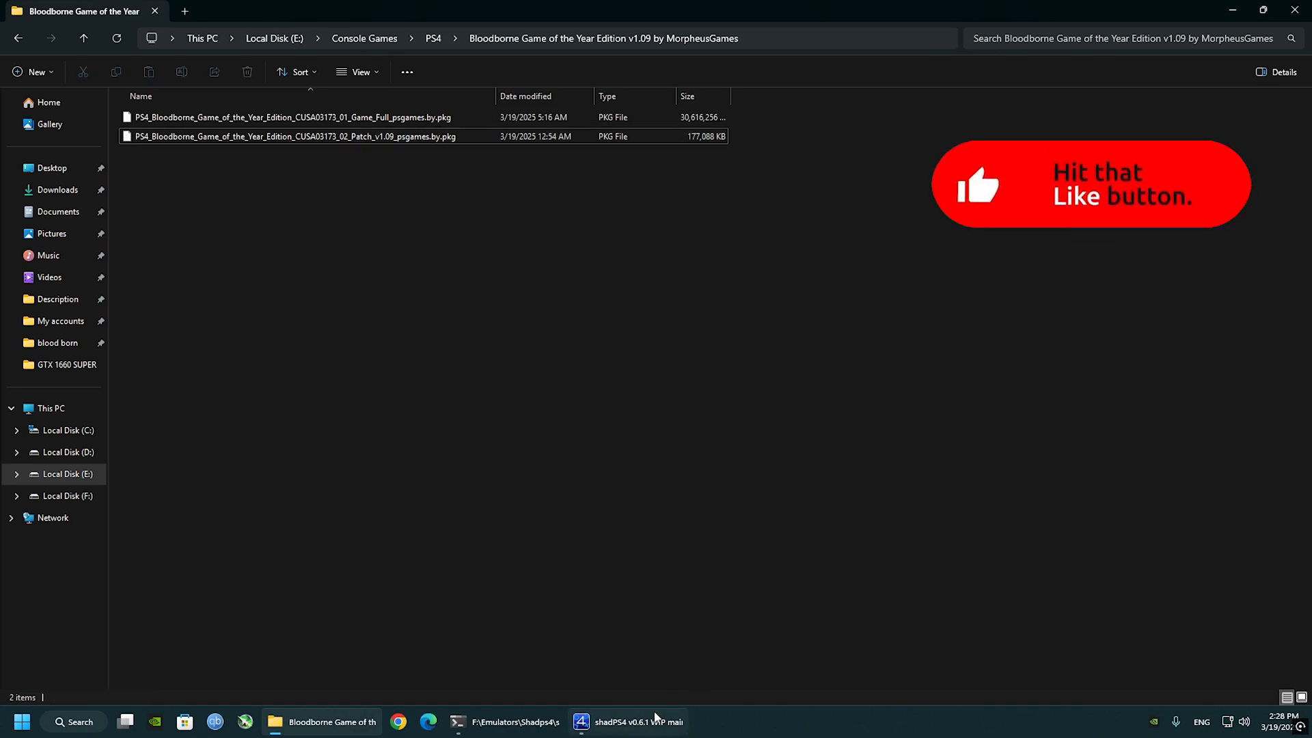
Start Install Packages (PKG) and select the full Bloodborne game PKG for installation.
{"action": "left_click", "coordinate": [222, 117]}
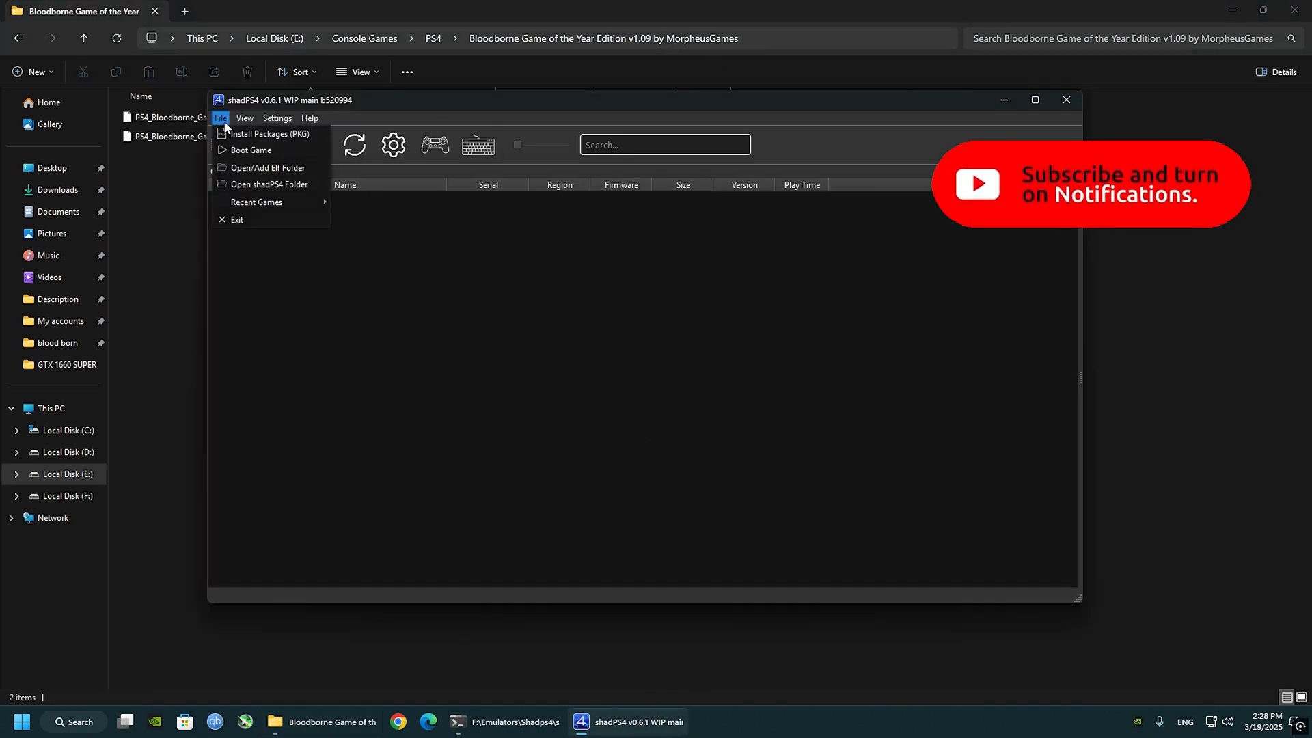
{"action": "mouse_move", "coordinate": [260, 140]}
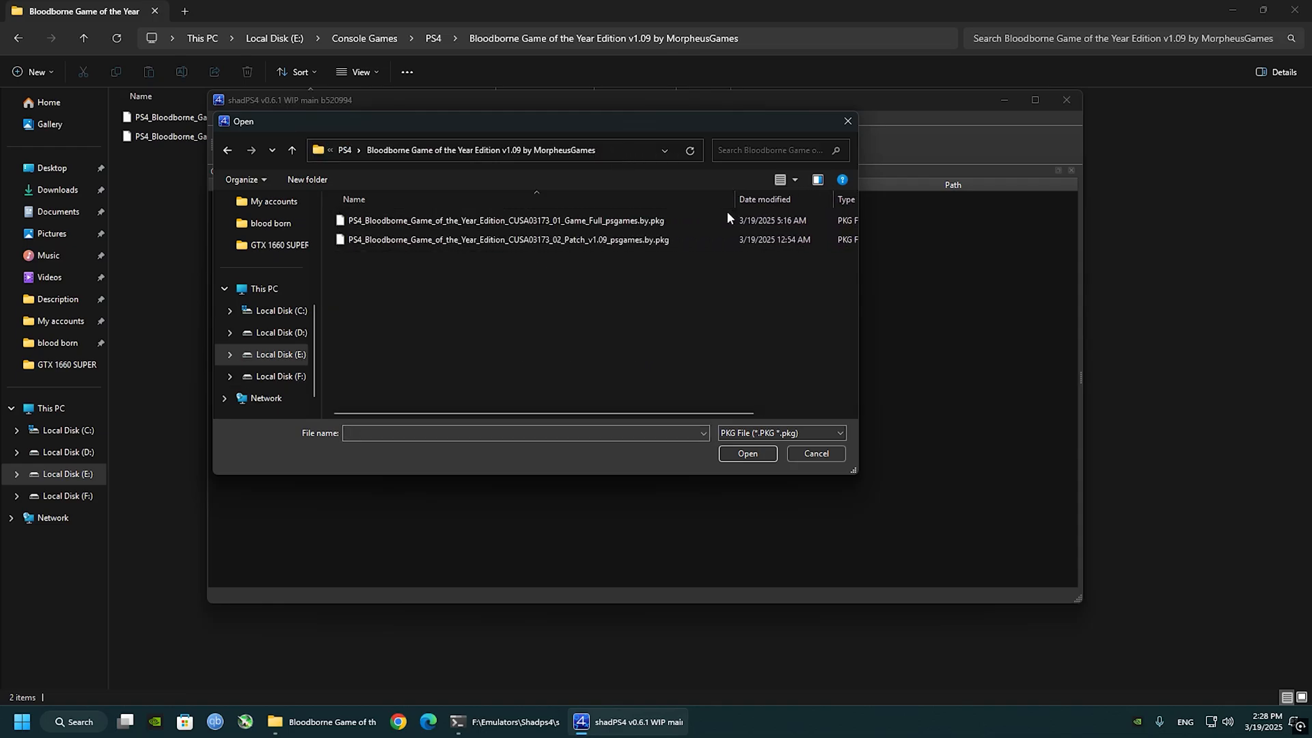
{"action": "left_click", "coordinate": [502, 220]}
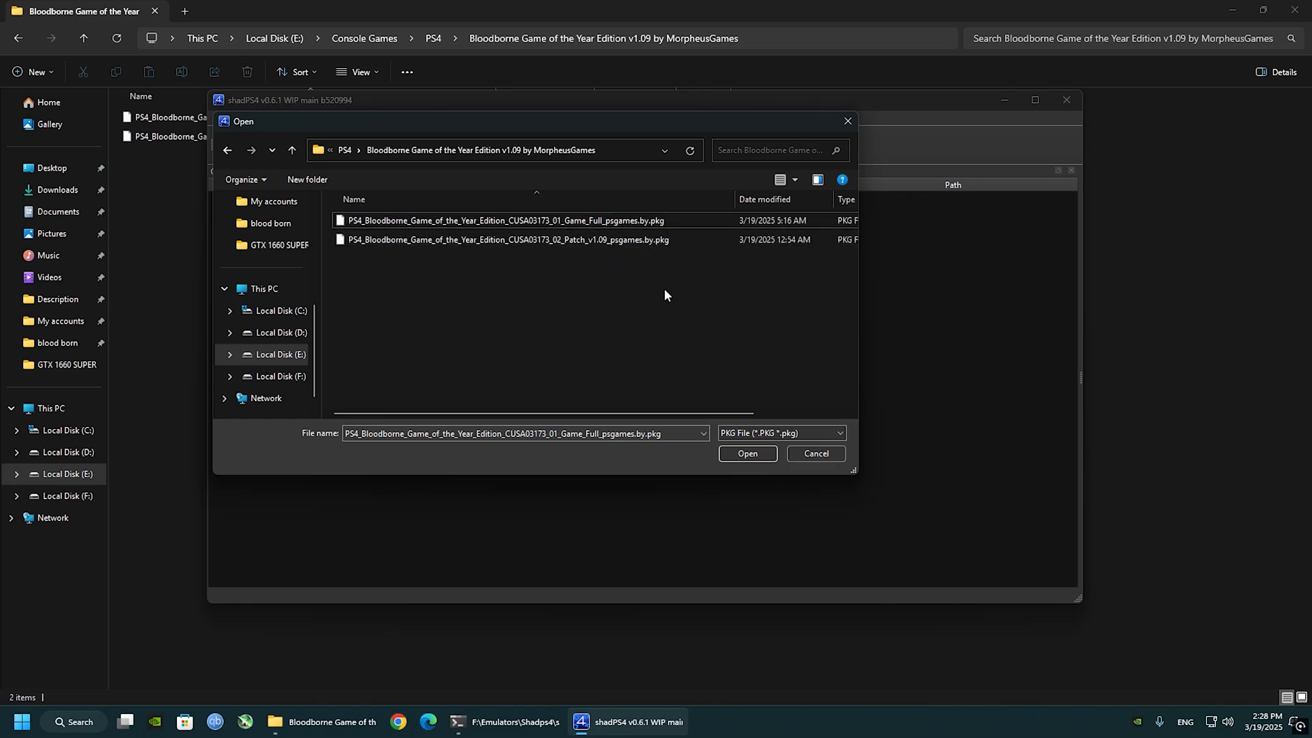
{"action": "left_click", "coordinate": [501, 220]}
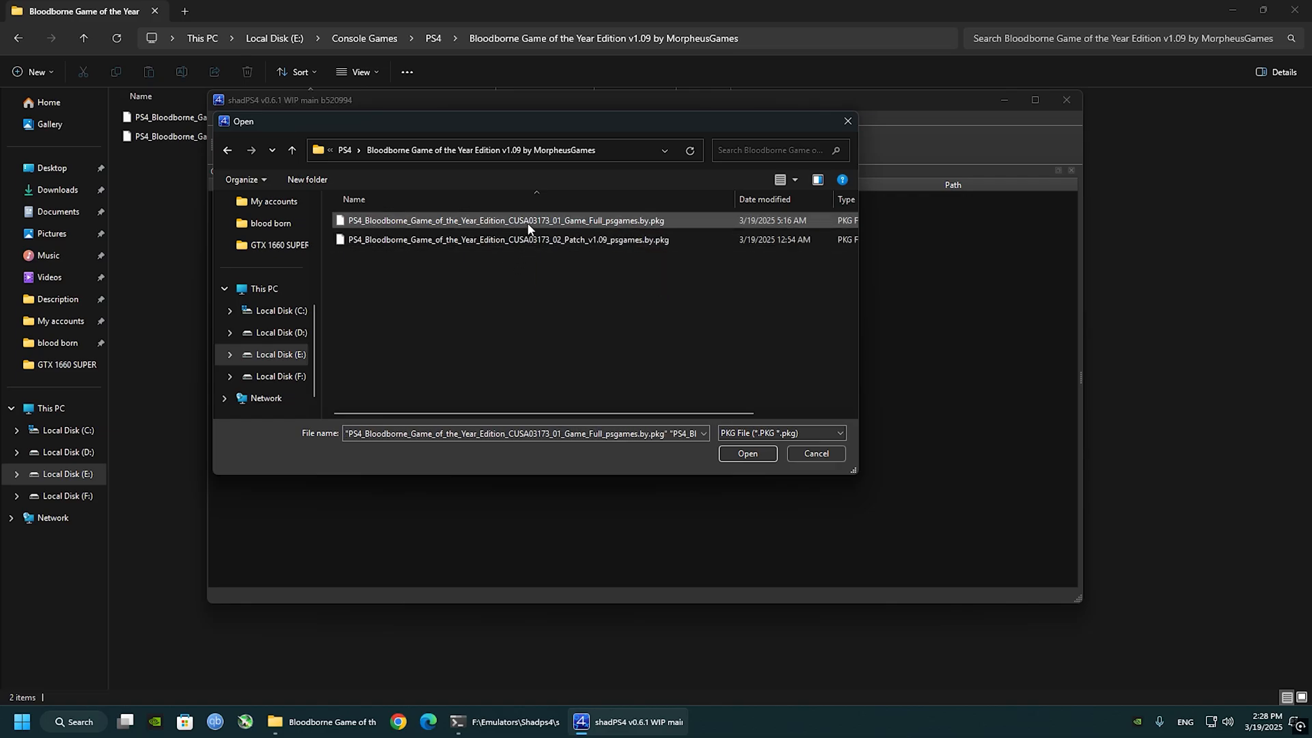
{"action": "left_click", "coordinate": [747, 452]}
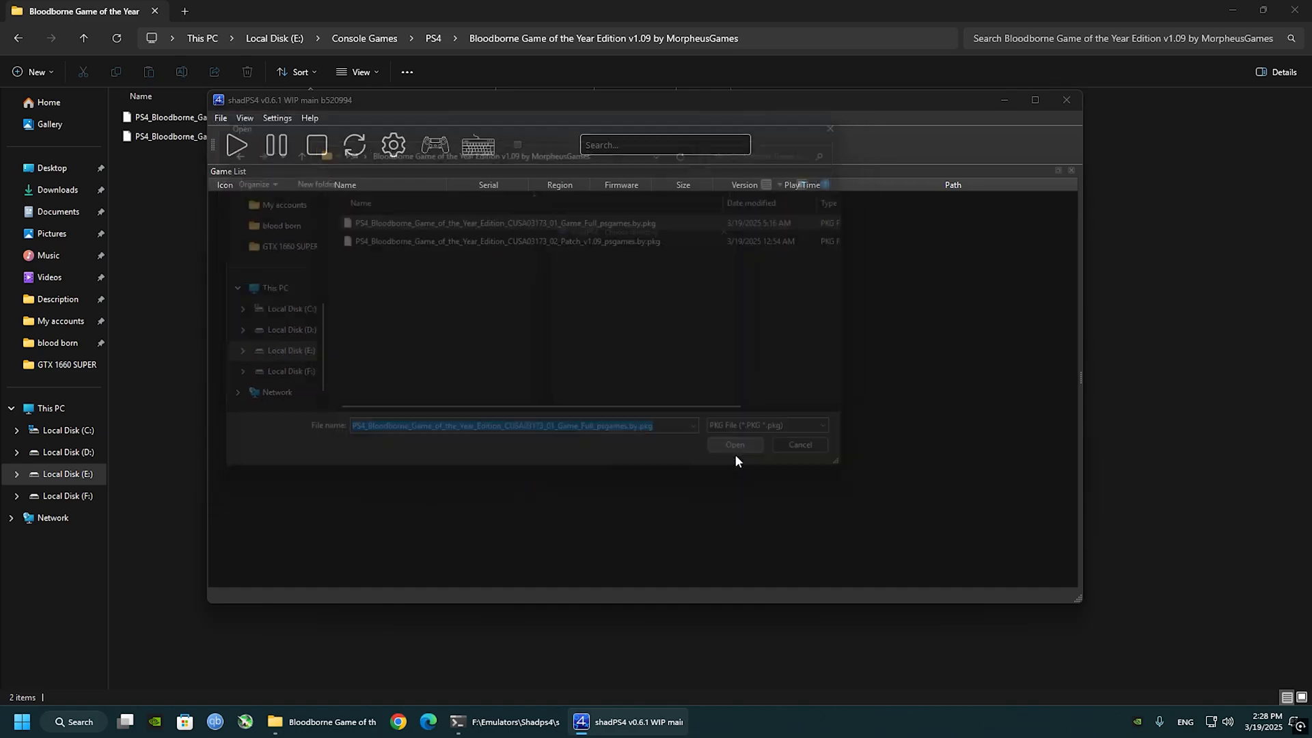
{"action": "left_click", "coordinate": [733, 444]}
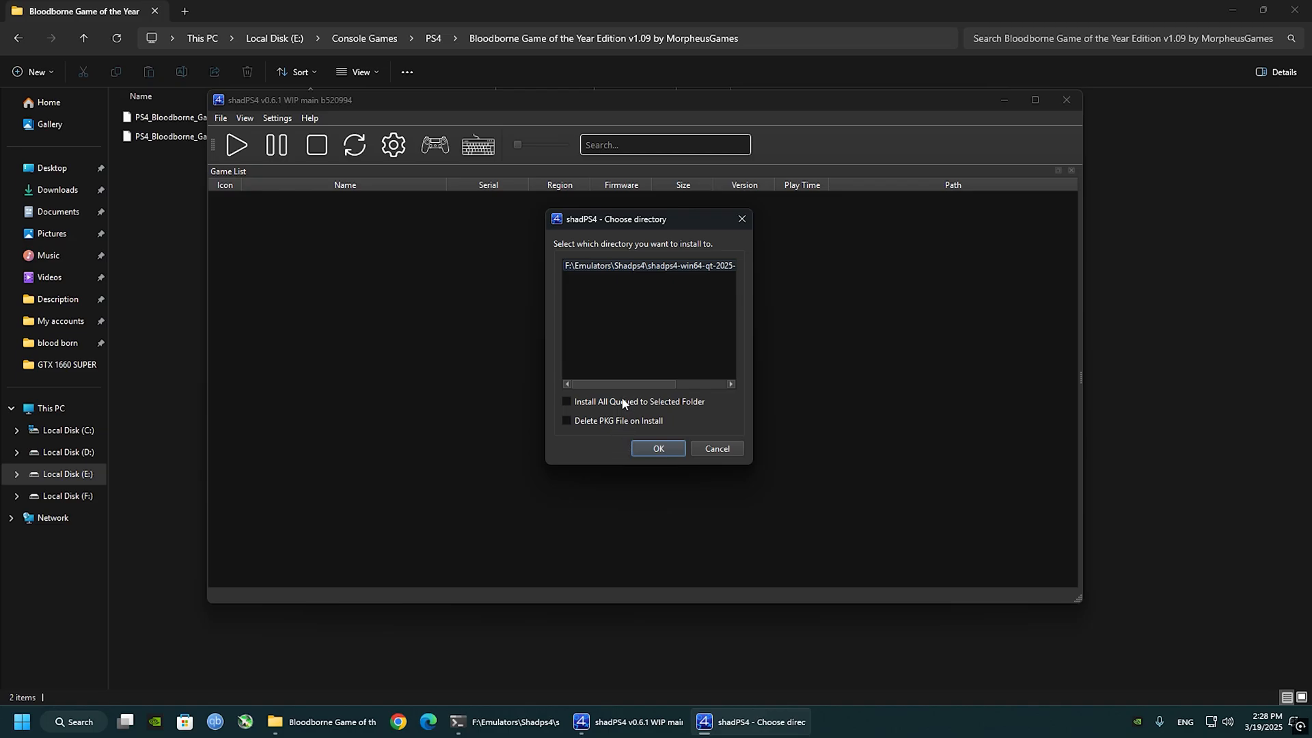
Install the game into the emulator's folder and dismiss the Extraction Finished message.
{"action": "left_click", "coordinate": [658, 448]}
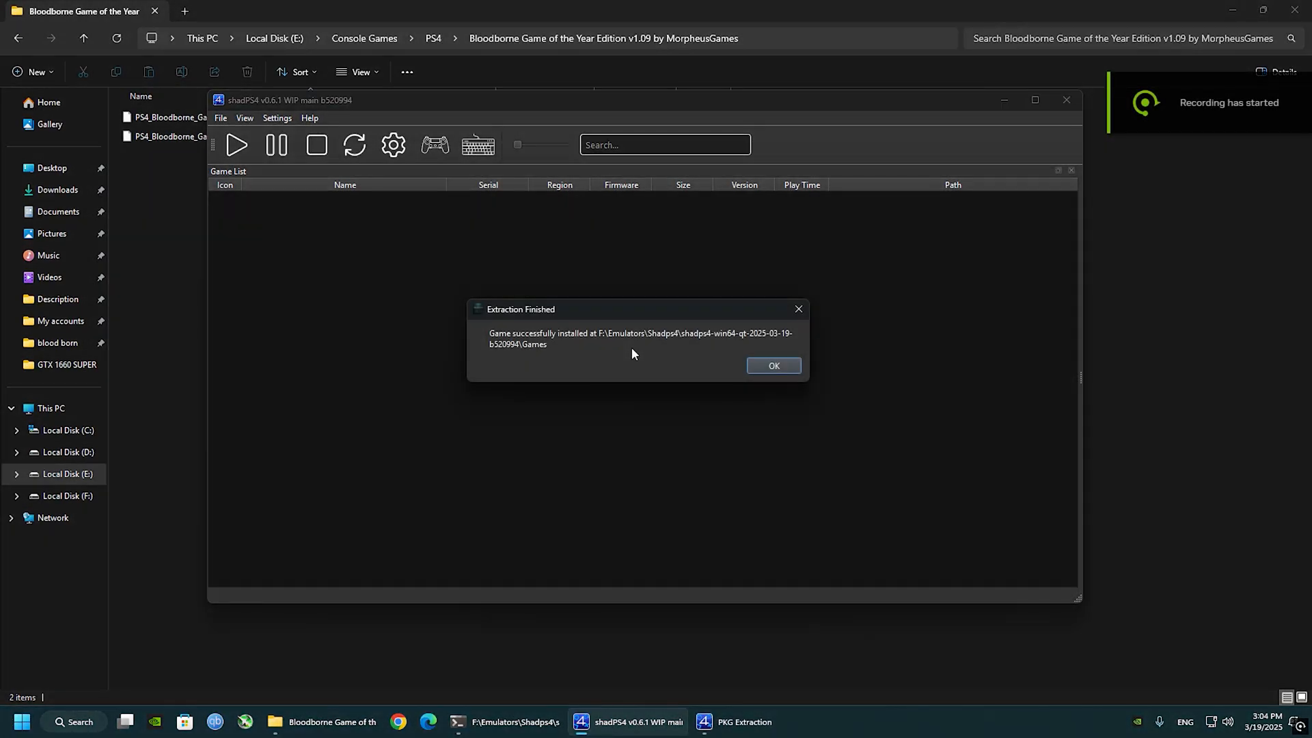
{"action": "mouse_move", "coordinate": [588, 344]}
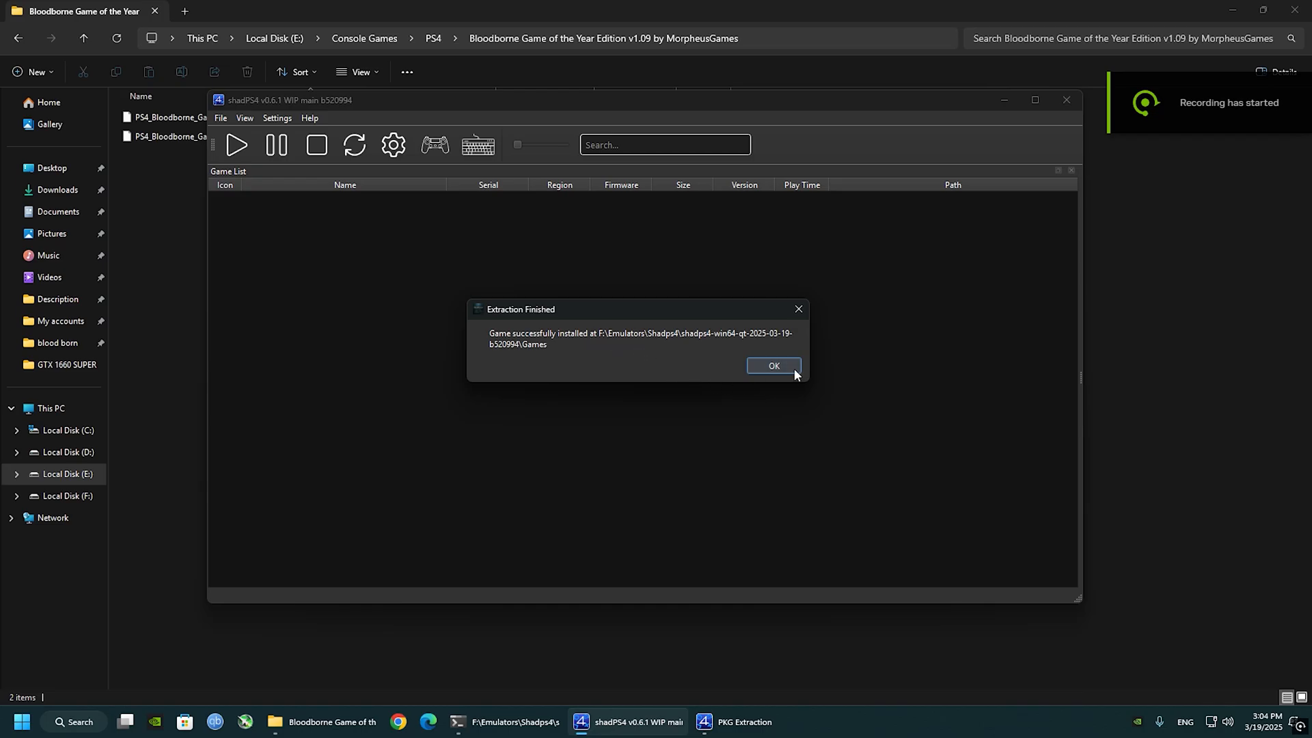
{"action": "left_click", "coordinate": [771, 366]}
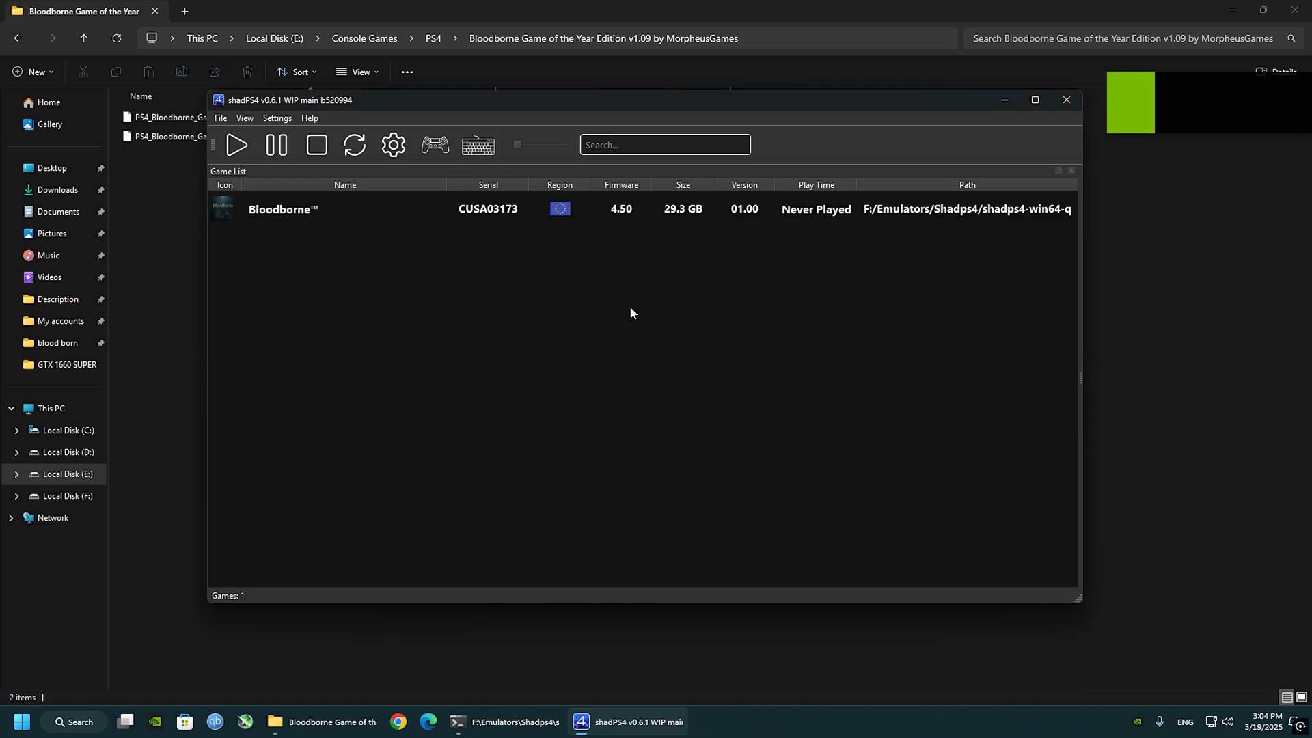
Start another package install and pick the Bloodborne v1.09 patch PKG.
{"action": "left_click", "coordinate": [1034, 100]}
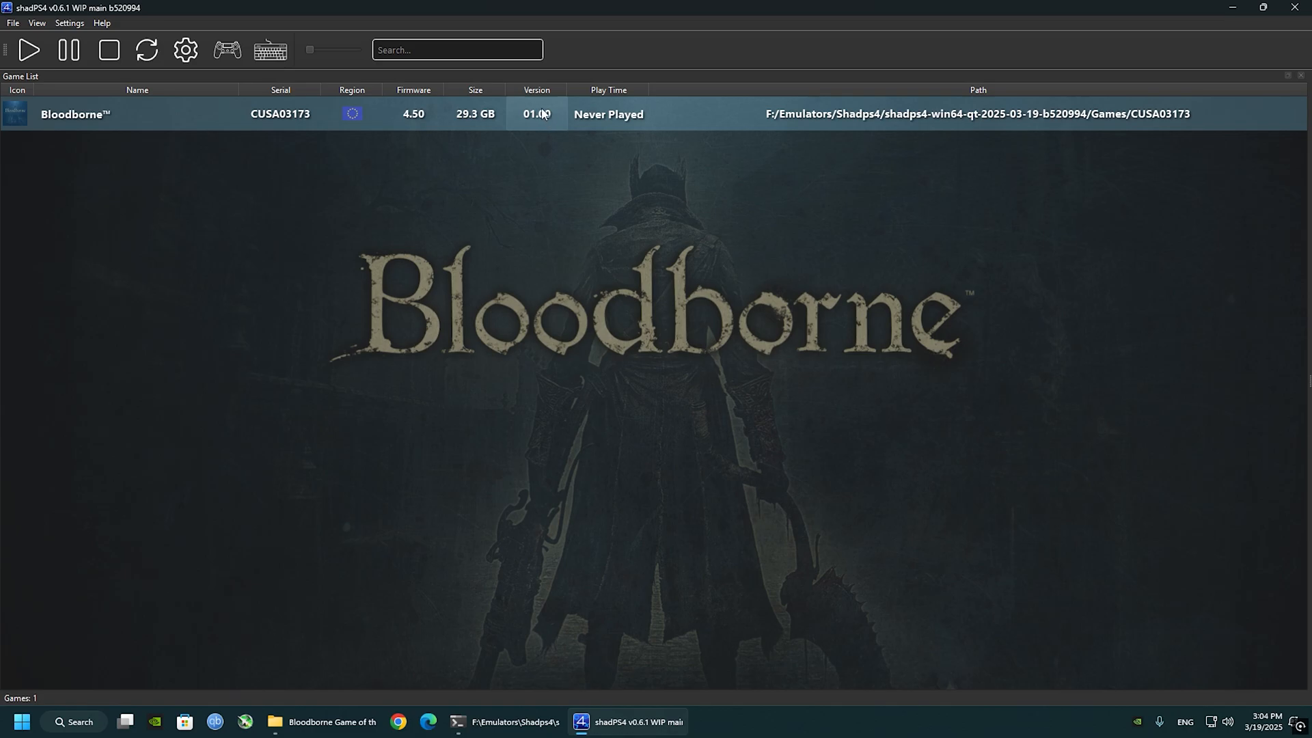
{"action": "mouse_move", "coordinate": [316, 153]}
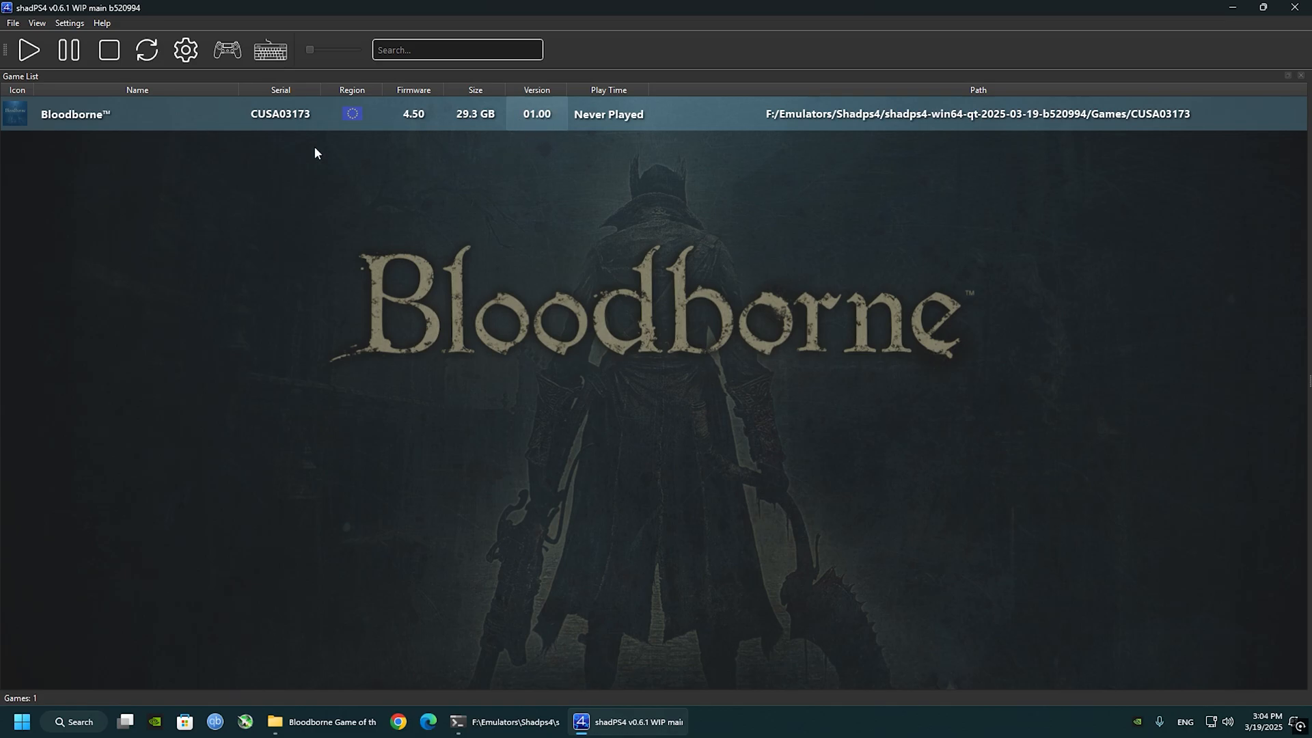
{"action": "left_click", "coordinate": [12, 23]}
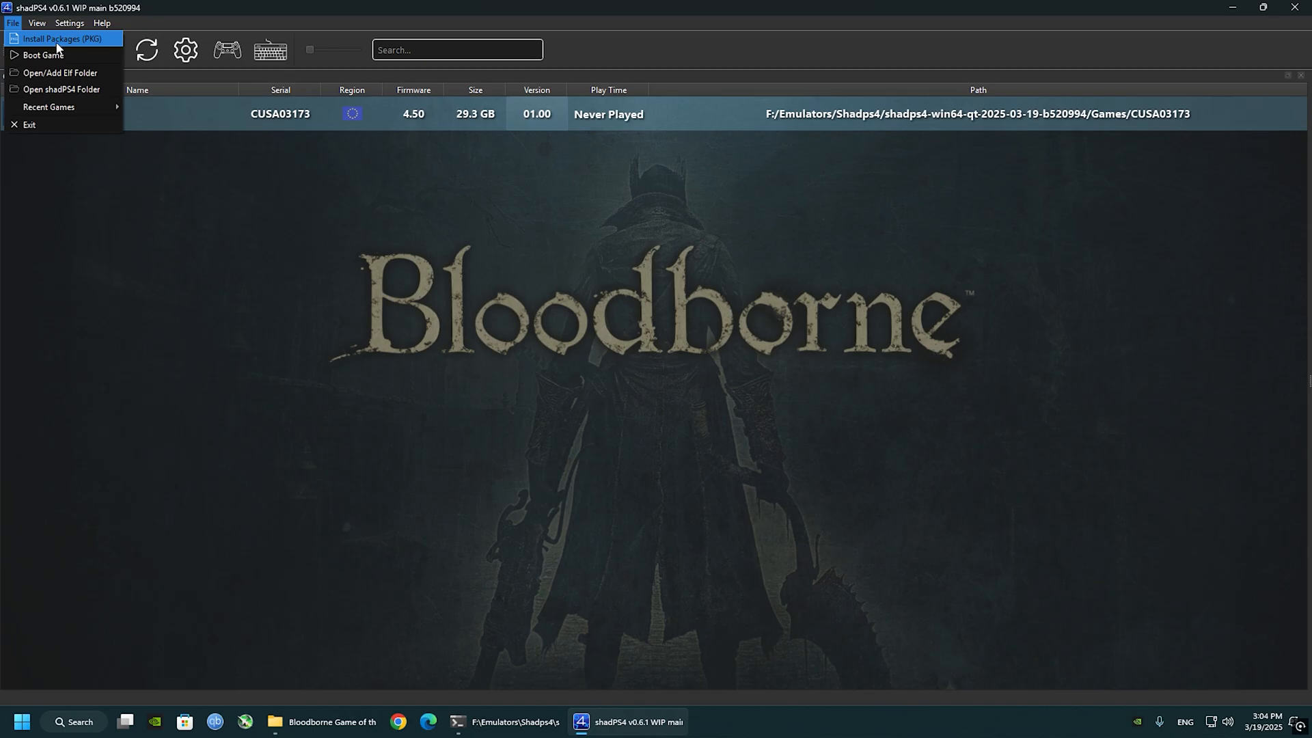
{"action": "left_click", "coordinate": [63, 38]}
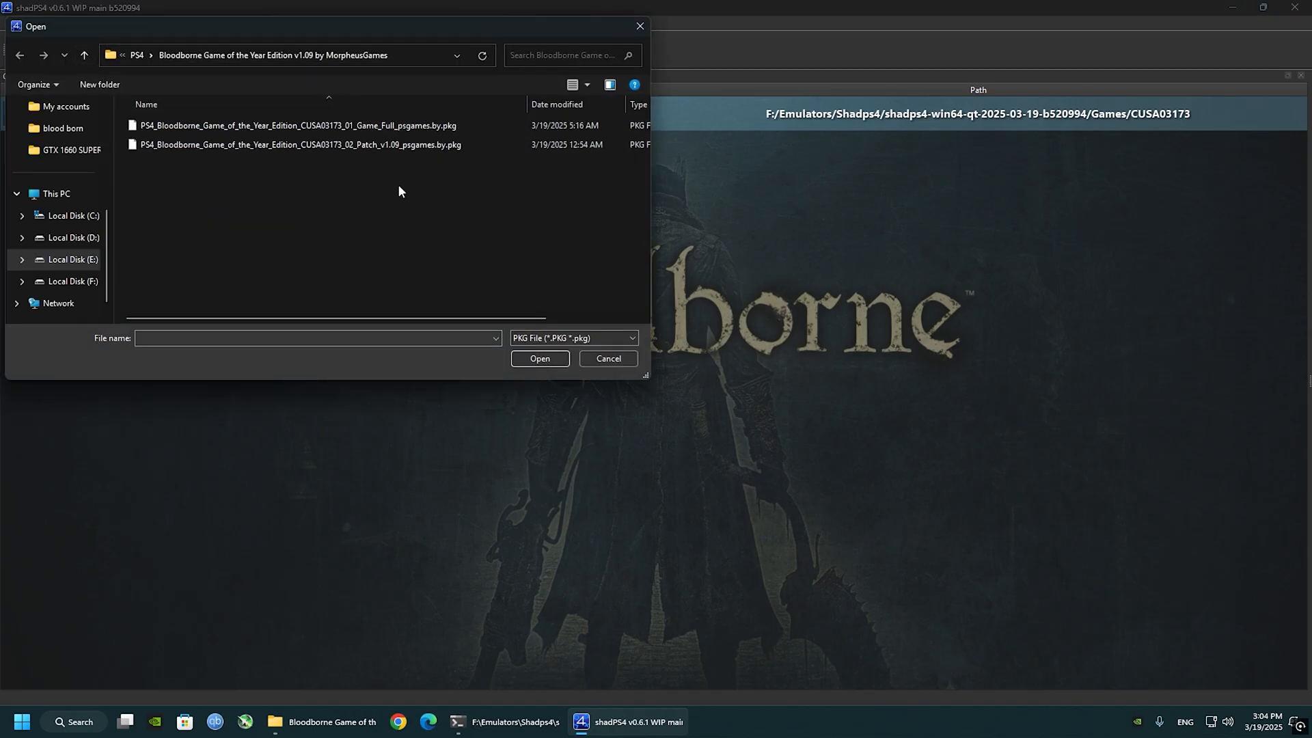
{"action": "left_click", "coordinate": [299, 143]}
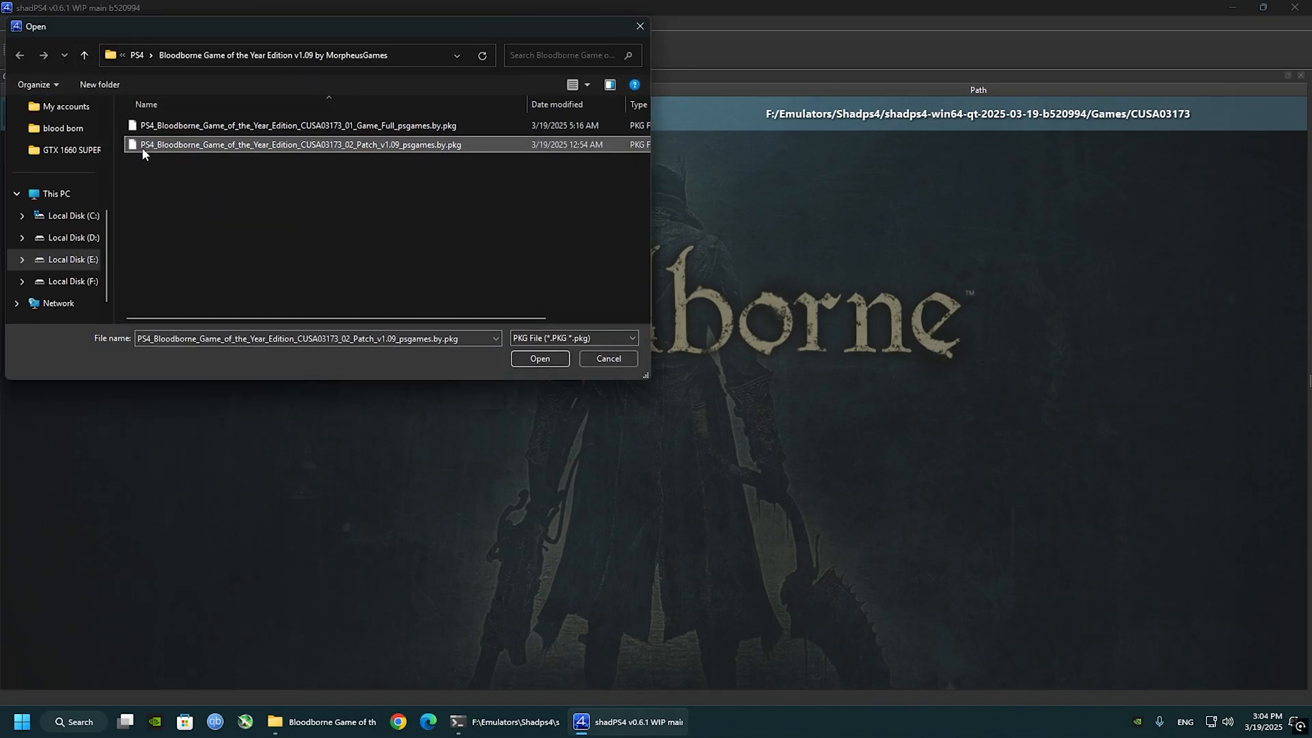
{"action": "mouse_move", "coordinate": [390, 143]}
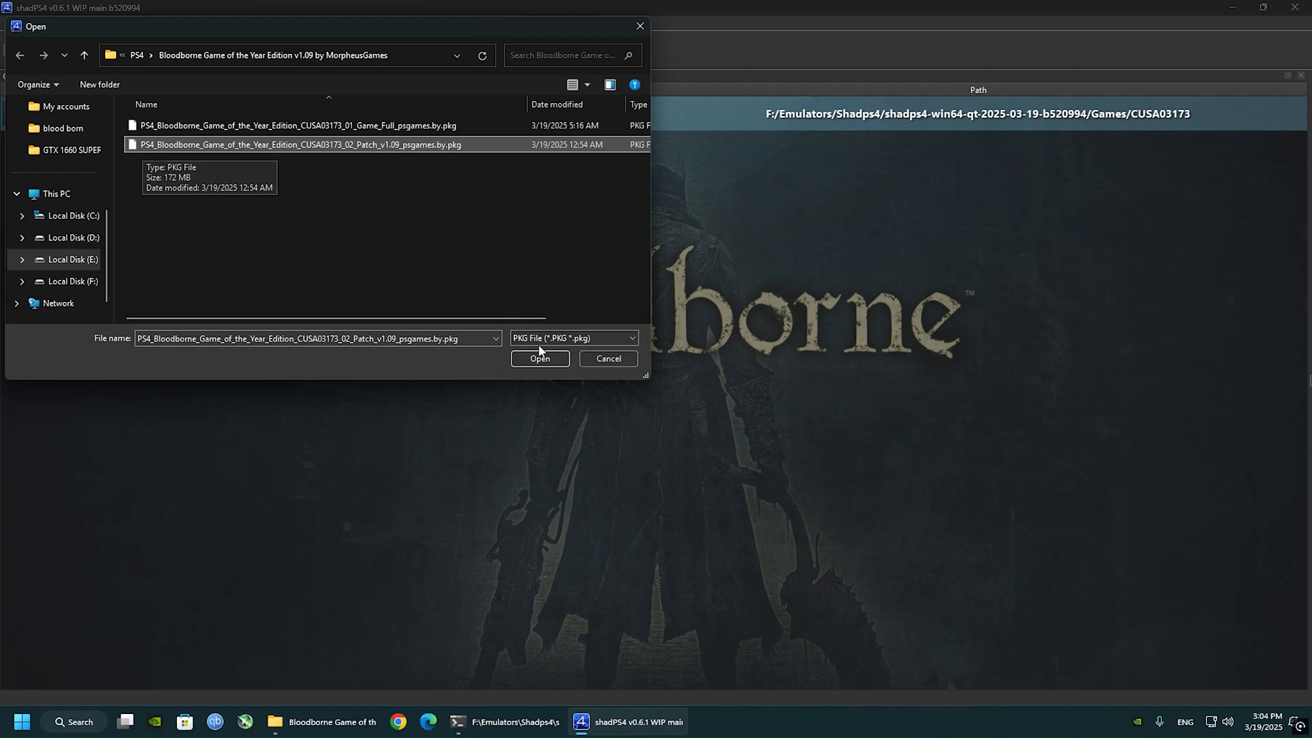
Confirm installing patch 01.09 so the game list shows version 01.09.
{"action": "left_click", "coordinate": [539, 358]}
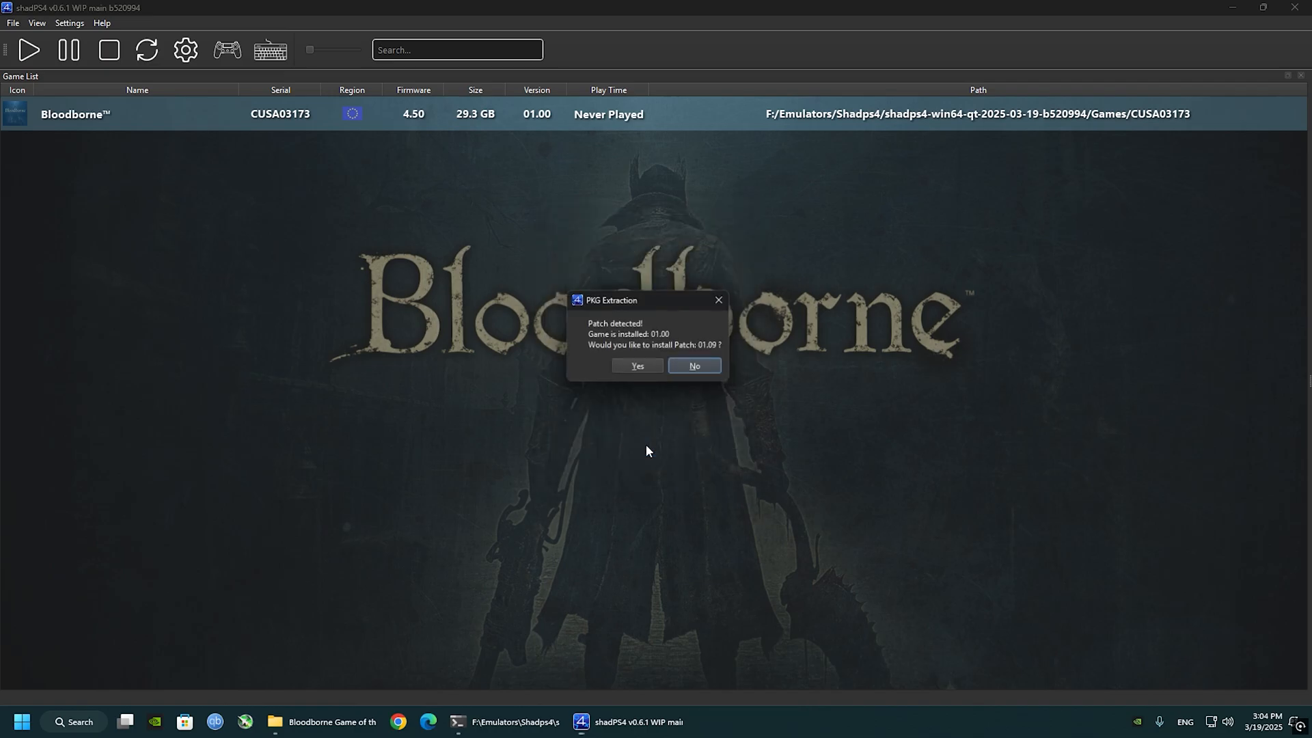
{"action": "left_click", "coordinate": [693, 367]}
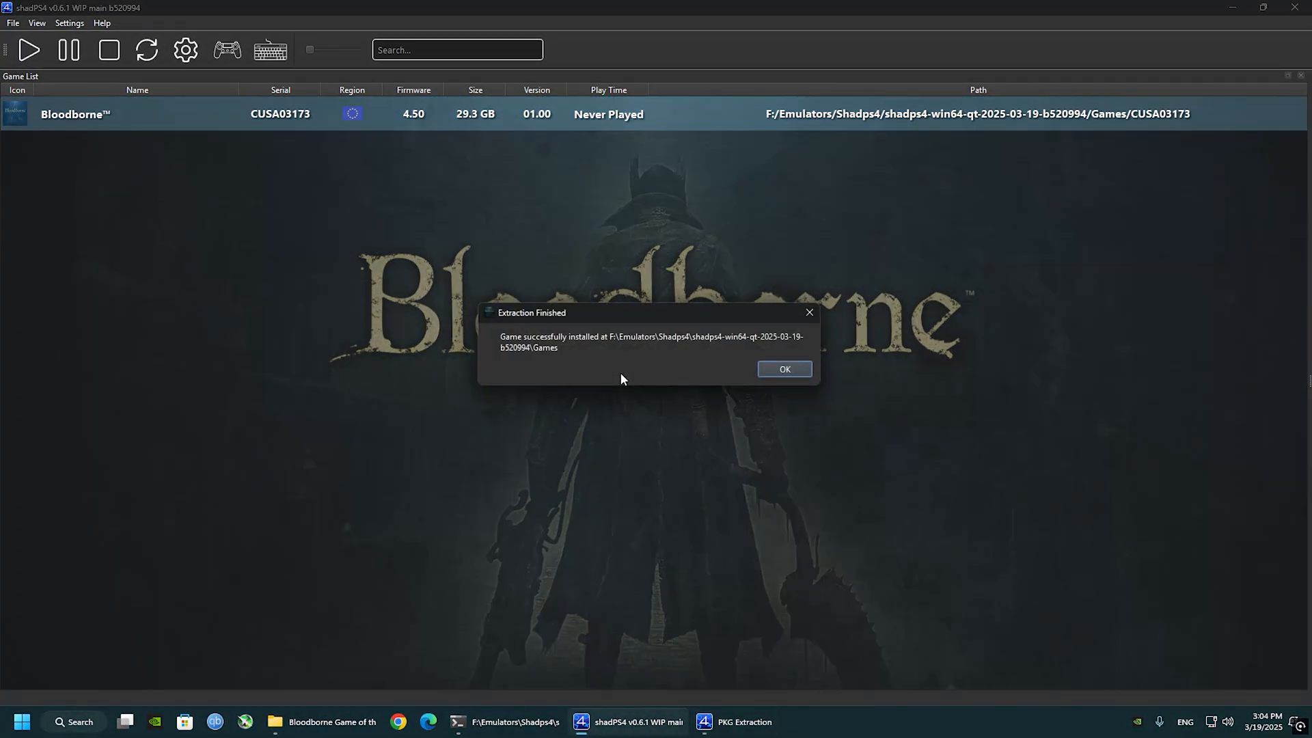
{"action": "left_click", "coordinate": [783, 369]}
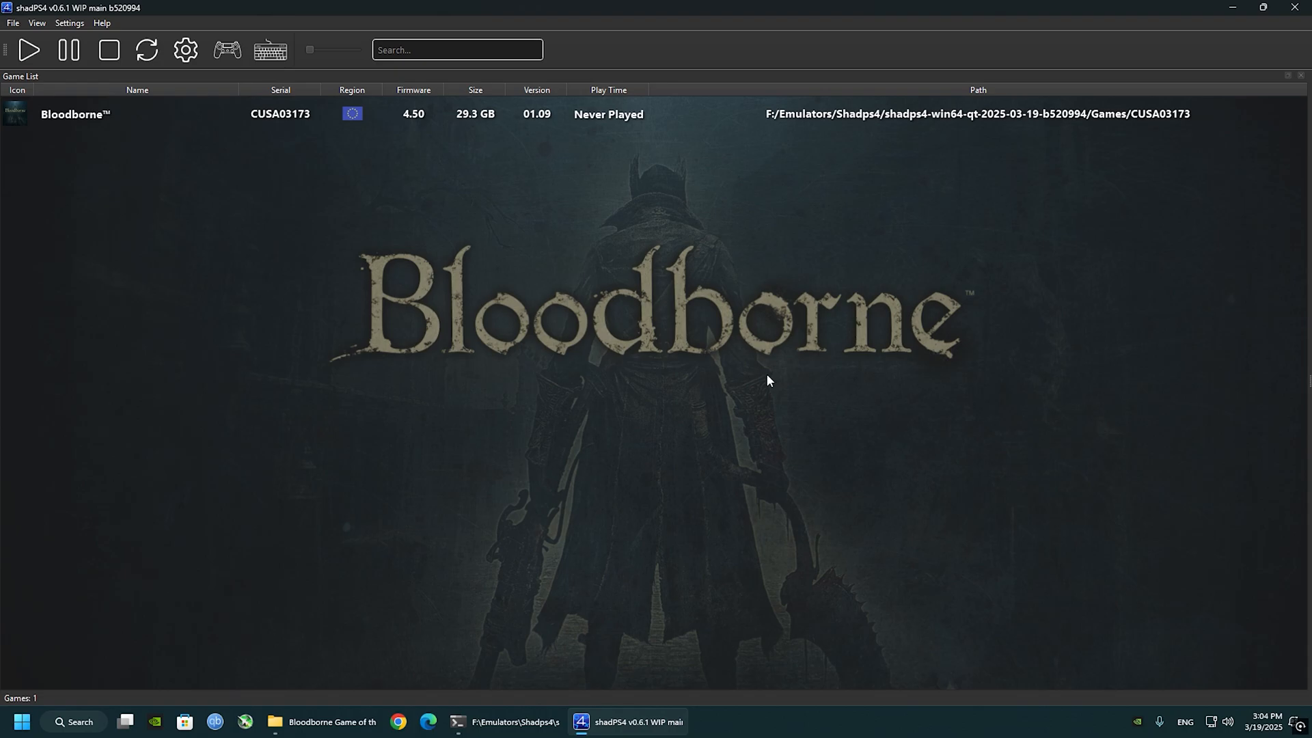
Download Bloodborne cheats from the shadPS4 repository and try enabling Infinite Health.
{"action": "left_click", "coordinate": [536, 114]}
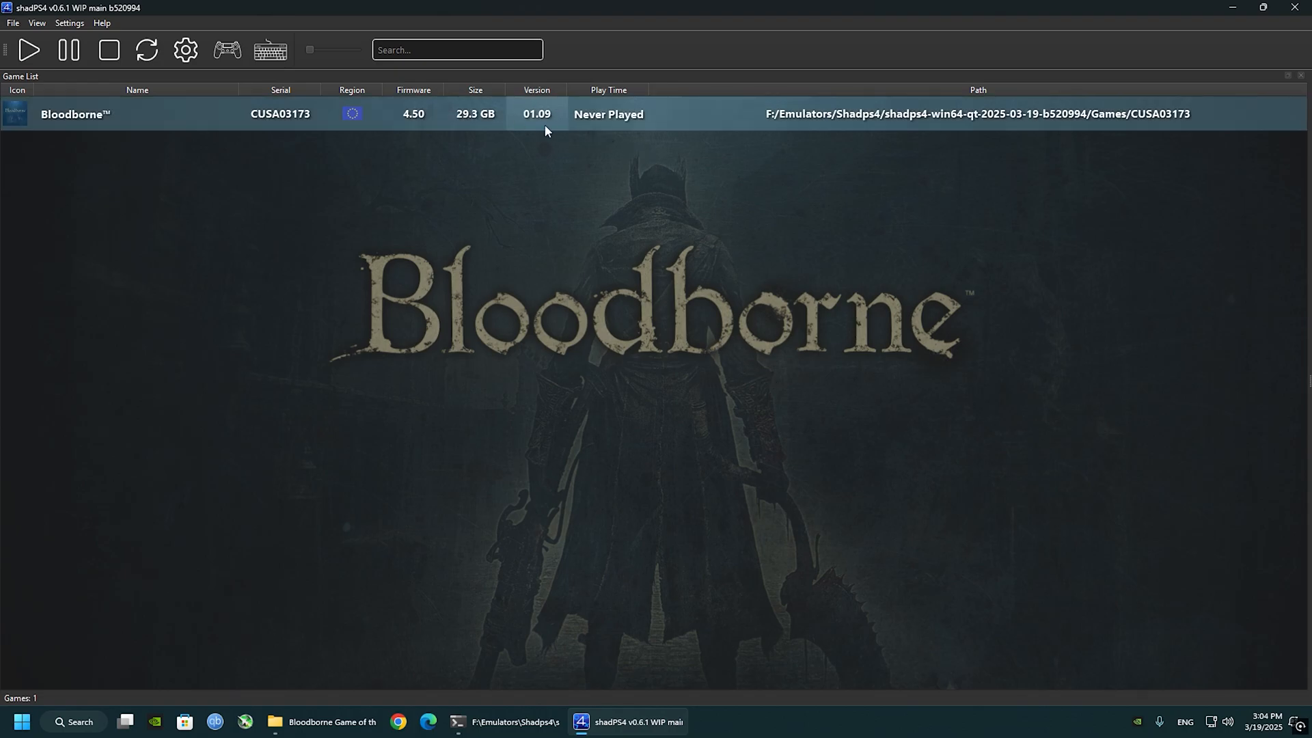
{"action": "mouse_move", "coordinate": [542, 129]}
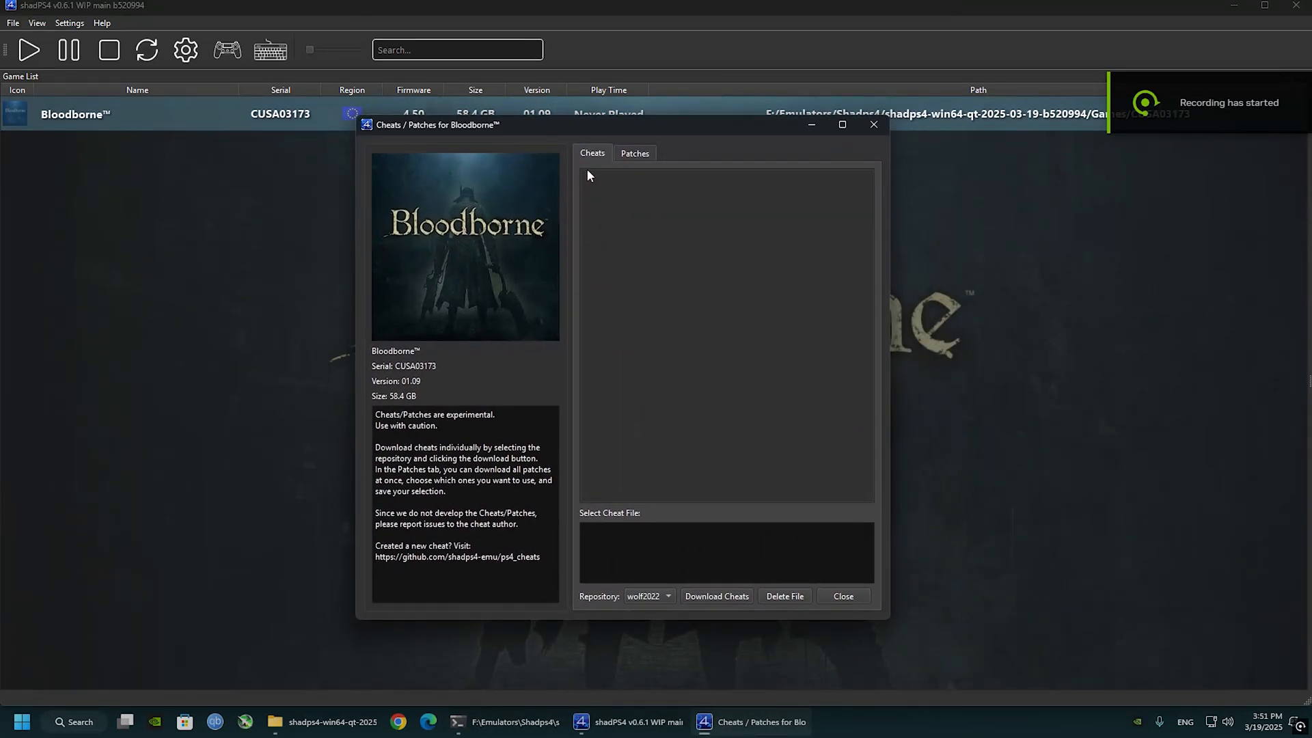
{"action": "left_click", "coordinate": [647, 595]}
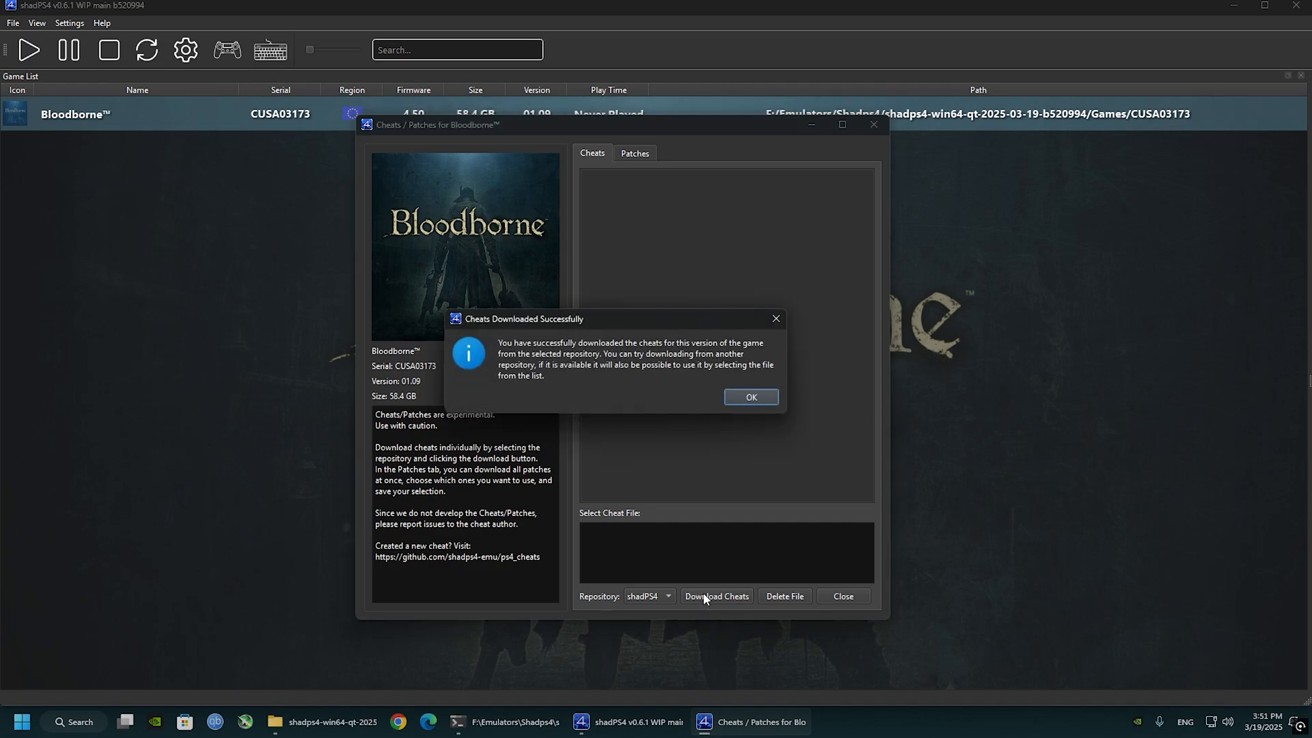
{"action": "left_click", "coordinate": [750, 396]}
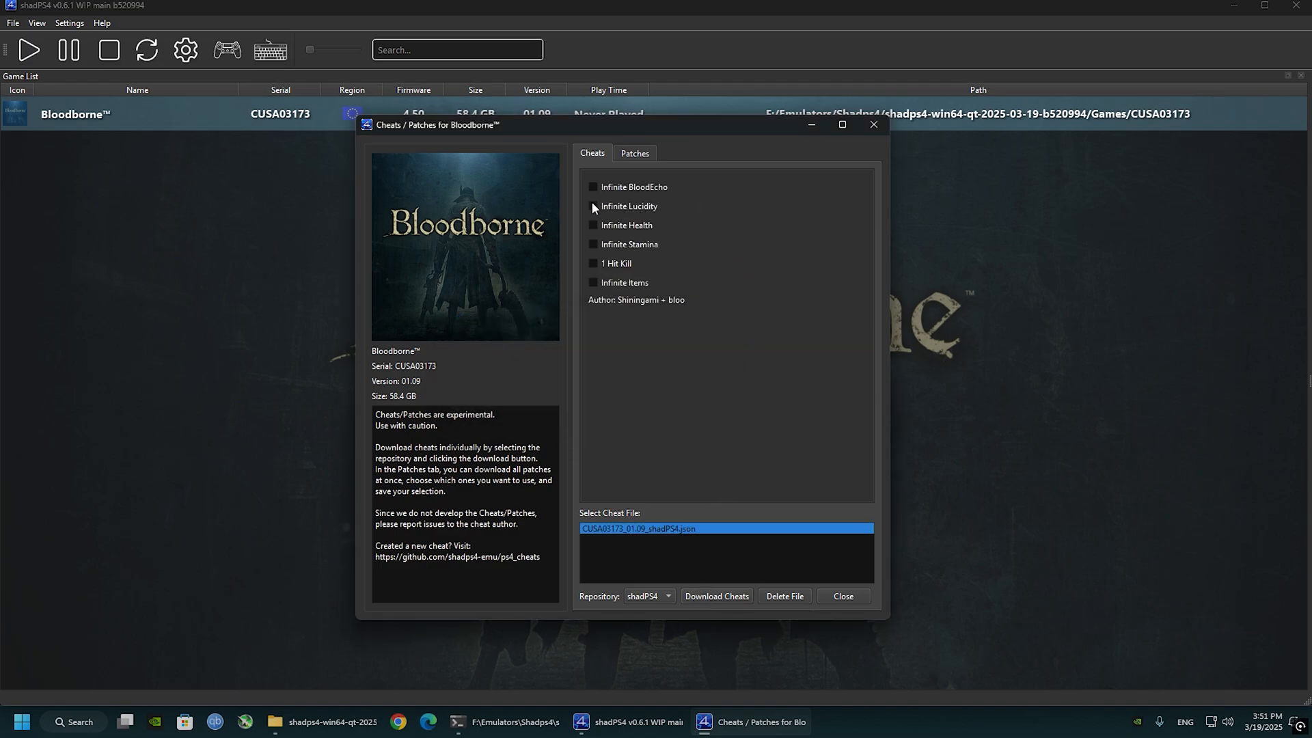
{"action": "left_click", "coordinate": [593, 225]}
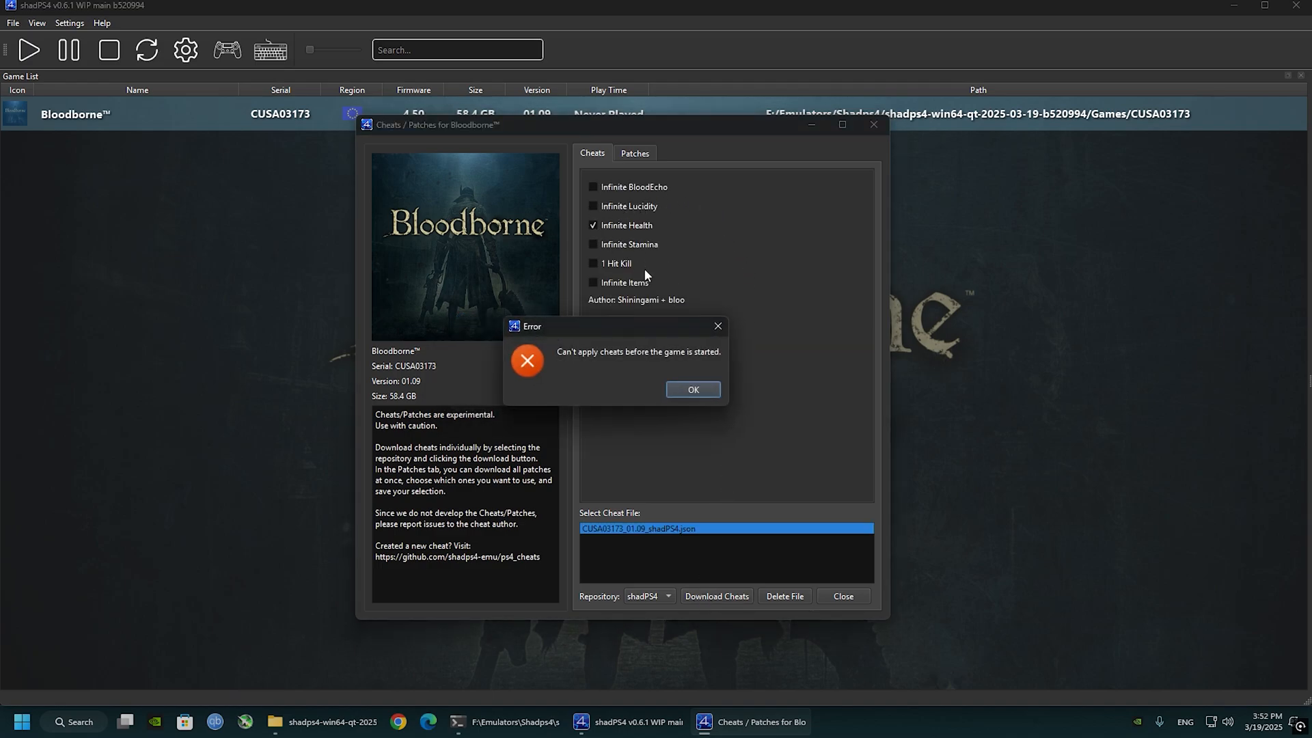
{"action": "mouse_move", "coordinate": [717, 326]}
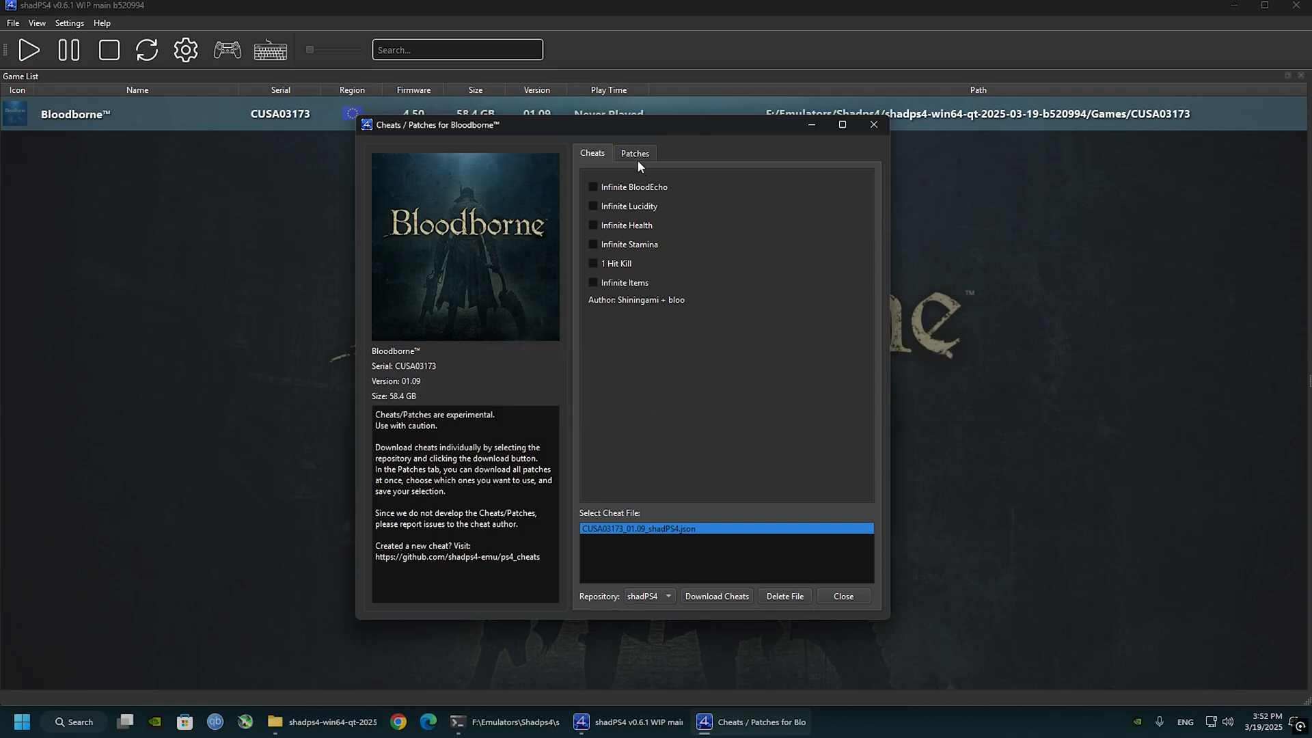
Download all Bloodborne patches from the shadPS4 repository in the Patches list.
{"action": "left_click", "coordinate": [634, 153]}
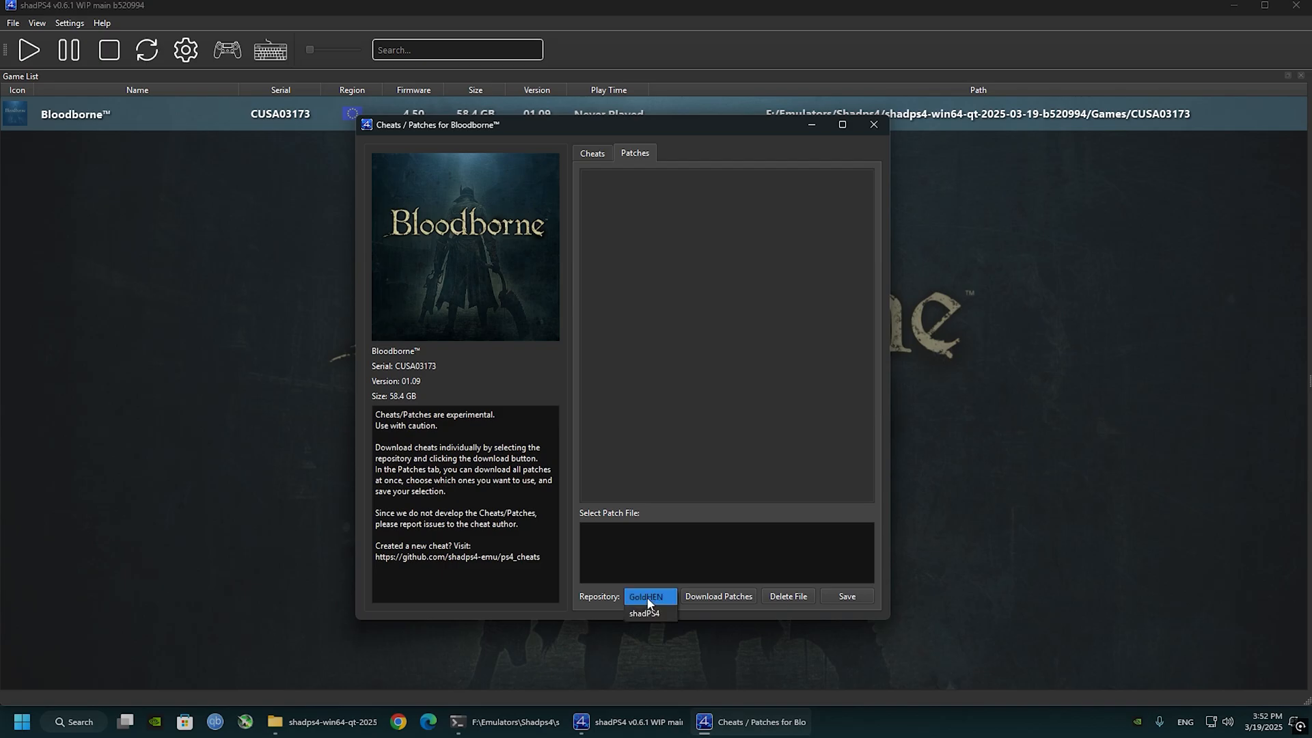
{"action": "left_click", "coordinate": [644, 613]}
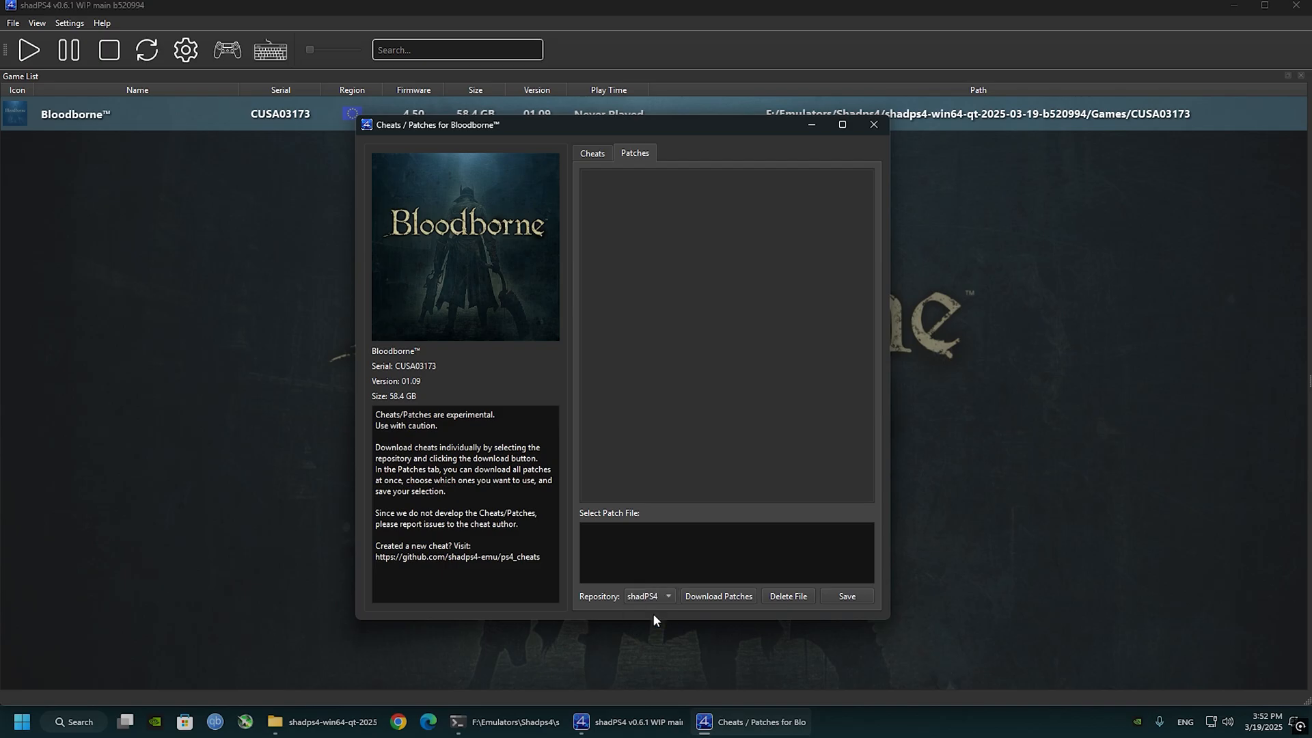
{"action": "left_click", "coordinate": [718, 596]}
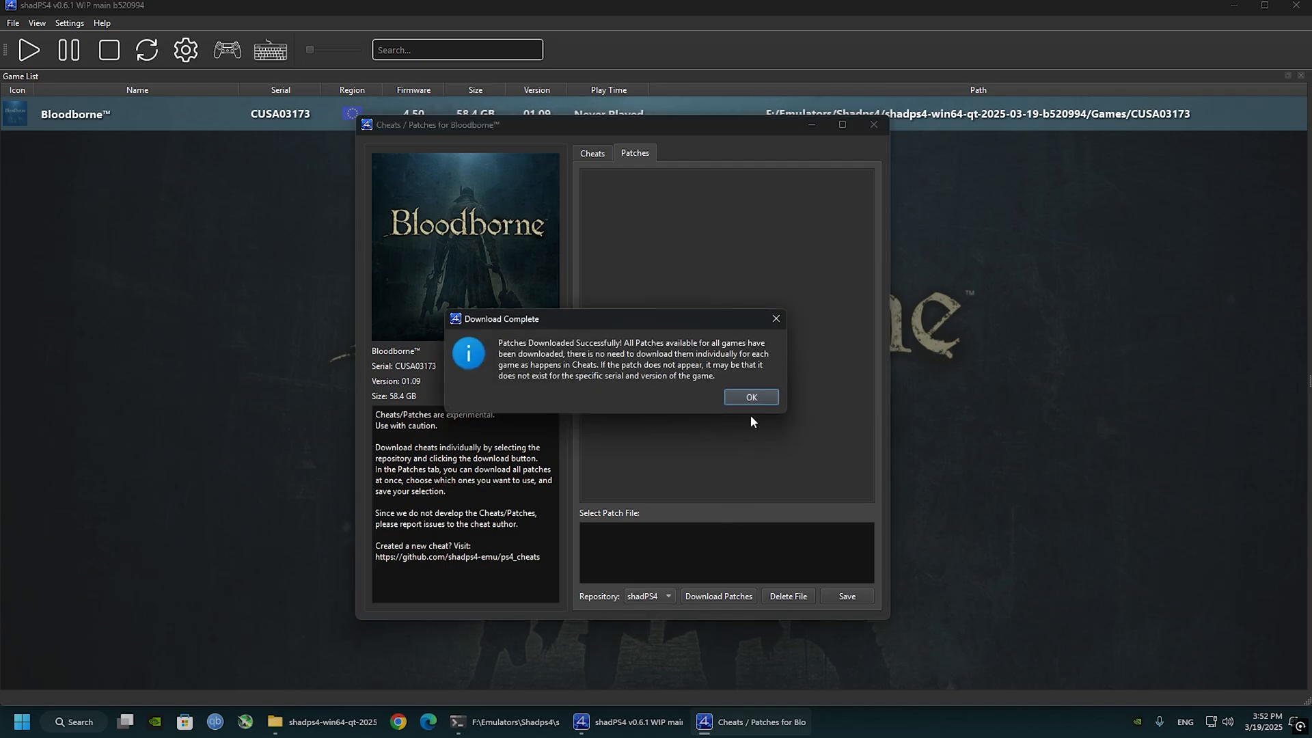
{"action": "left_click", "coordinate": [749, 396]}
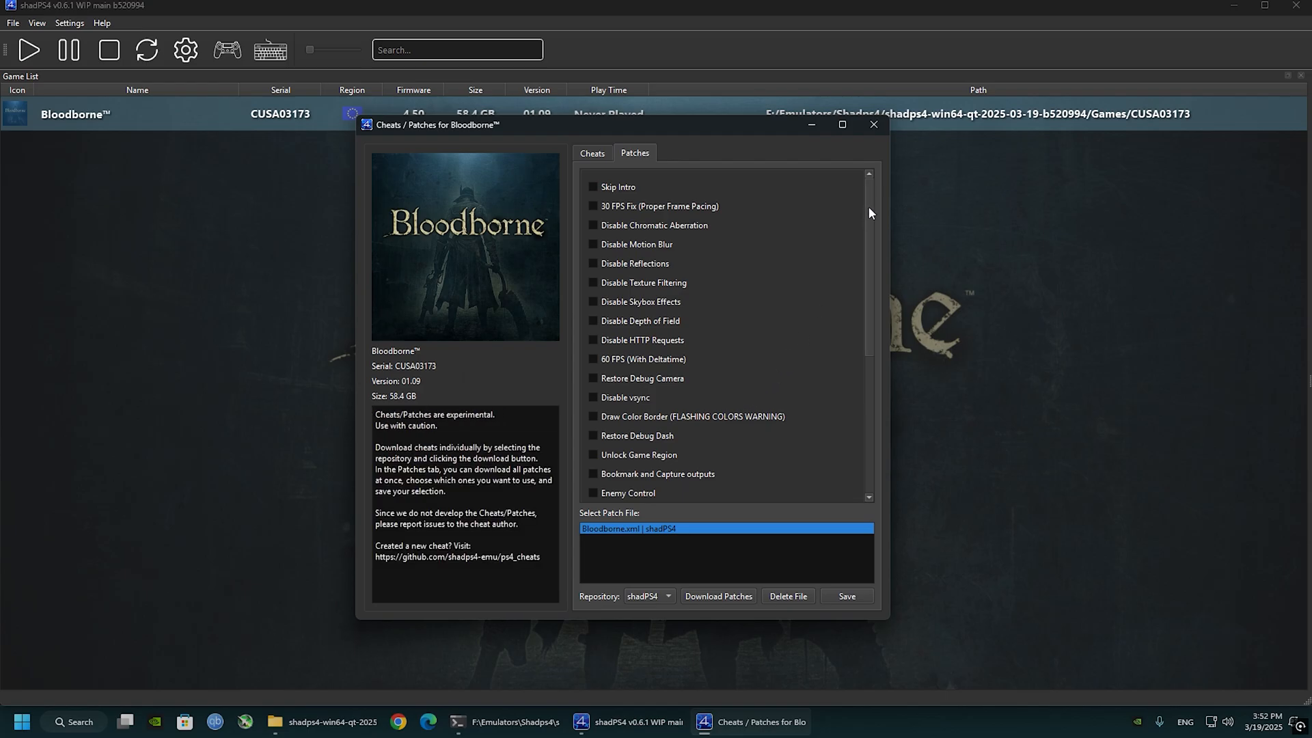
Enable Skip Intro, Disable Chromatic Aberration, Disable Motion Blur, 60 FPS (With Deltatime) and Disable vsync.
{"action": "left_click", "coordinate": [593, 187]}
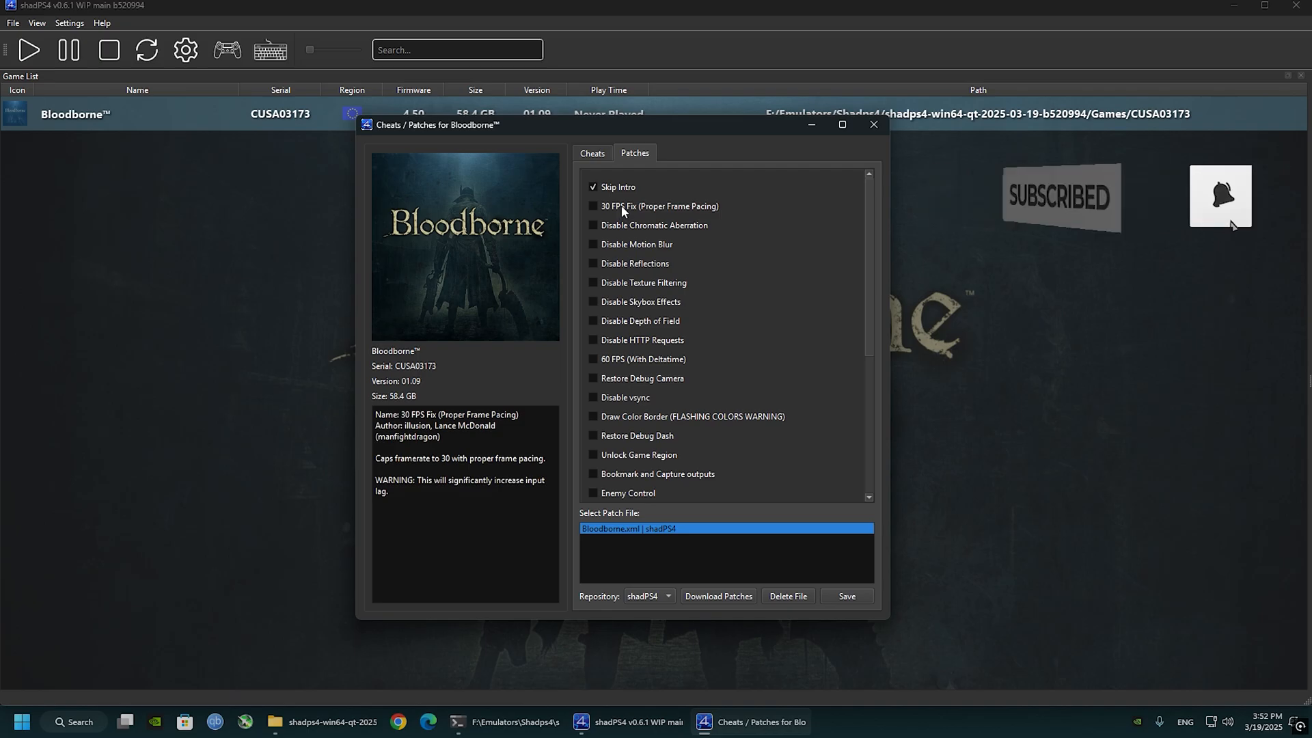
{"action": "left_click", "coordinate": [592, 226]}
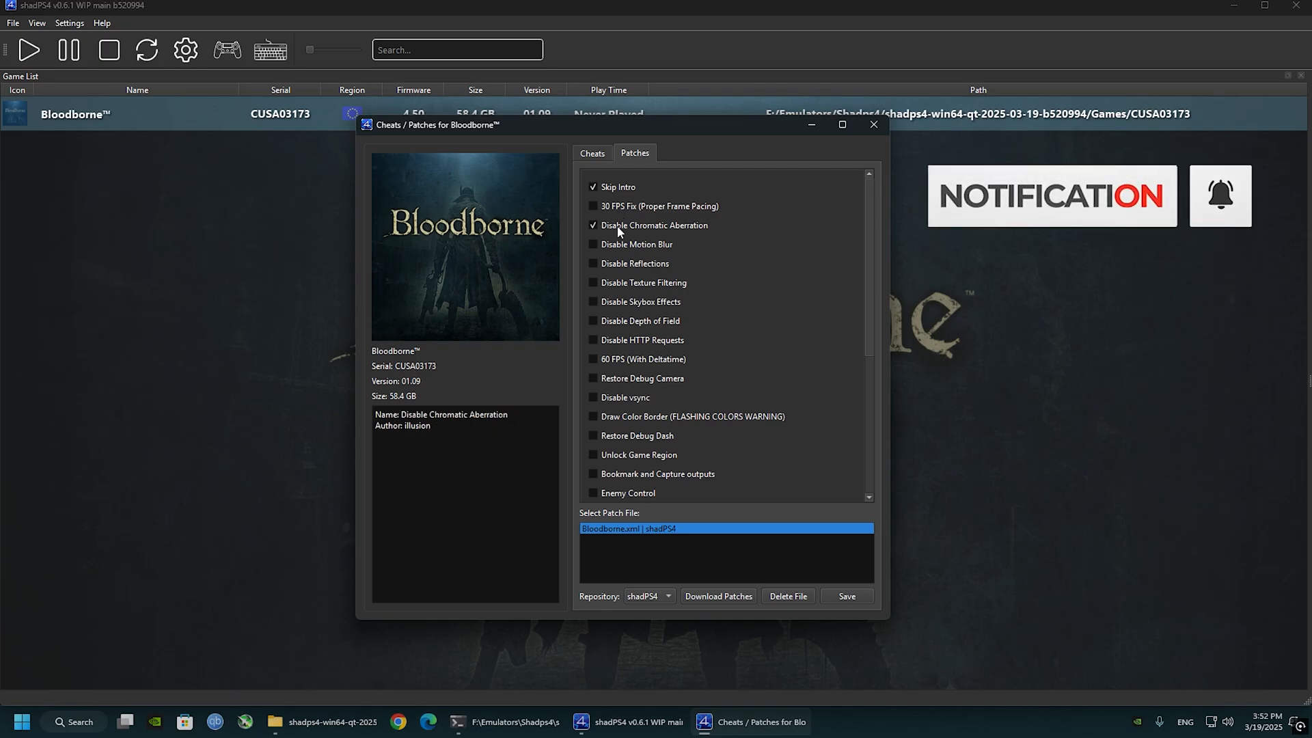
{"action": "left_click", "coordinate": [594, 244]}
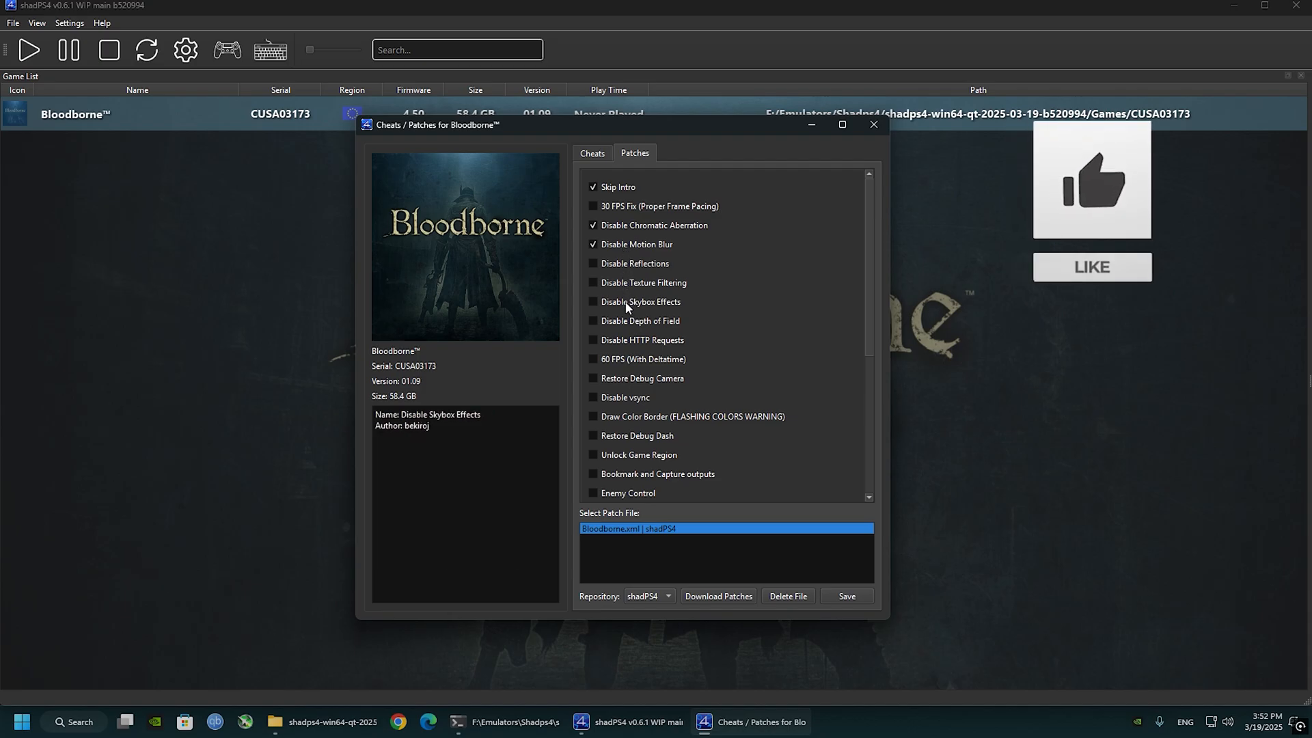
{"action": "left_click", "coordinate": [593, 359]}
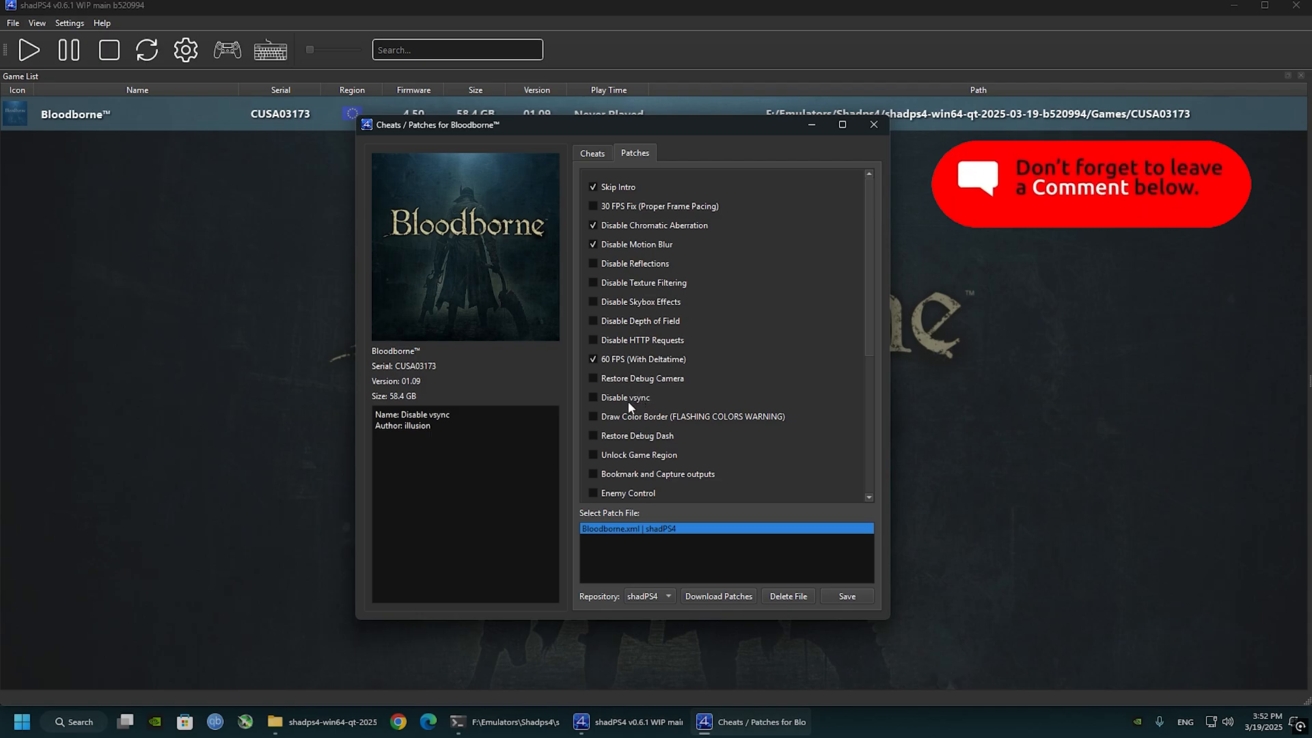
{"action": "left_click", "coordinate": [593, 397]}
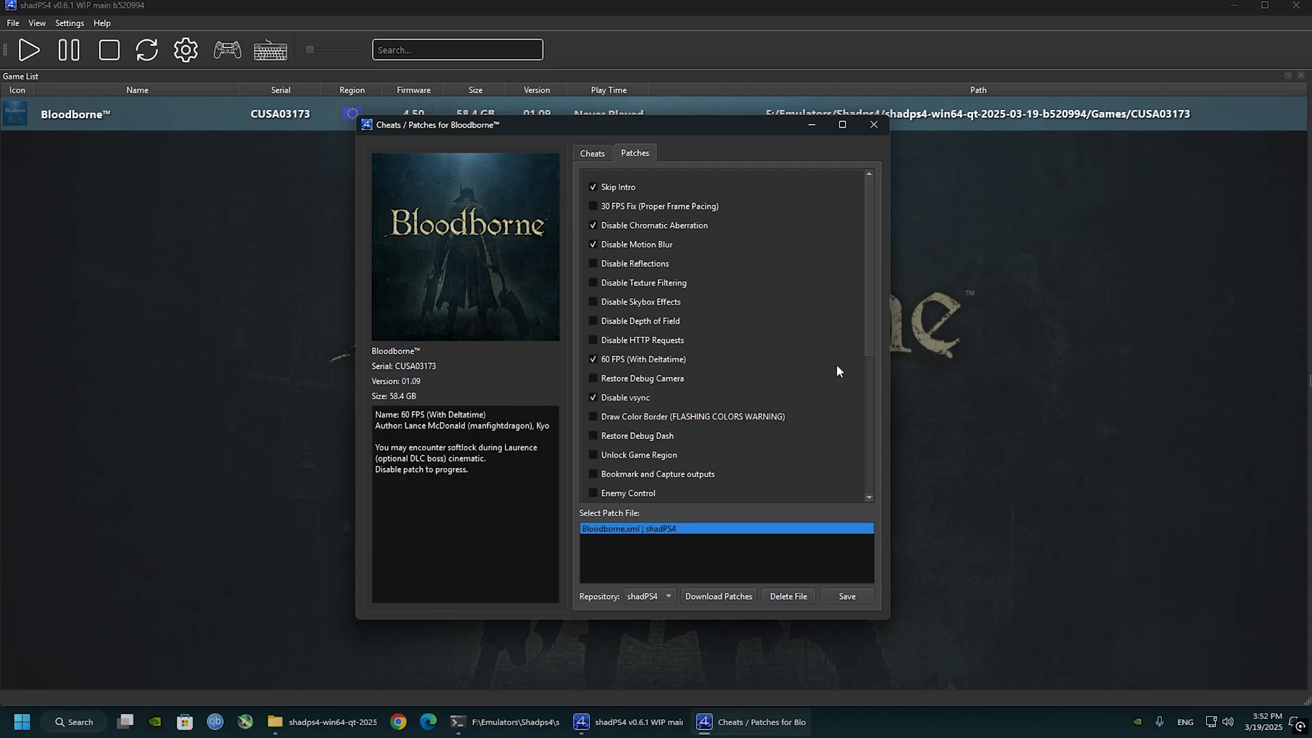
{"action": "scroll", "scroll_direction": "down", "scroll_amount": 3}
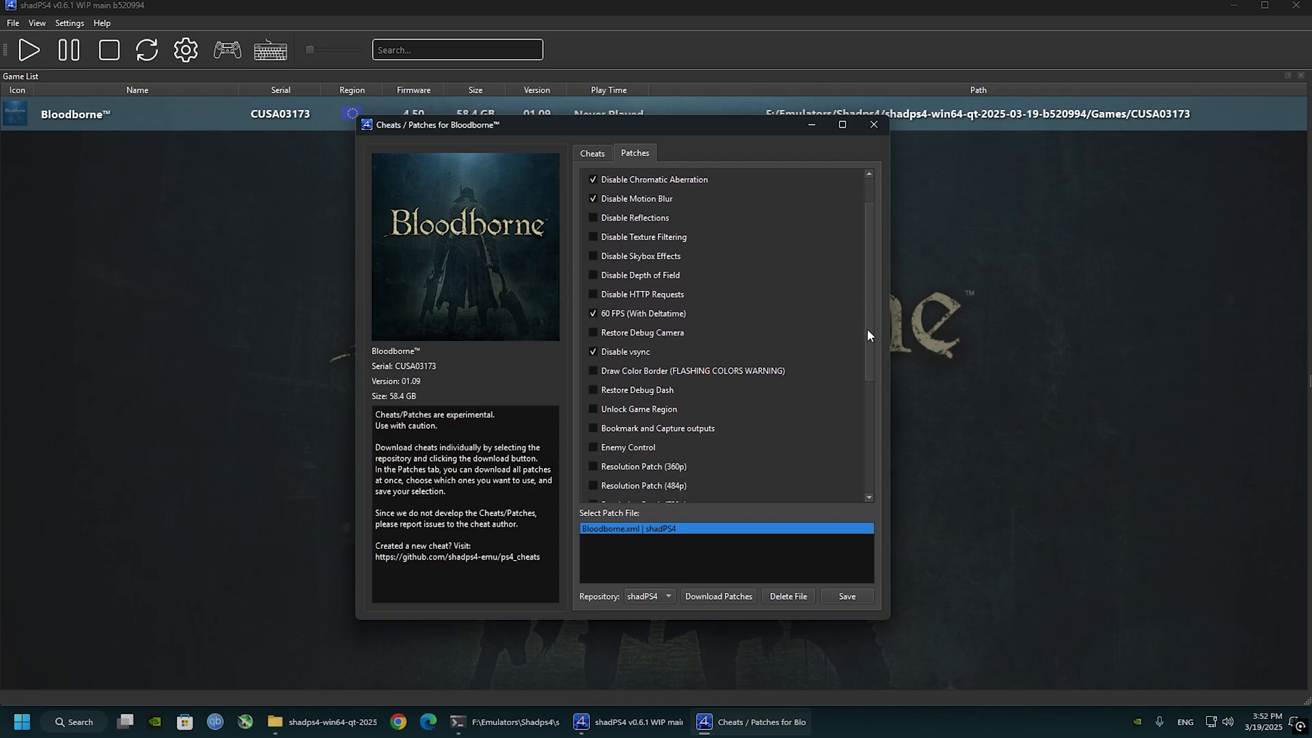
{"action": "scroll", "scroll_direction": "down", "scroll_amount": 3}
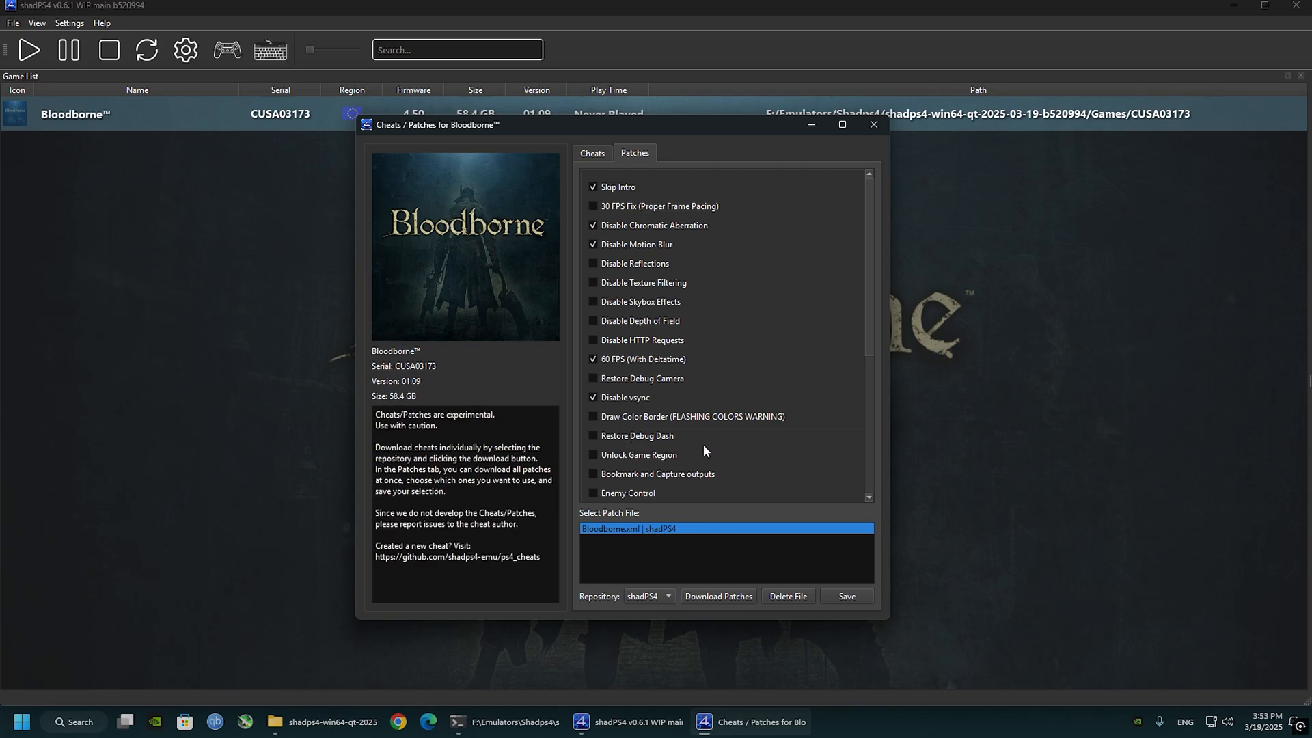
{"action": "mouse_move", "coordinate": [873, 343]}
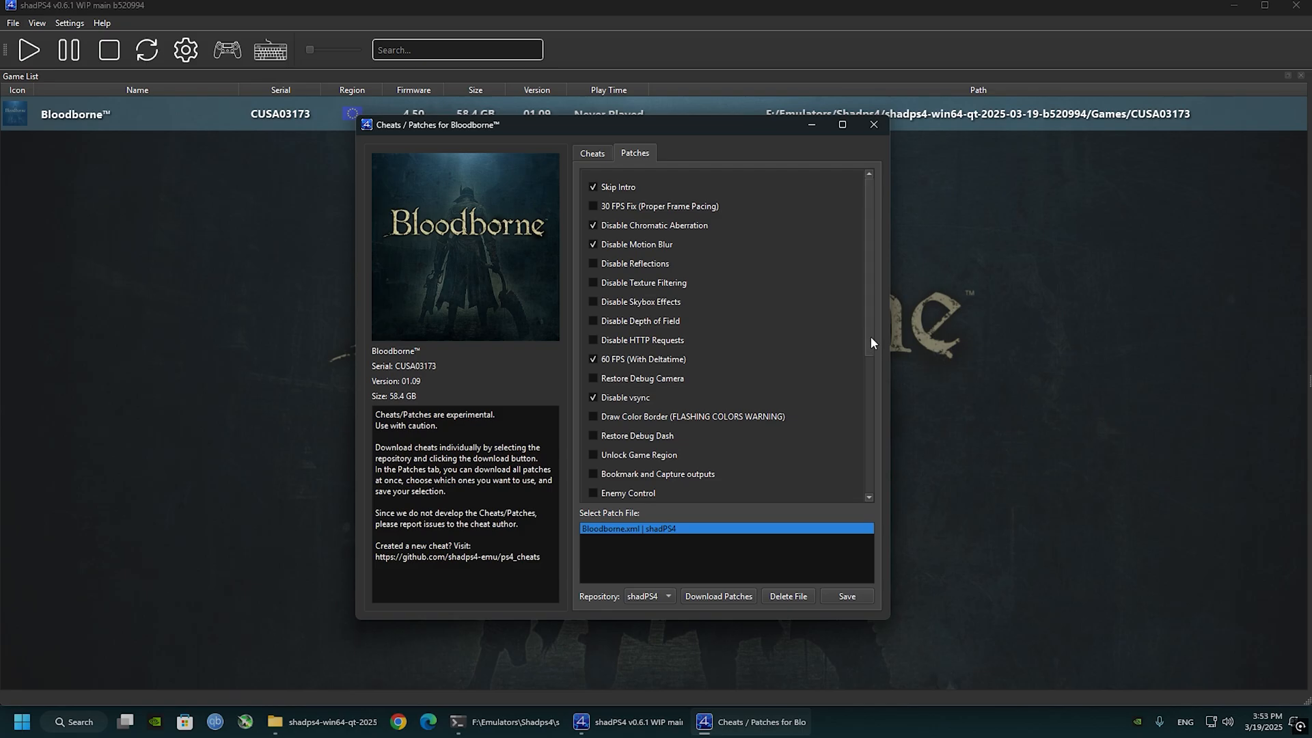
{"action": "scroll", "scroll_direction": "down", "scroll_amount": 3}
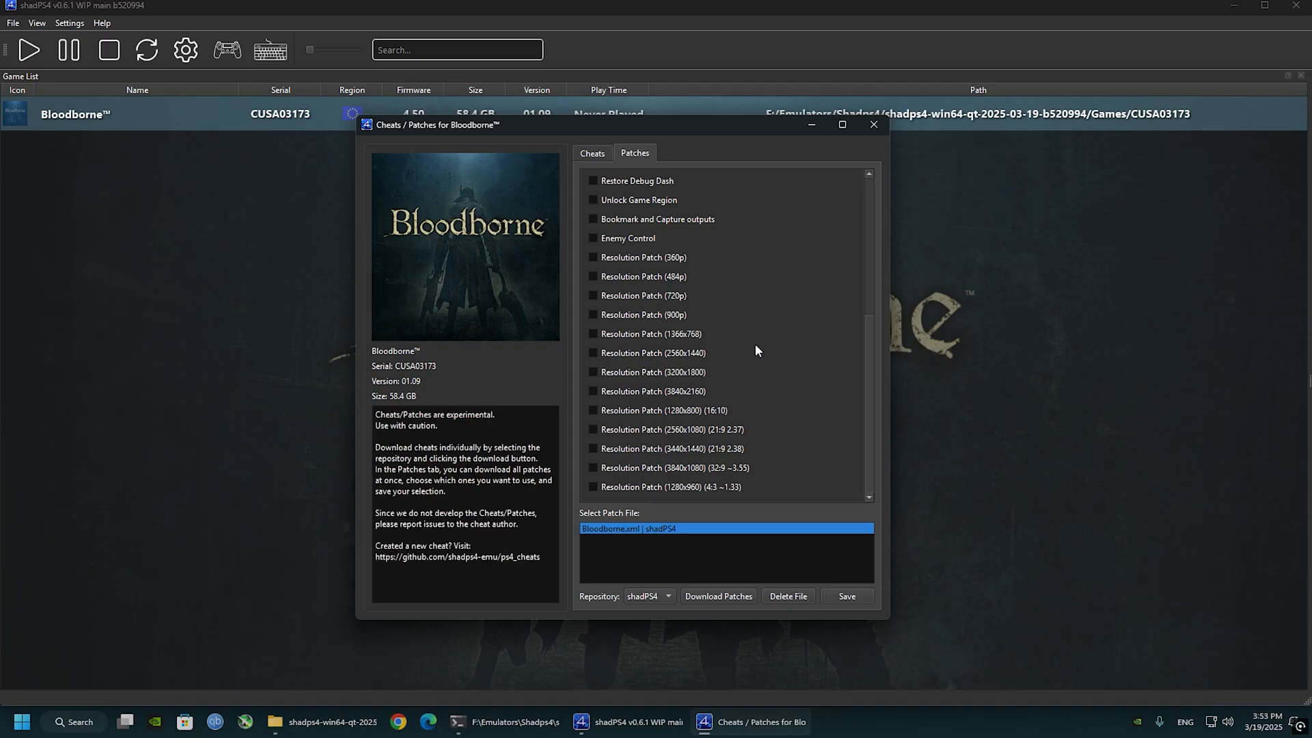
{"action": "mouse_move", "coordinate": [652, 352]}
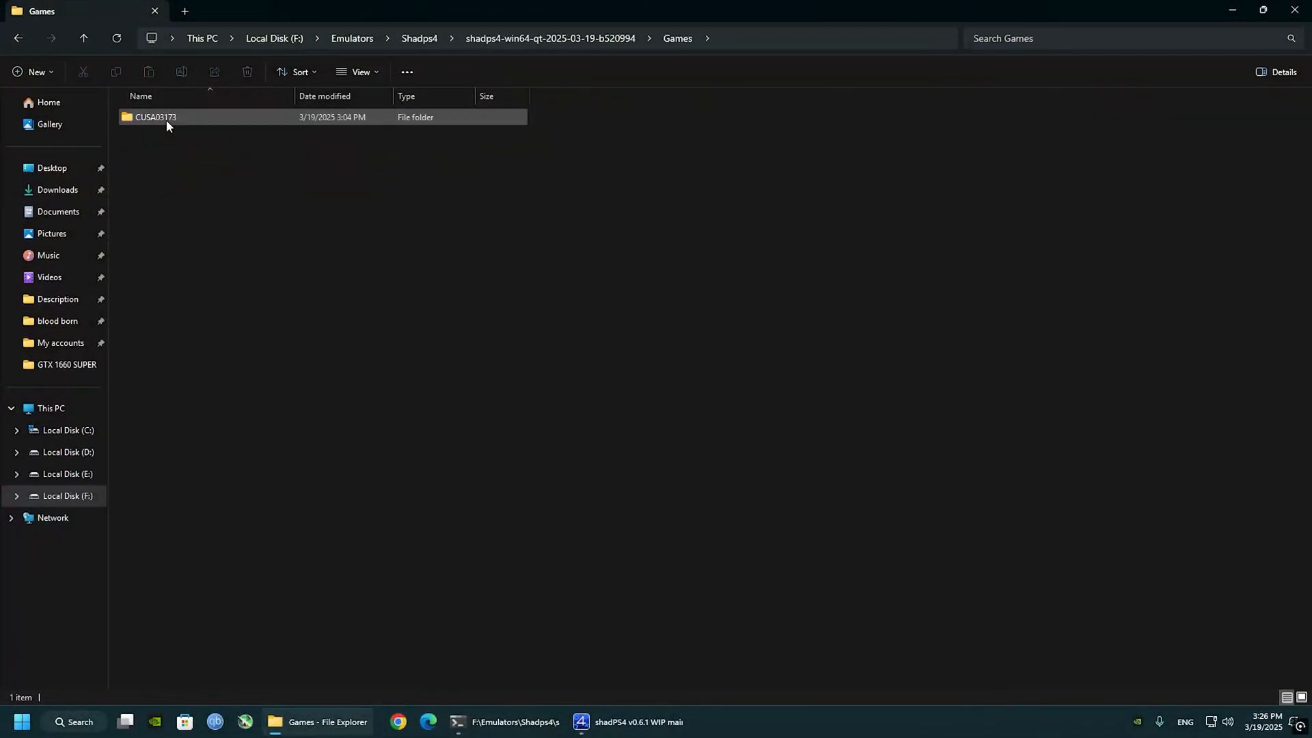
Inside CUSA03173 undo the previous file move, then return to the shadps4-win64 folder.
{"action": "double_click", "coordinate": [154, 116]}
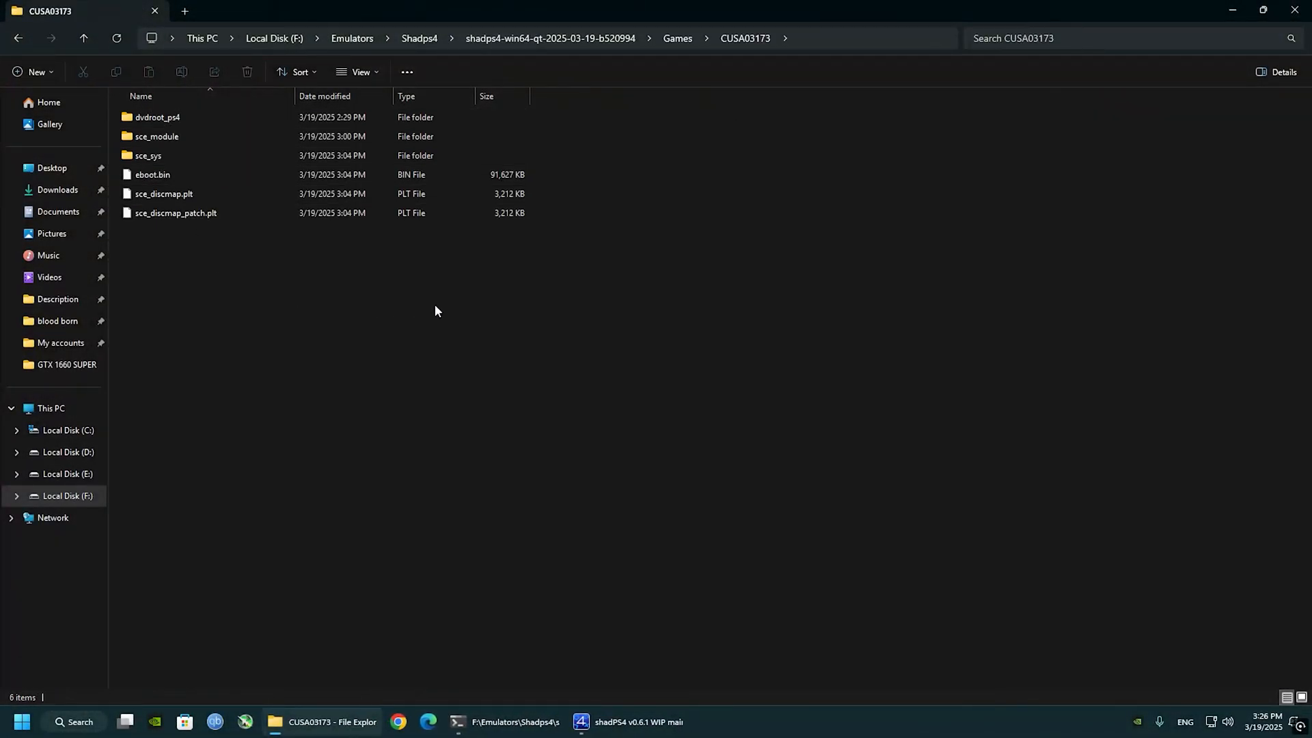
{"action": "left_click", "coordinate": [157, 117]}
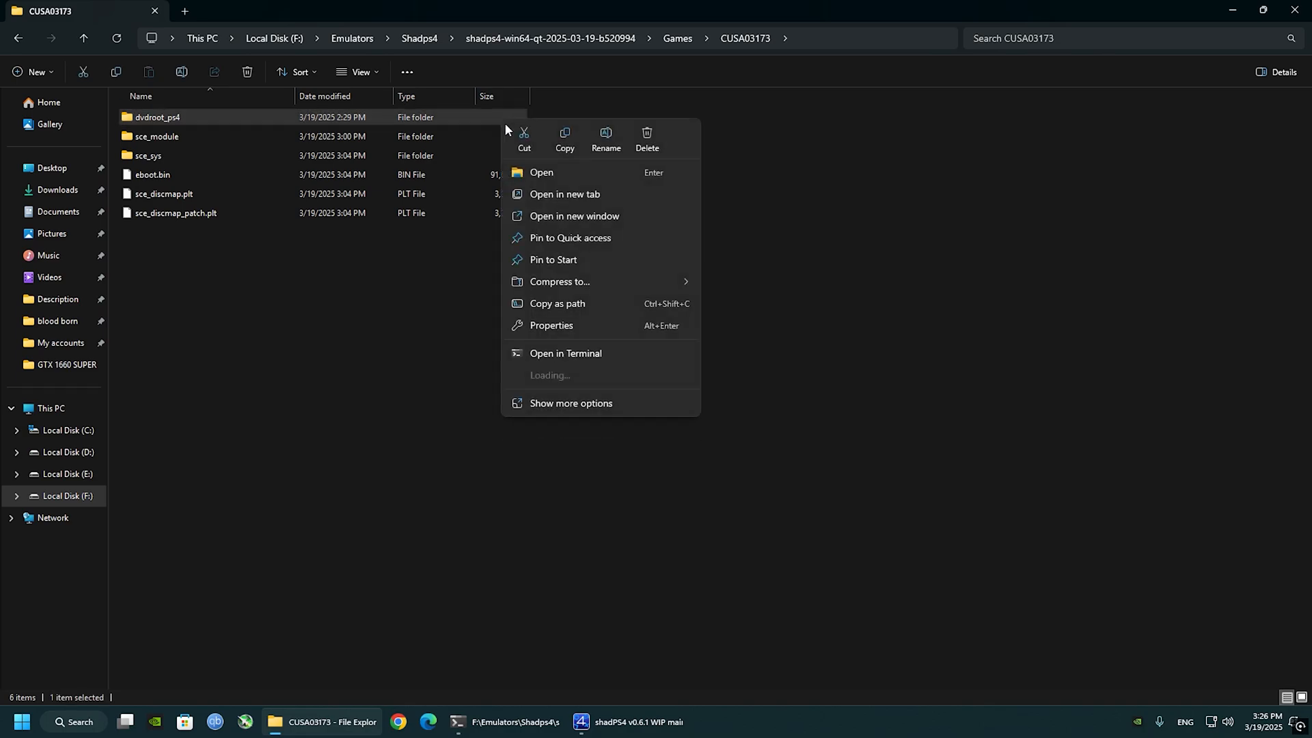
{"action": "left_click", "coordinate": [571, 401]}
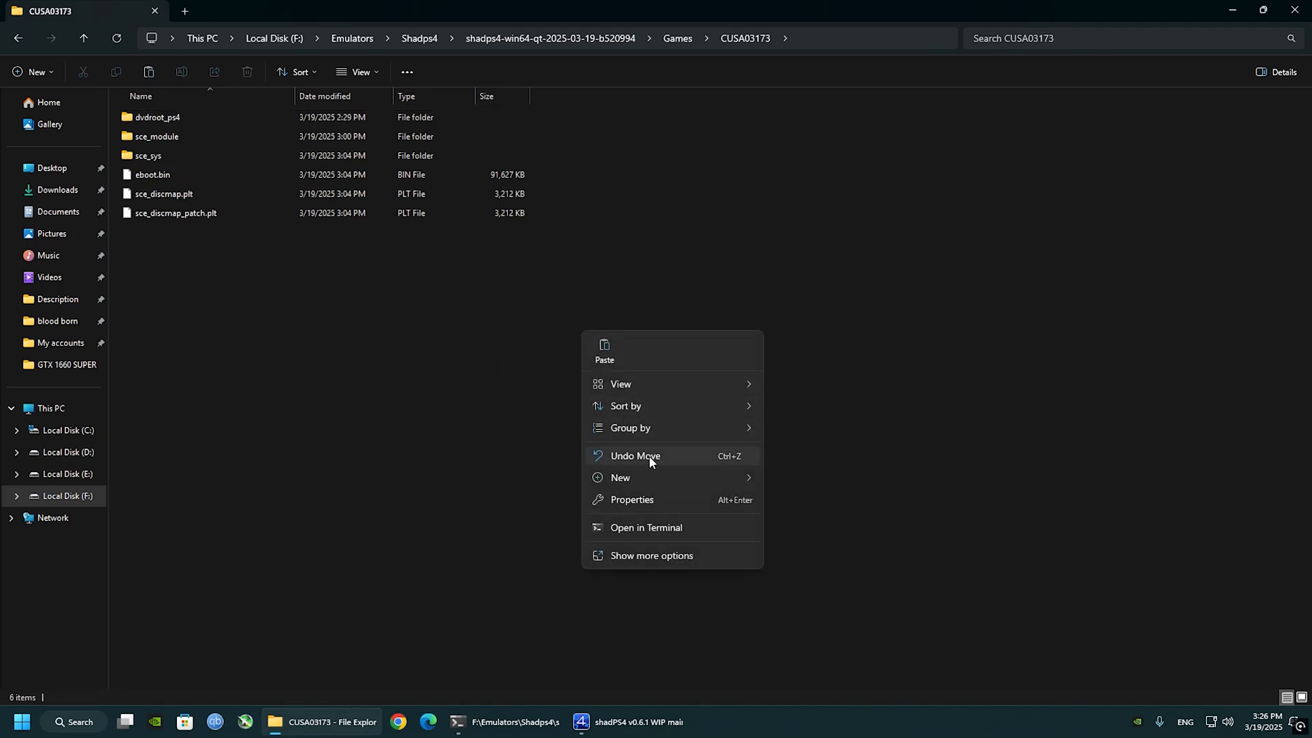
{"action": "left_click", "coordinate": [635, 457]}
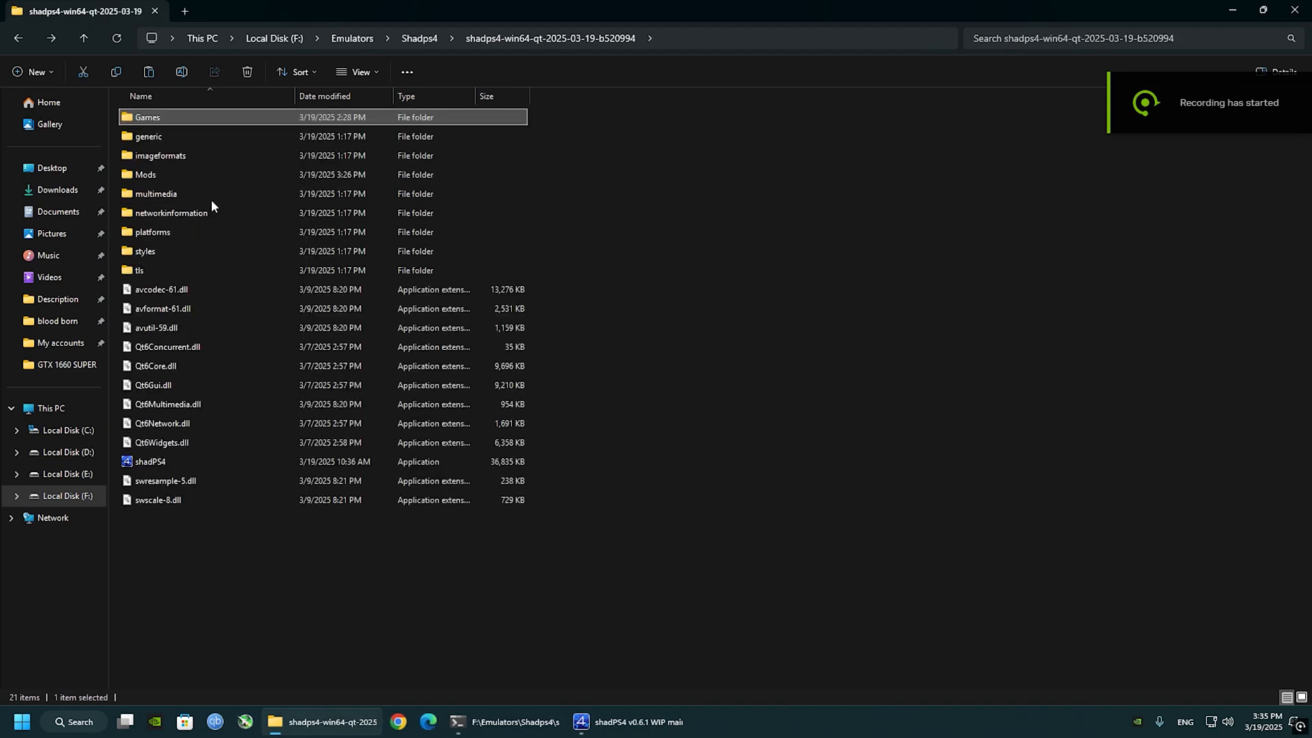
Pick up the Vertex Explosion fix parts folder from Mods for moving.
{"action": "double_click", "coordinate": [145, 173]}
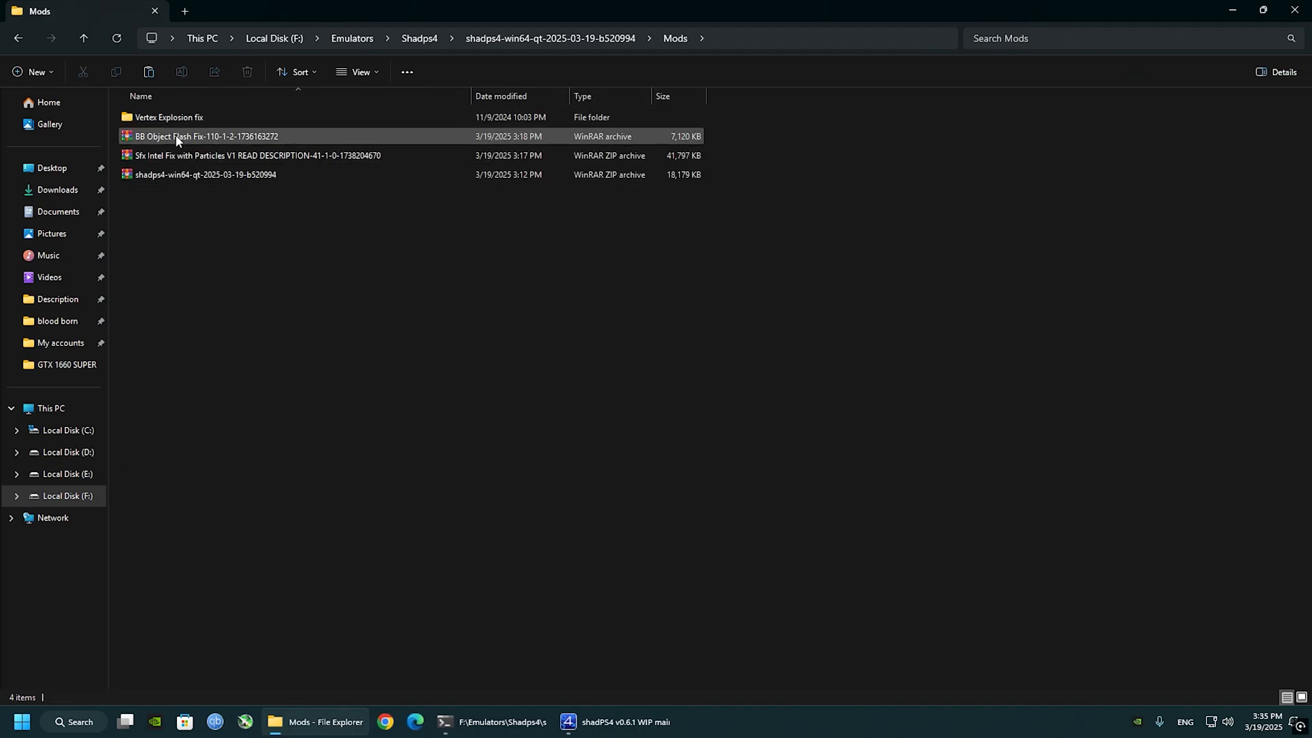
{"action": "double_click", "coordinate": [167, 118]}
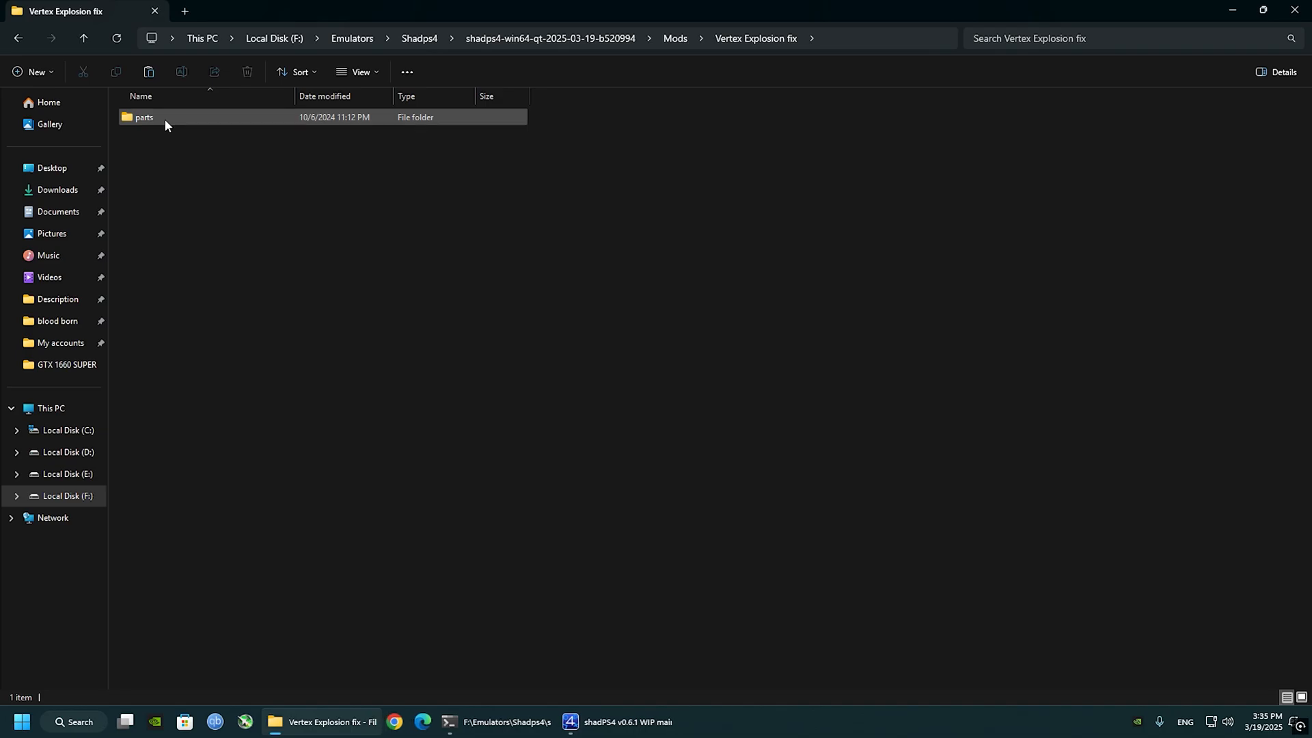
{"action": "left_click", "coordinate": [144, 118]}
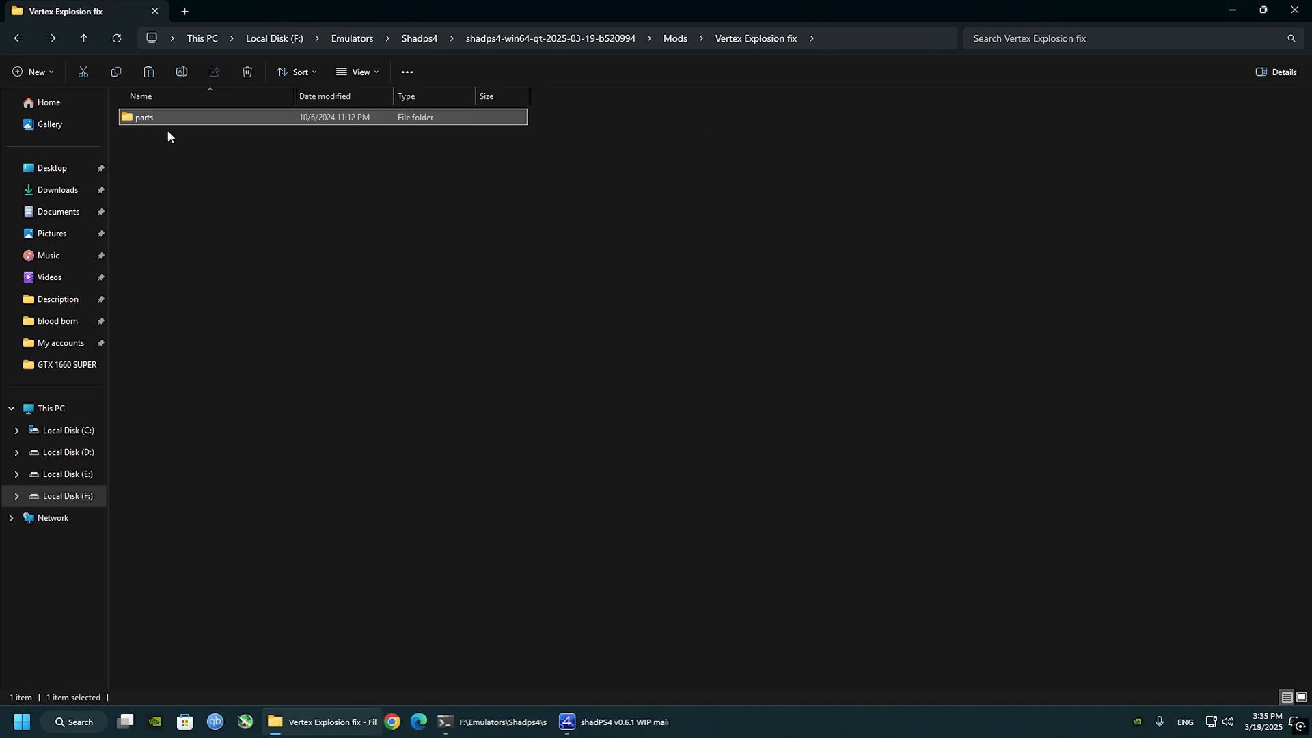
{"action": "right_click", "coordinate": [144, 116]}
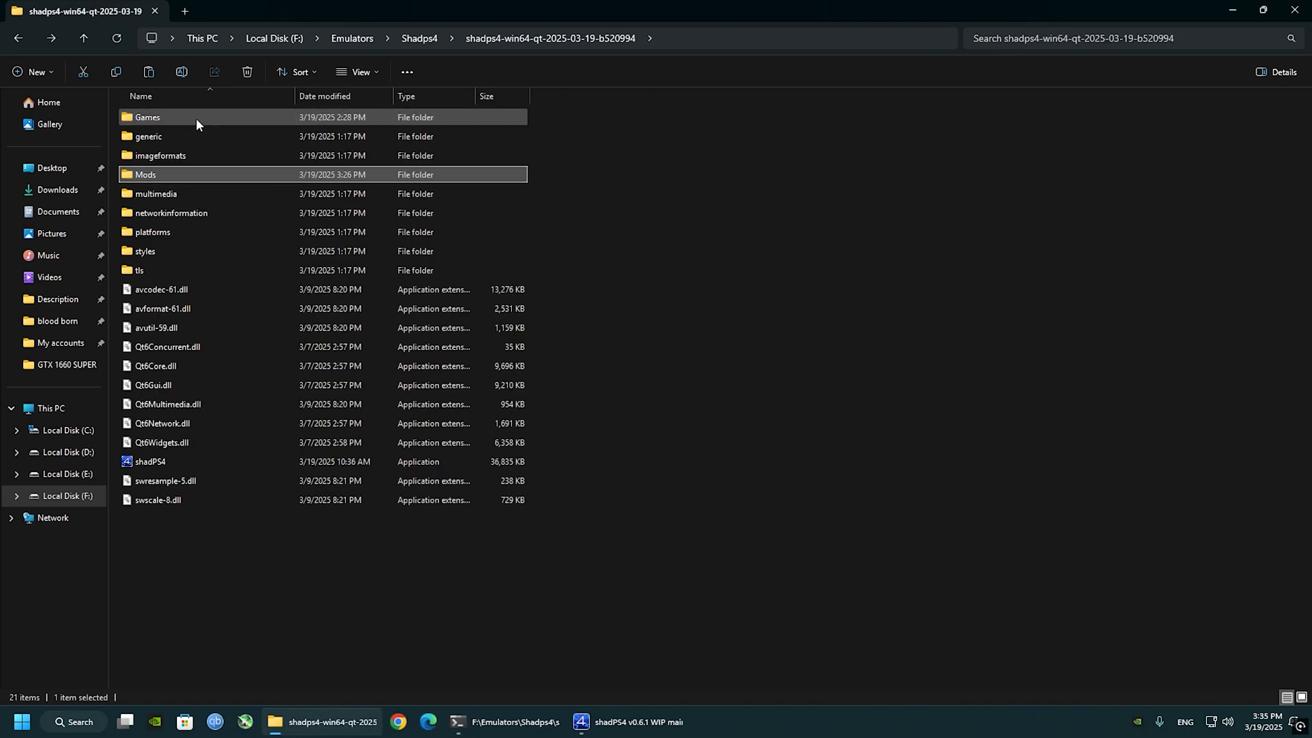
Move the fix into Games > CUSA03173 > dvdroot_ps4, replacing the existing files.
{"action": "double_click", "coordinate": [147, 116]}
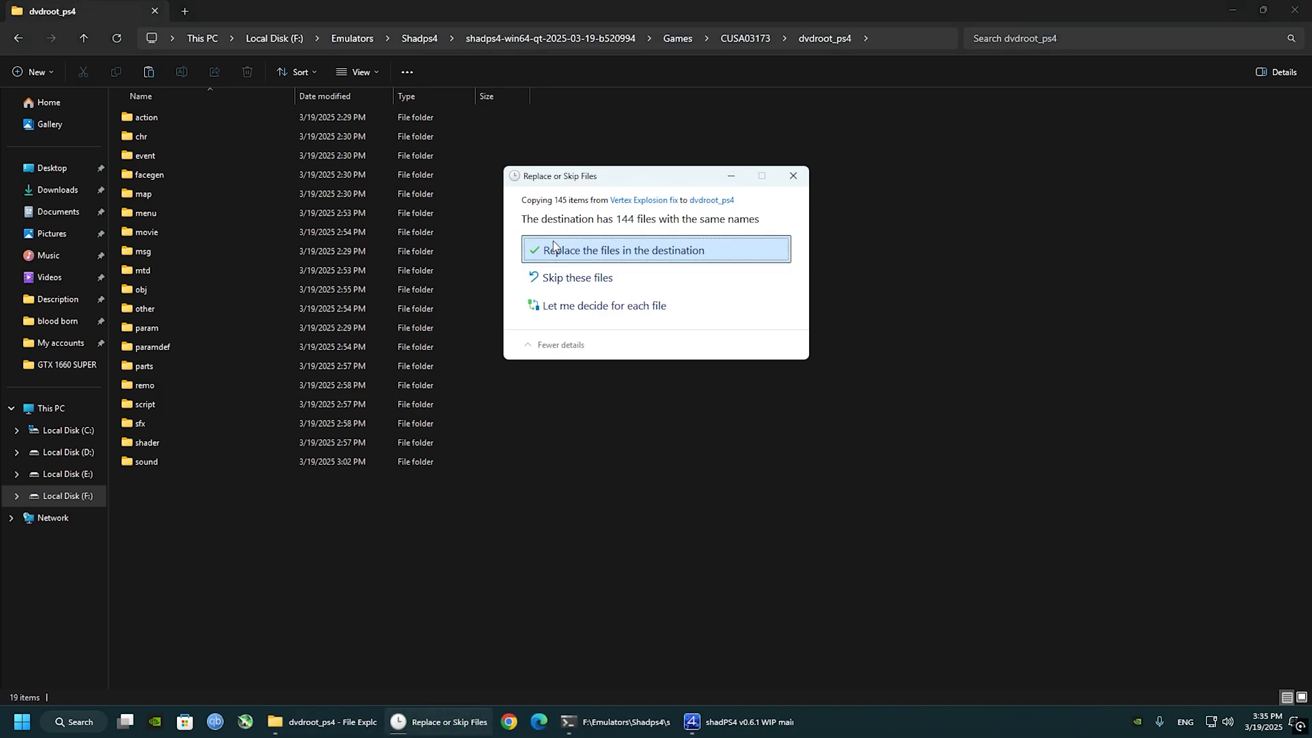
{"action": "left_click", "coordinate": [616, 249]}
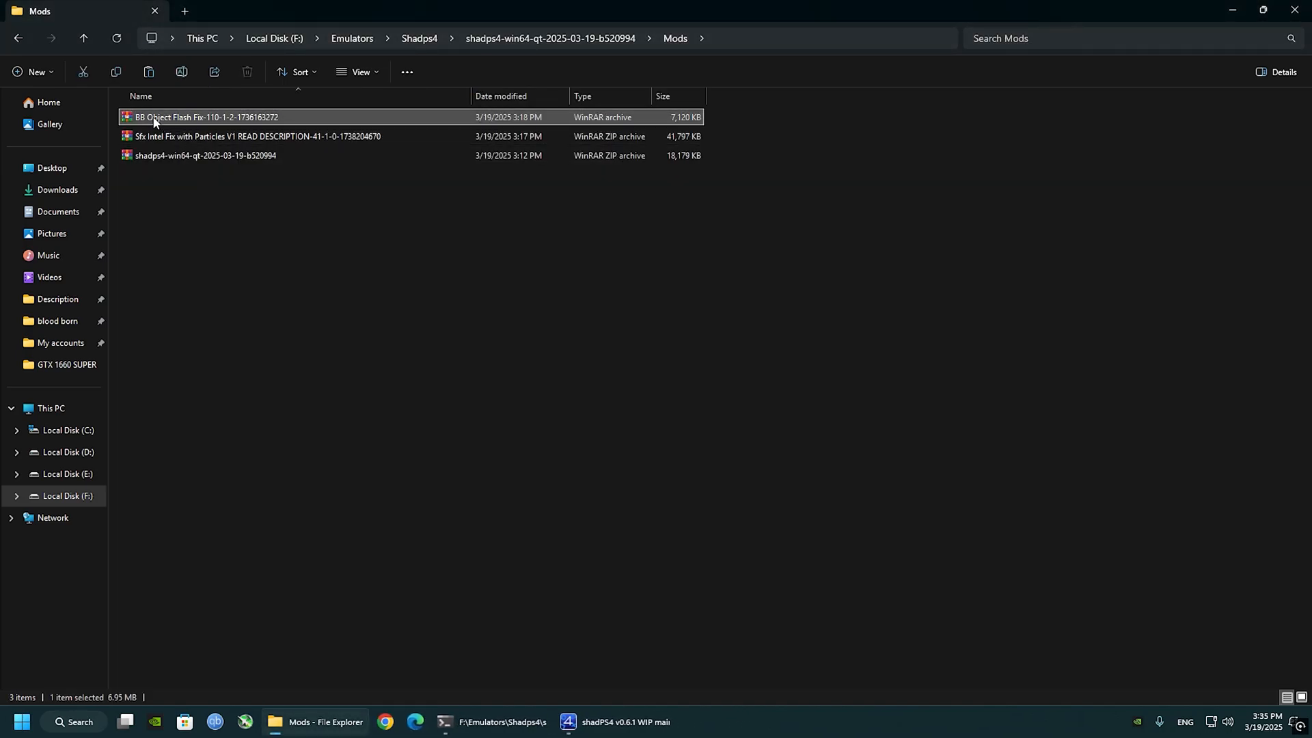
Extract the BB Object Flash Fix and Sfx Intel Fix archives into their own folders with WinRAR.
{"action": "right_click", "coordinate": [205, 118]}
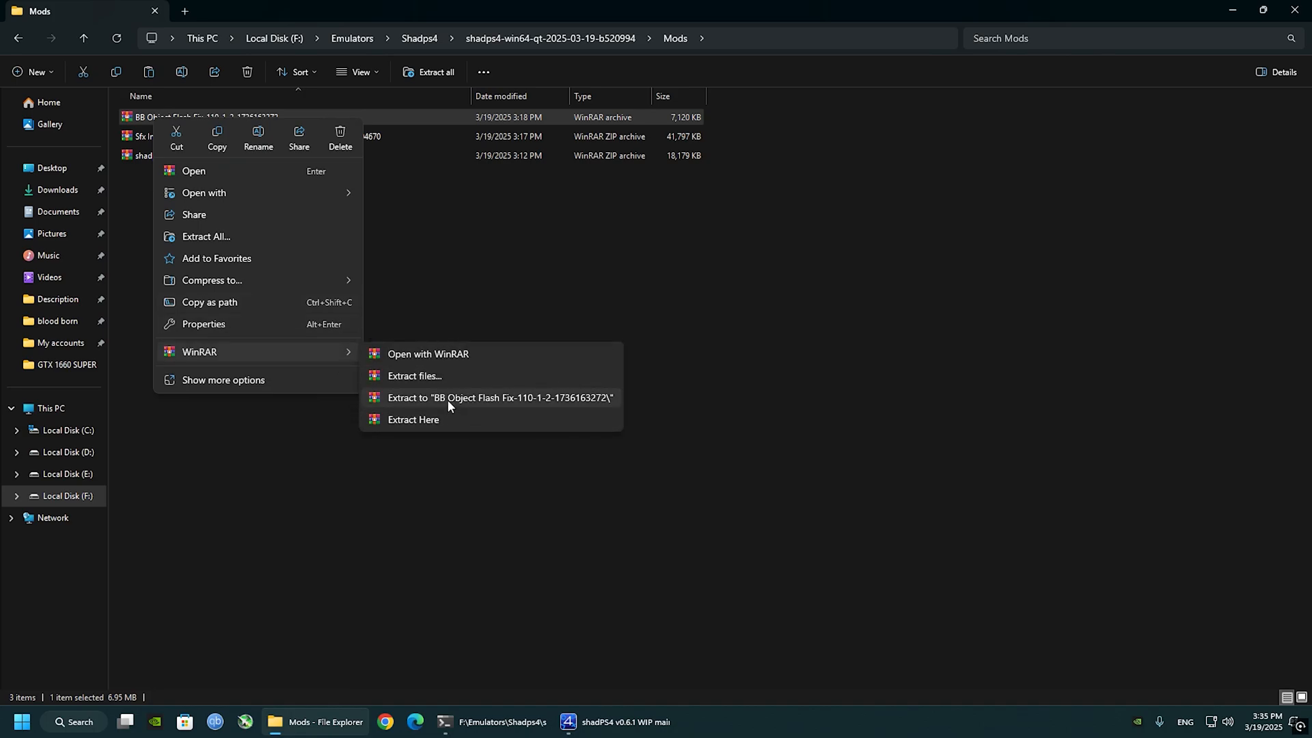
{"action": "left_click", "coordinate": [500, 398]}
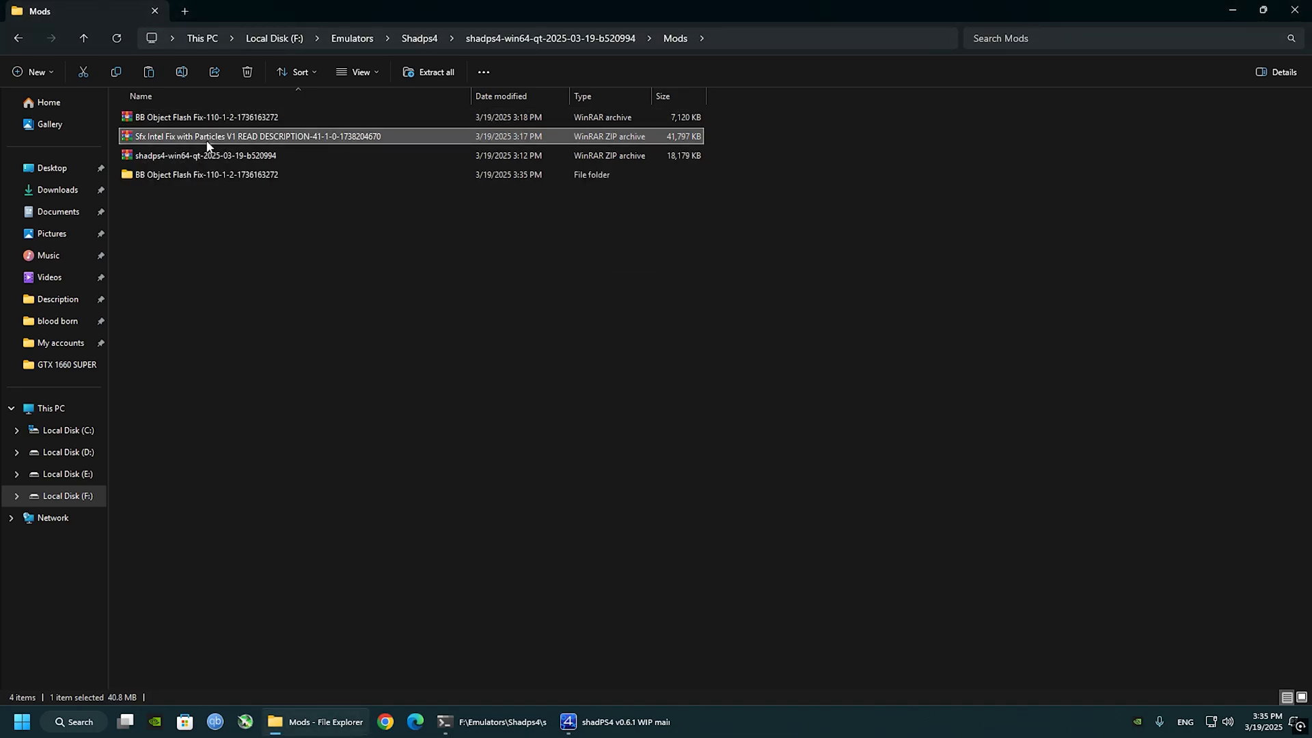
{"action": "right_click", "coordinate": [252, 135]}
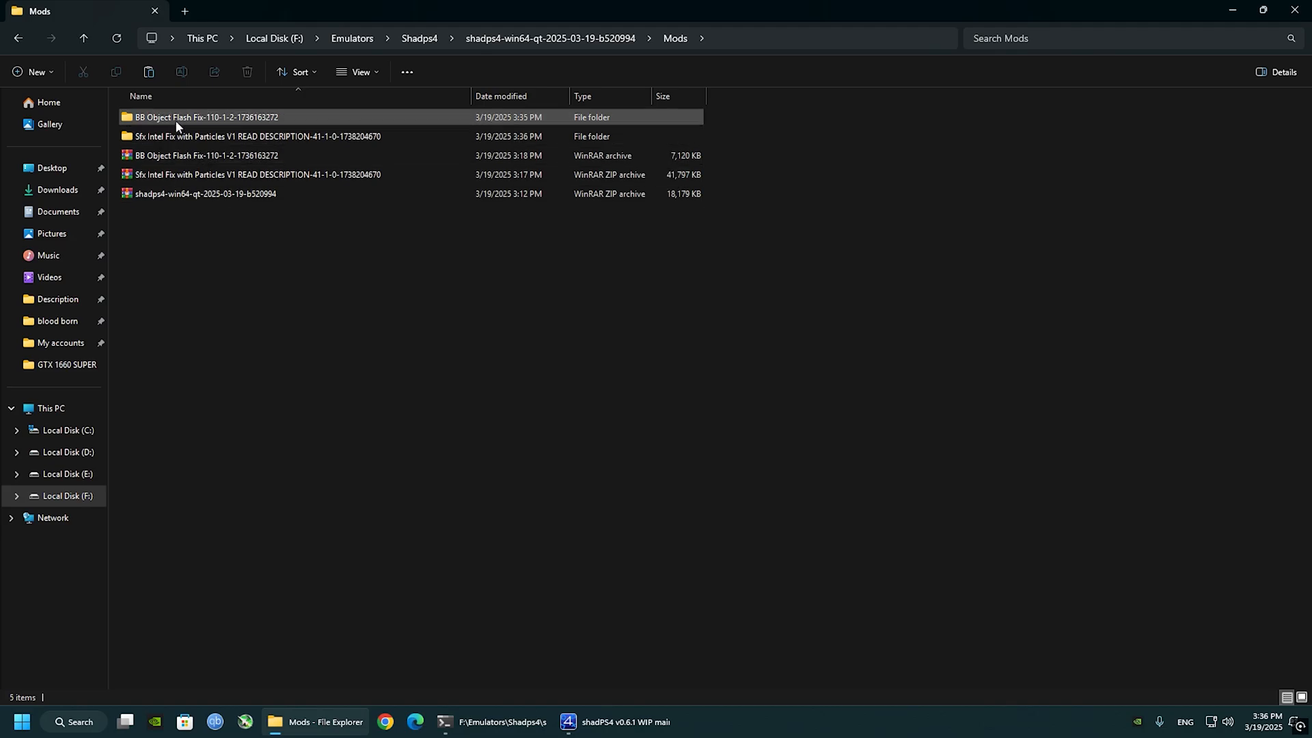
{"action": "double_click", "coordinate": [204, 117]}
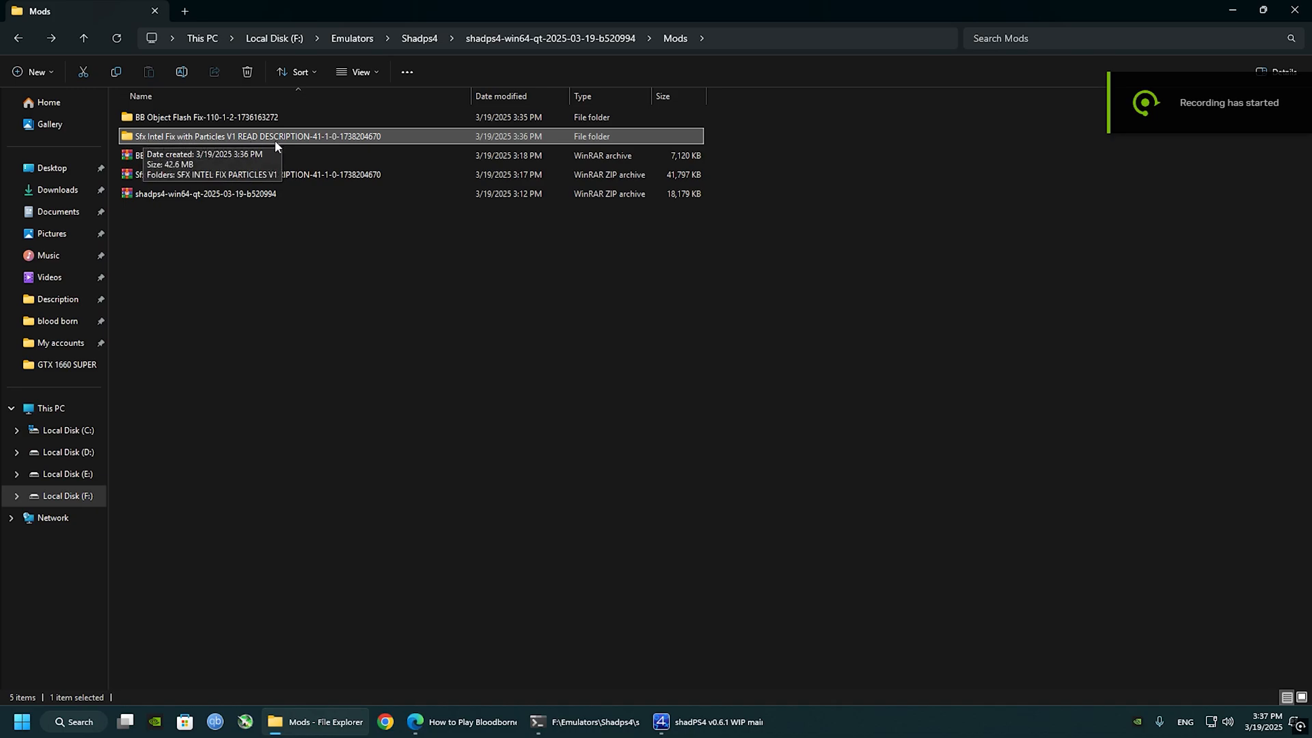
{"action": "mouse_move", "coordinate": [423, 144]}
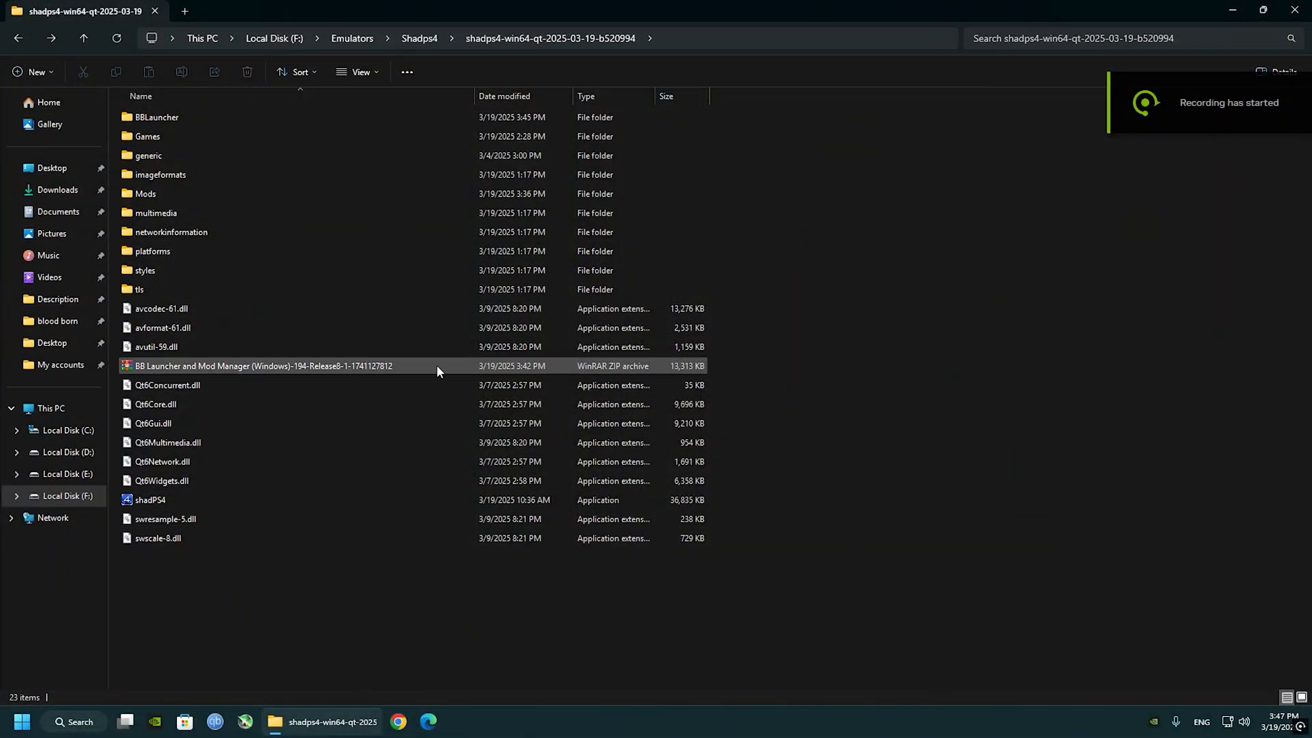
Extract the BB Launcher and Mod Manager archive and cut BB_Launcher.exe.
{"action": "left_click", "coordinate": [259, 367]}
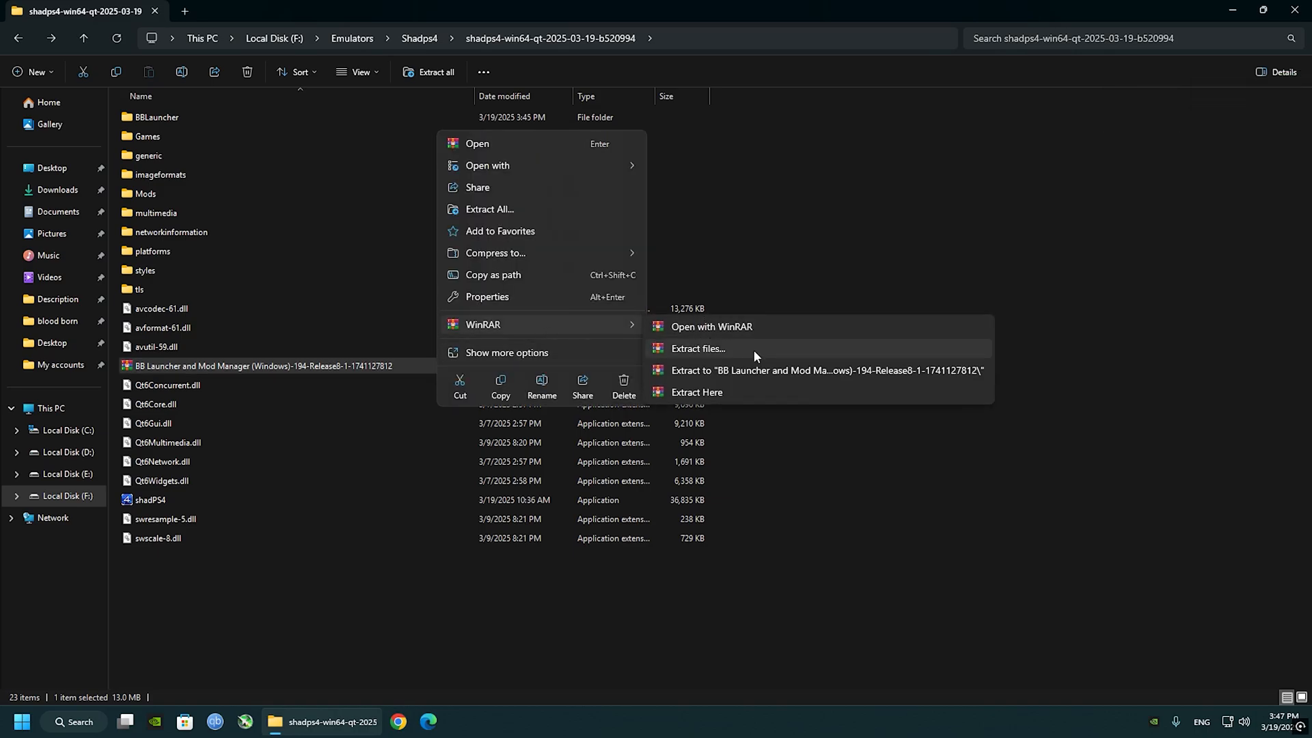
{"action": "mouse_move", "coordinate": [777, 374]}
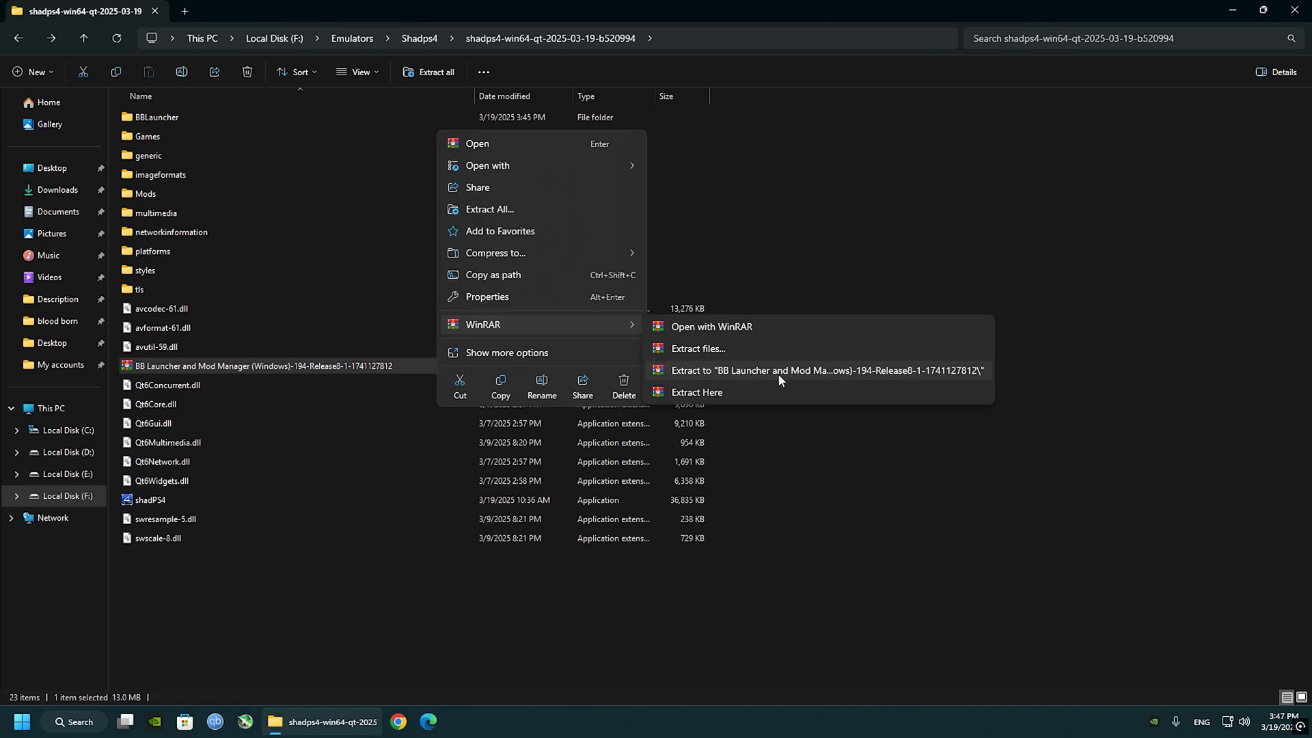
{"action": "left_click", "coordinate": [827, 370]}
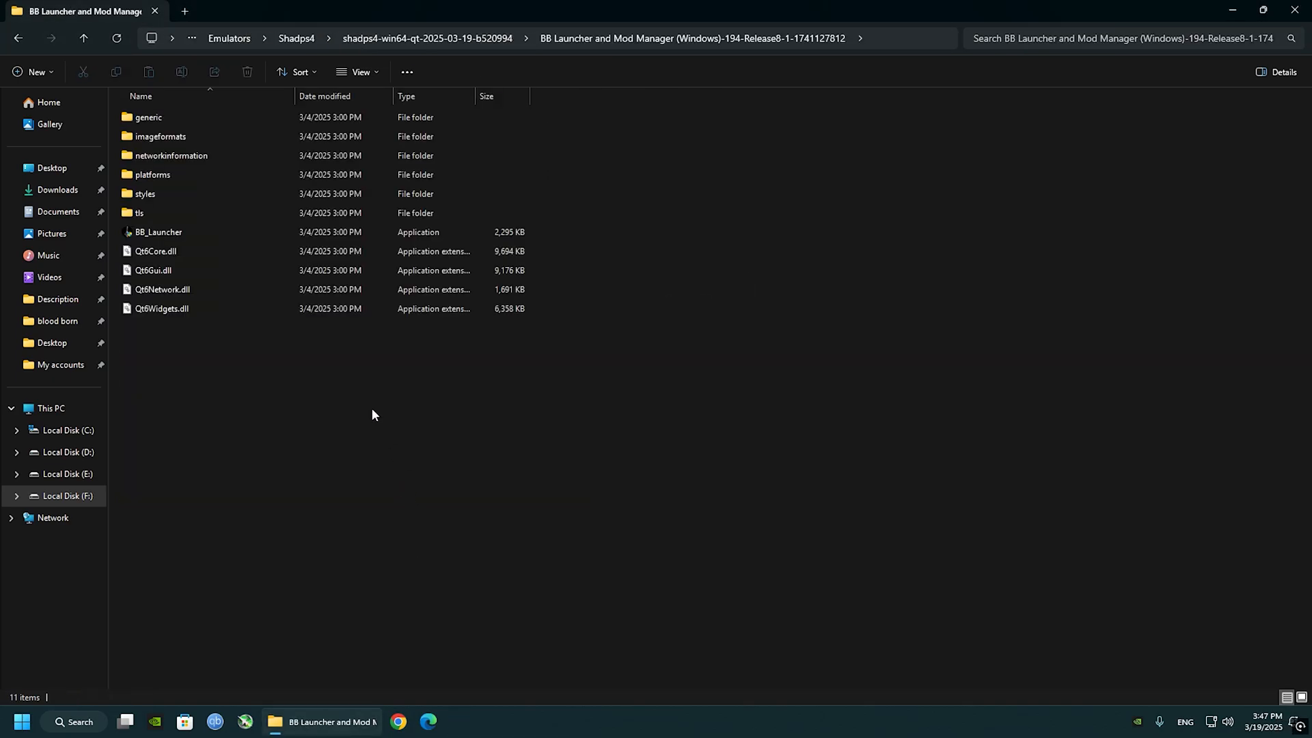
{"action": "right_click", "coordinate": [158, 232]}
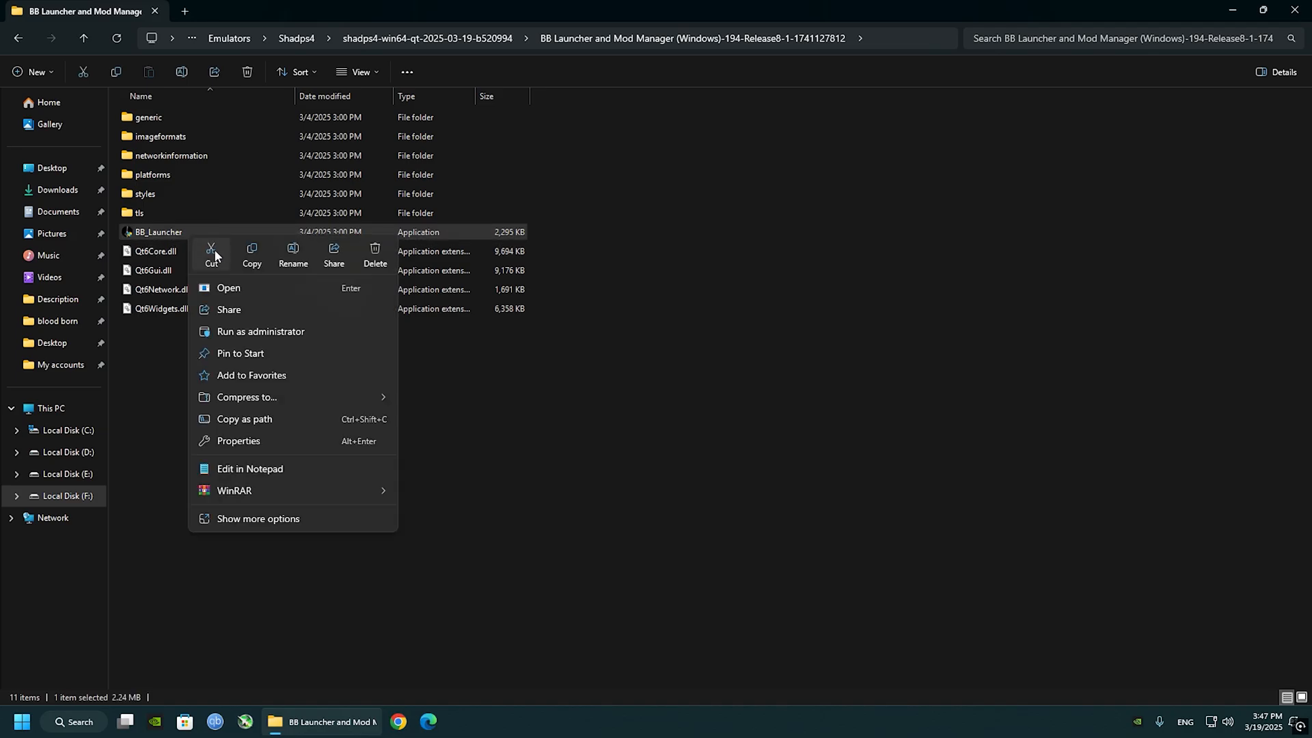
{"action": "left_click", "coordinate": [229, 288]}
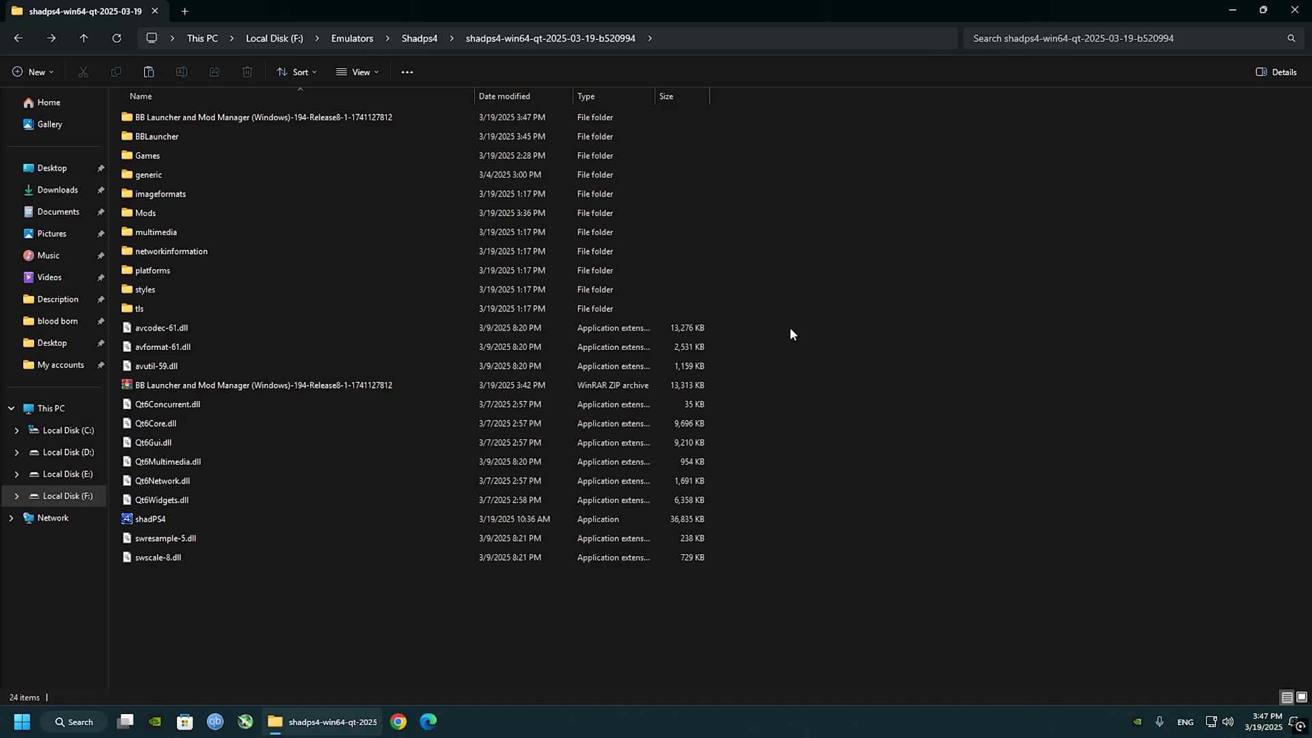
Paste BB_Launcher.exe into the shadps4 folder and launch it.
{"action": "left_click", "coordinate": [543, 39]}
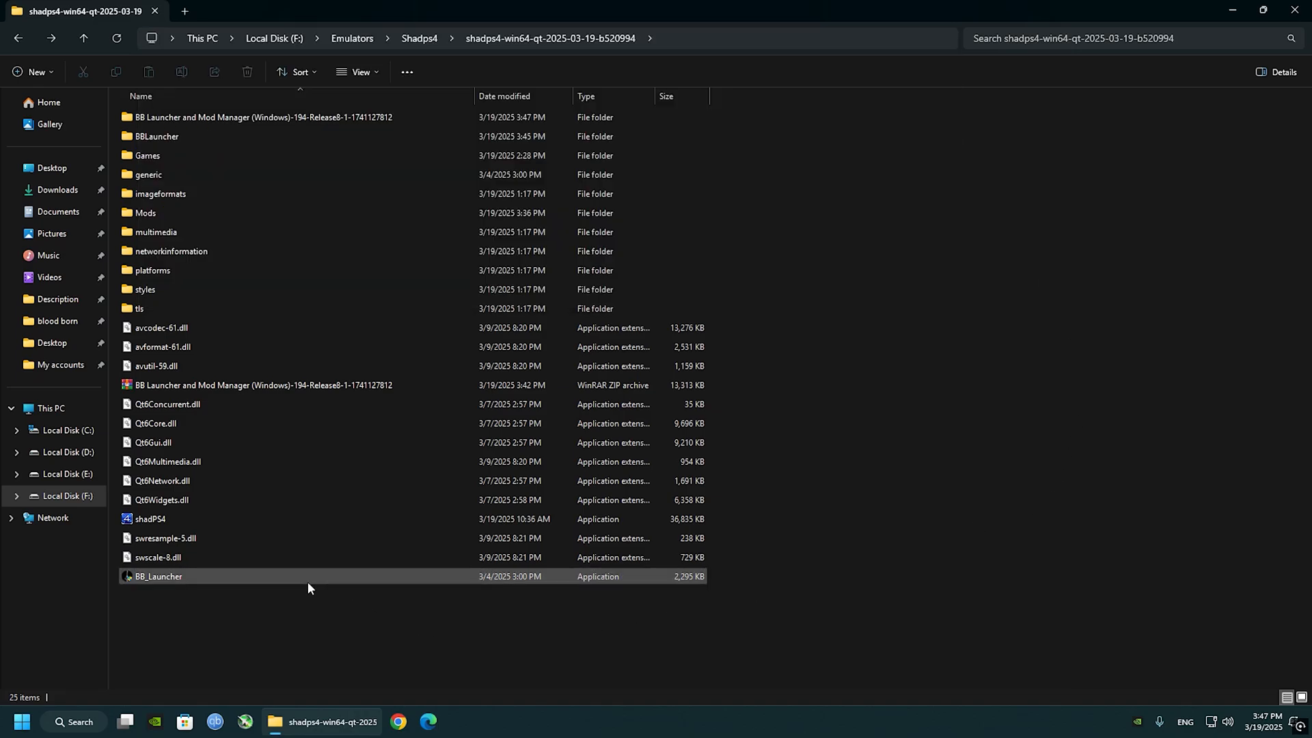
{"action": "double_click", "coordinate": [159, 575]}
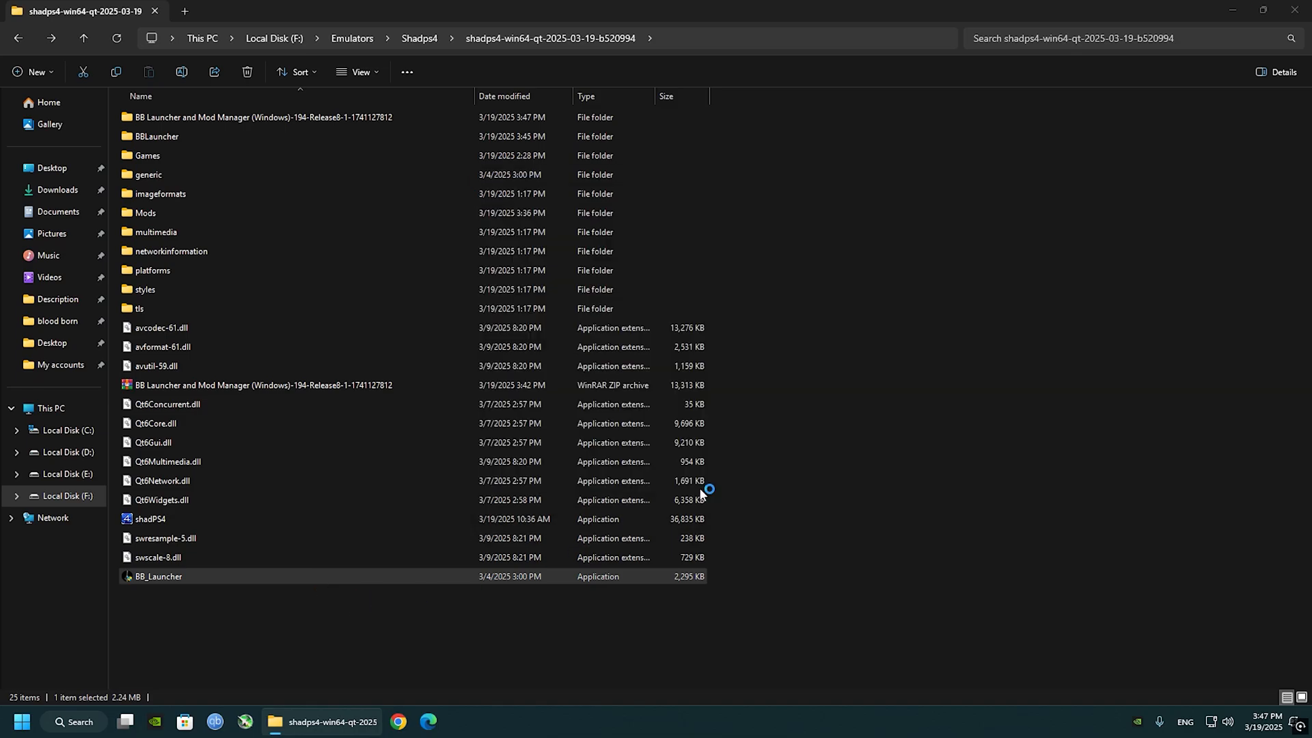
{"action": "double_click", "coordinate": [159, 575]}
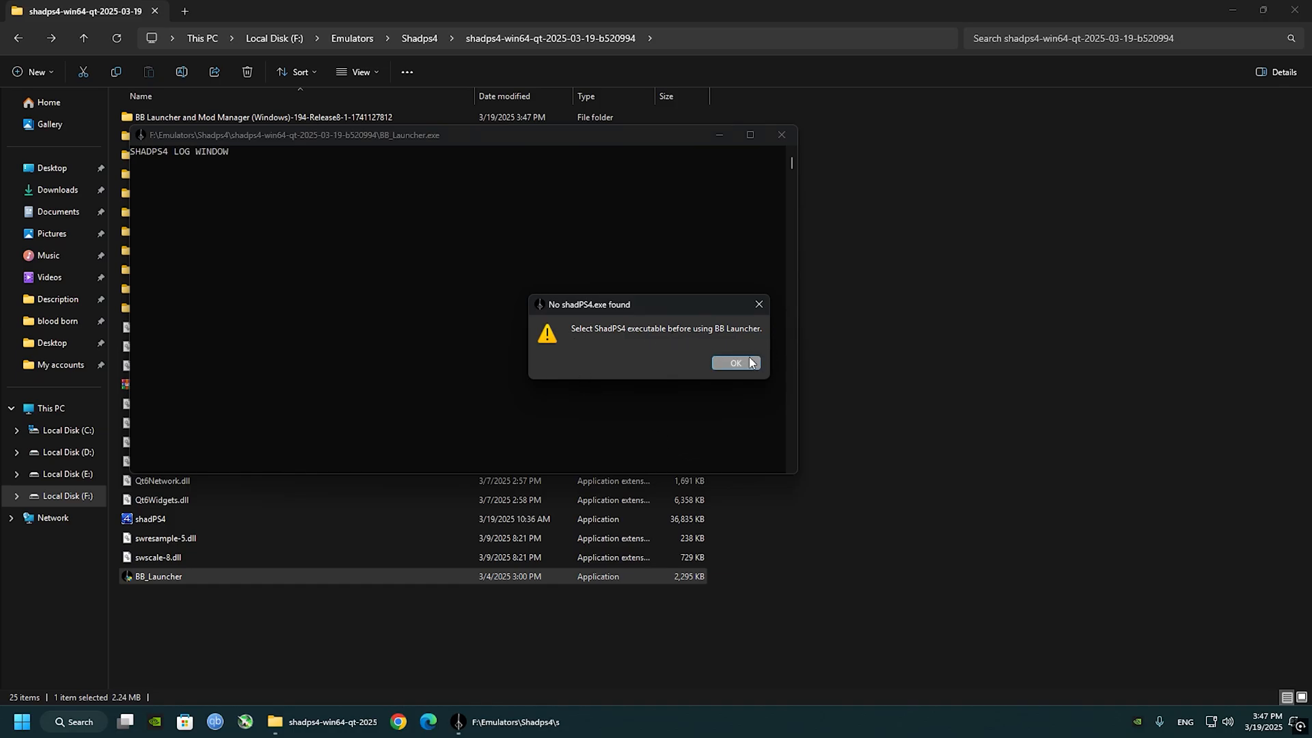
Point BBLauncher at shadPS4.exe, set the install folder to Games/CUSA03173 and review its settings.
{"action": "left_click", "coordinate": [734, 363]}
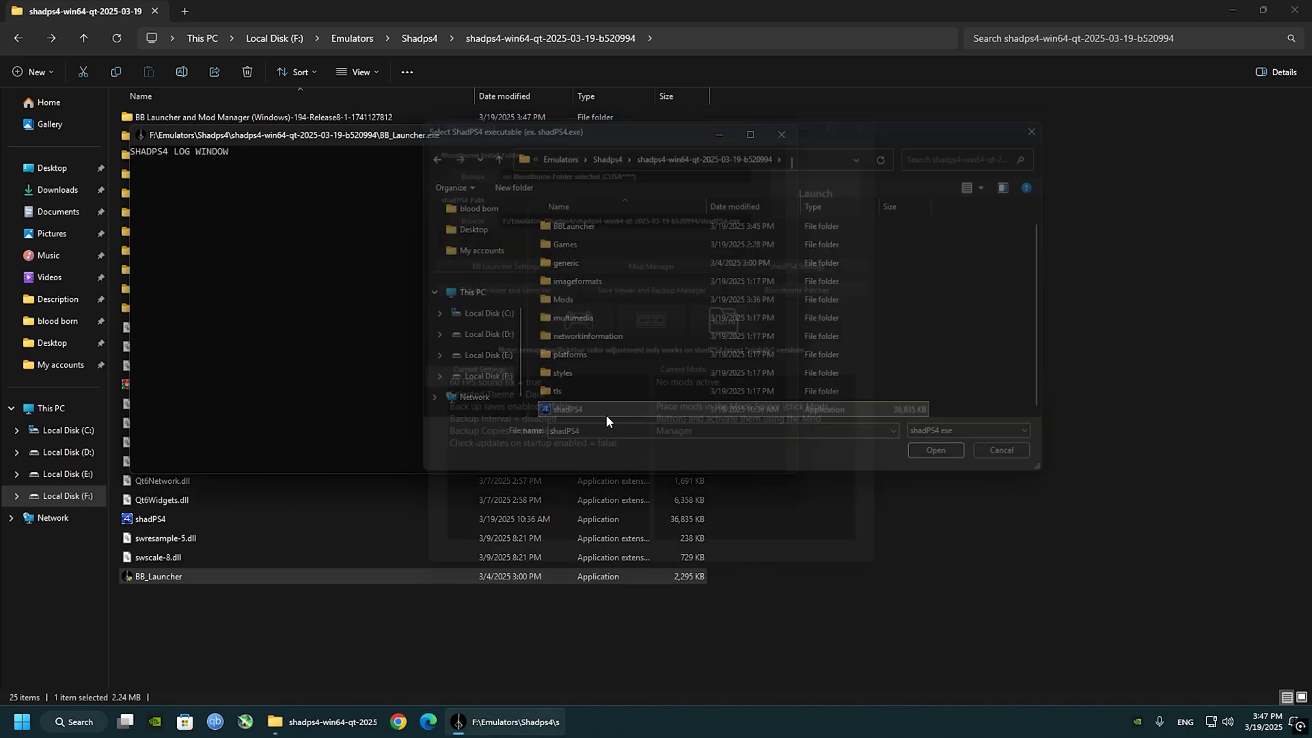
{"action": "left_click", "coordinate": [935, 450]}
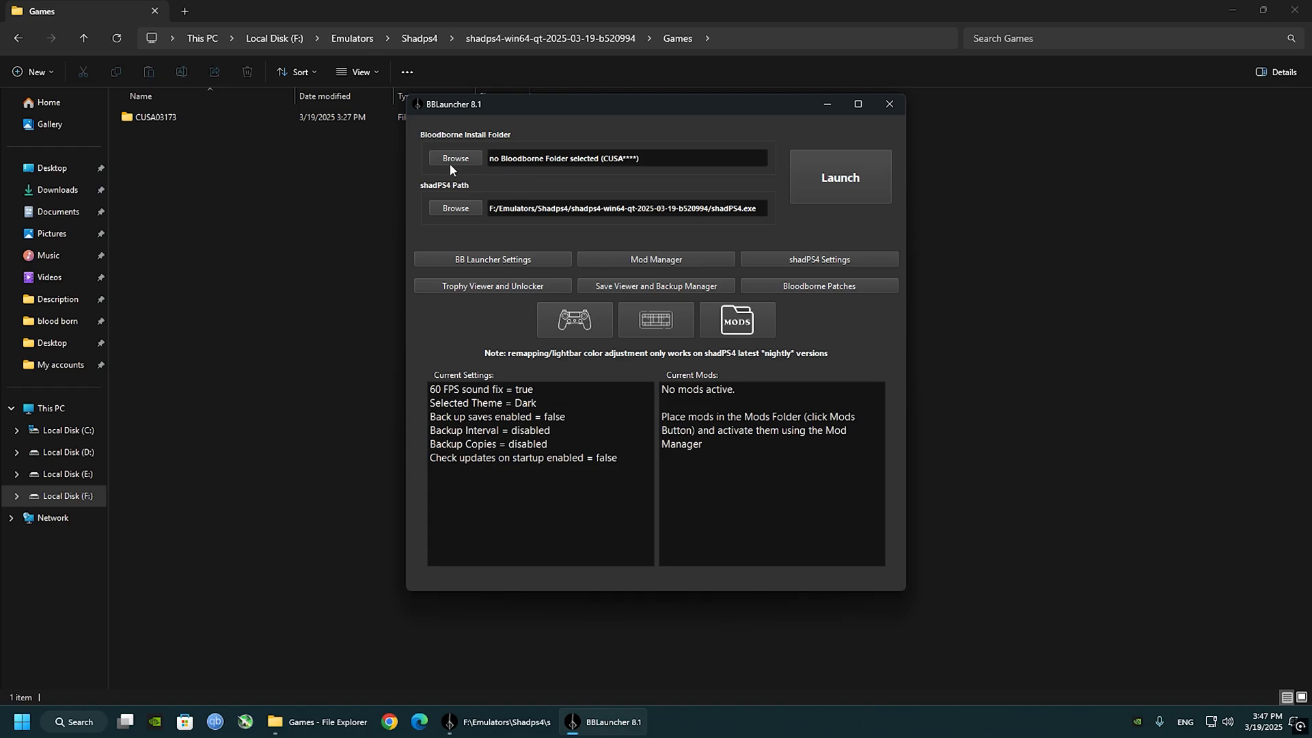
{"action": "left_click", "coordinate": [455, 158]}
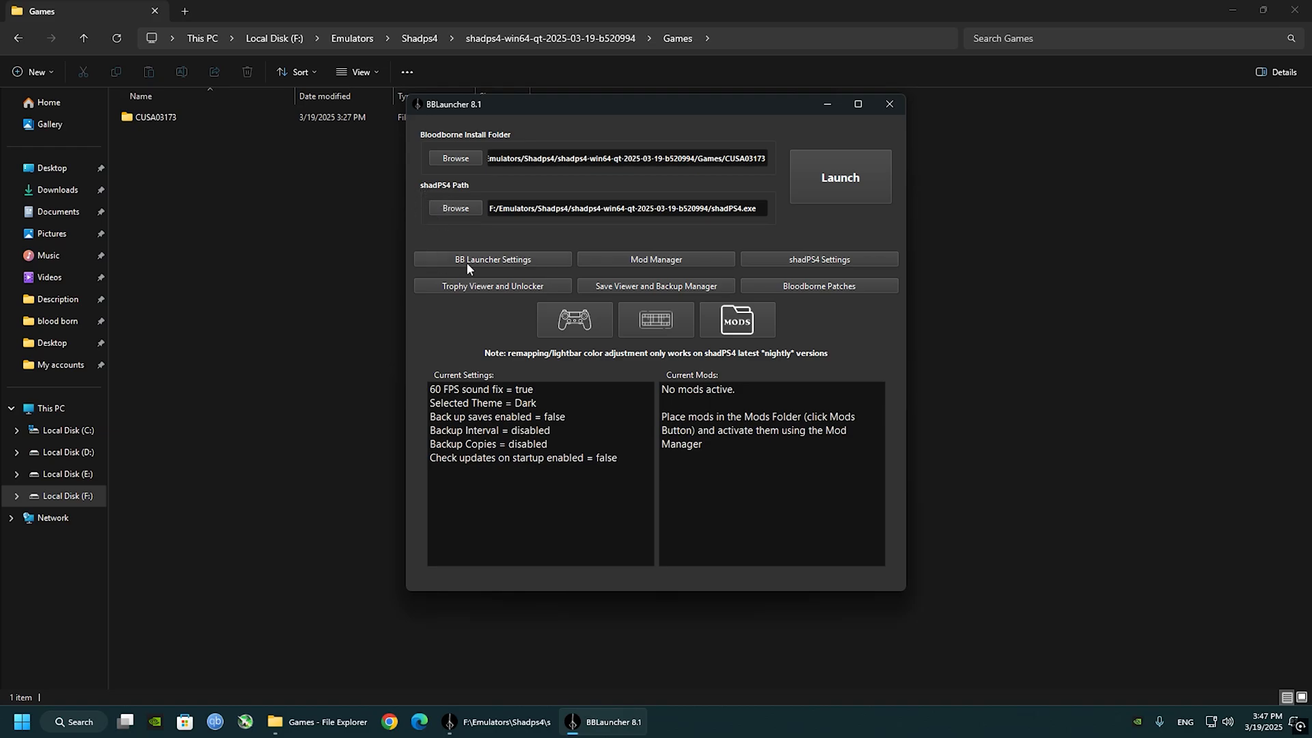
{"action": "left_click", "coordinate": [491, 258]}
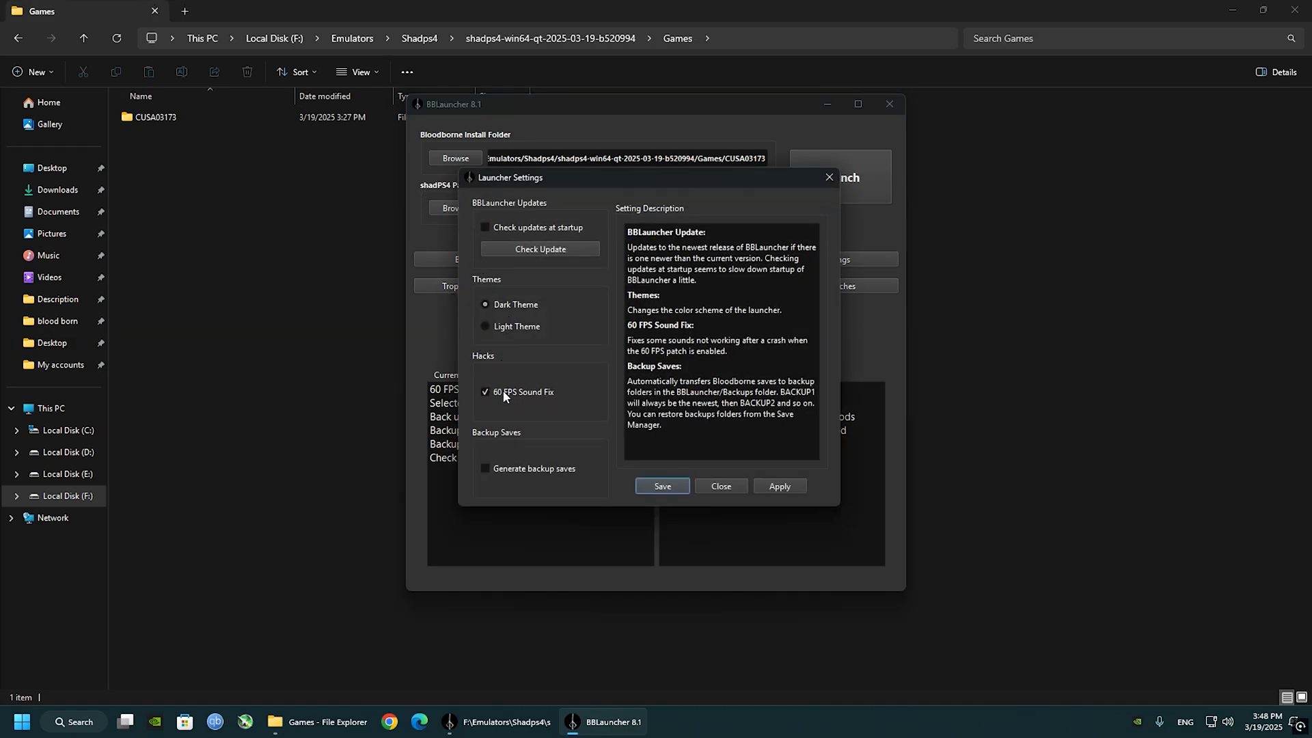
{"action": "mouse_move", "coordinate": [479, 425]}
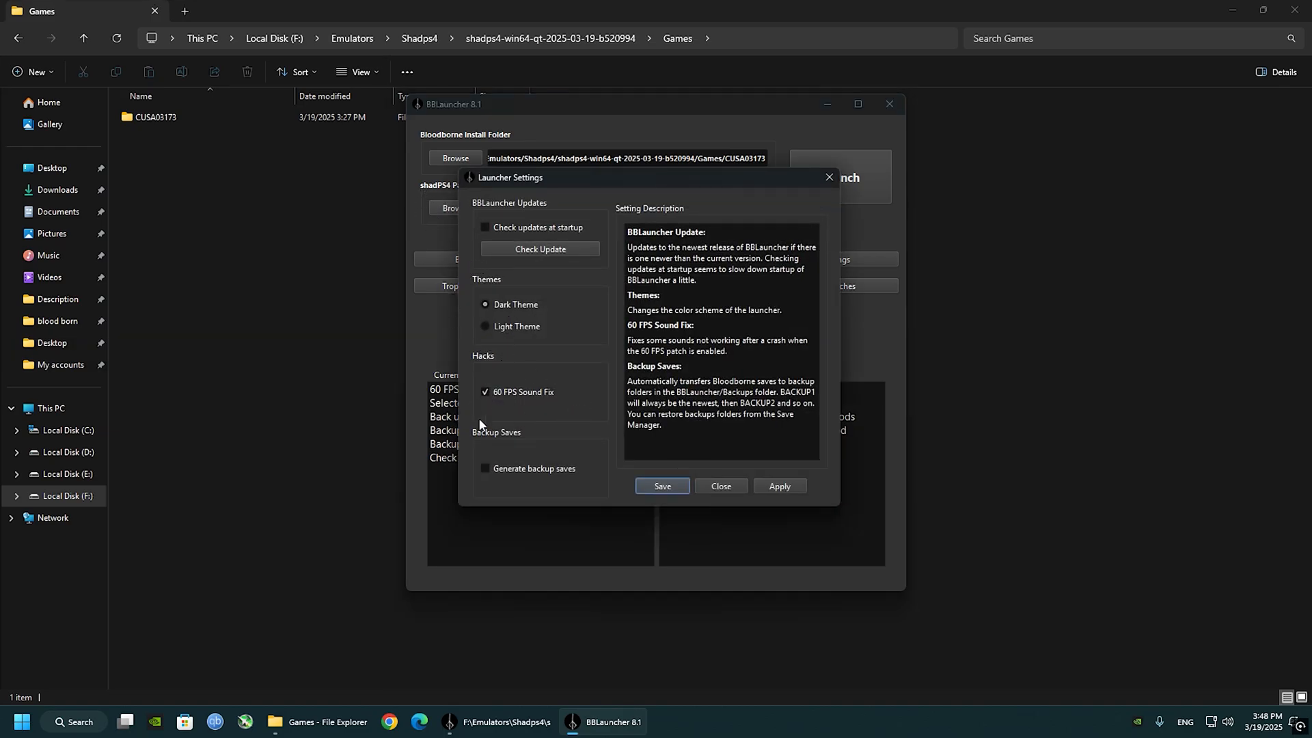
{"action": "left_click", "coordinate": [661, 486]}
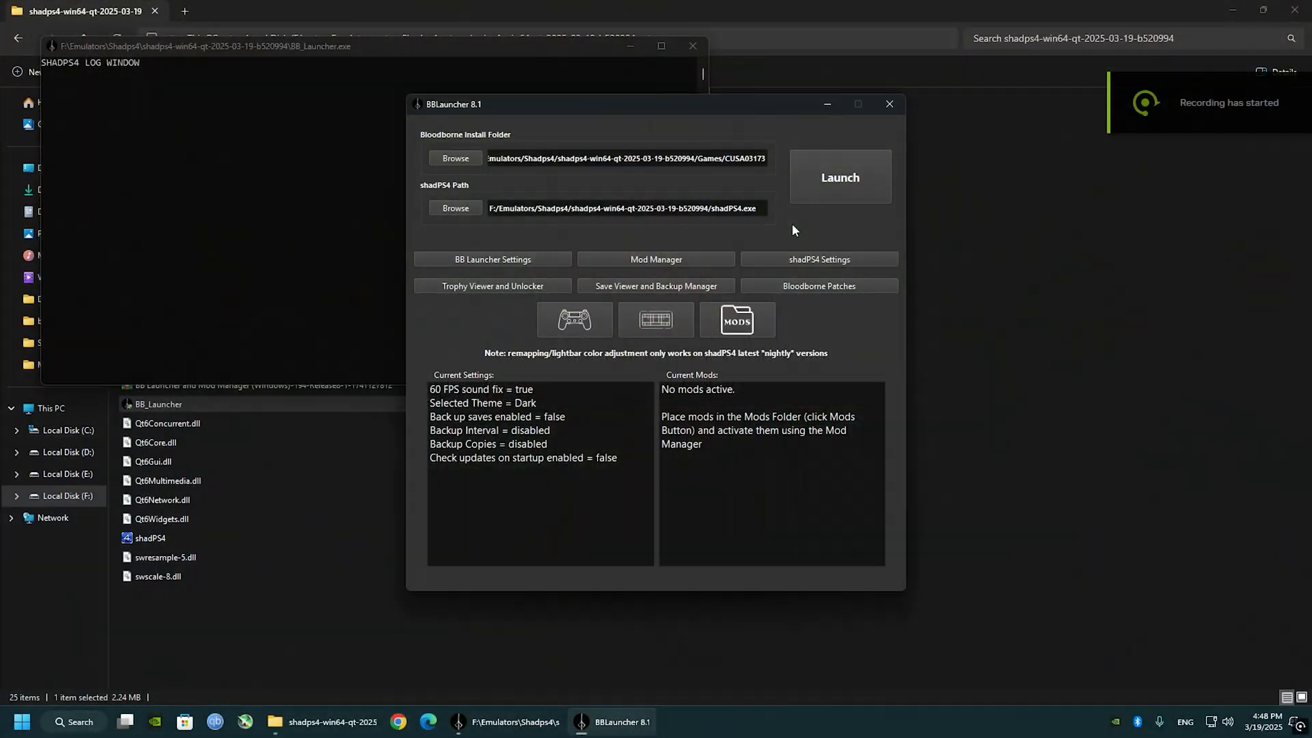
Launch Bloodborne through shadPS4 and start a New Game.
{"action": "left_click", "coordinate": [839, 177]}
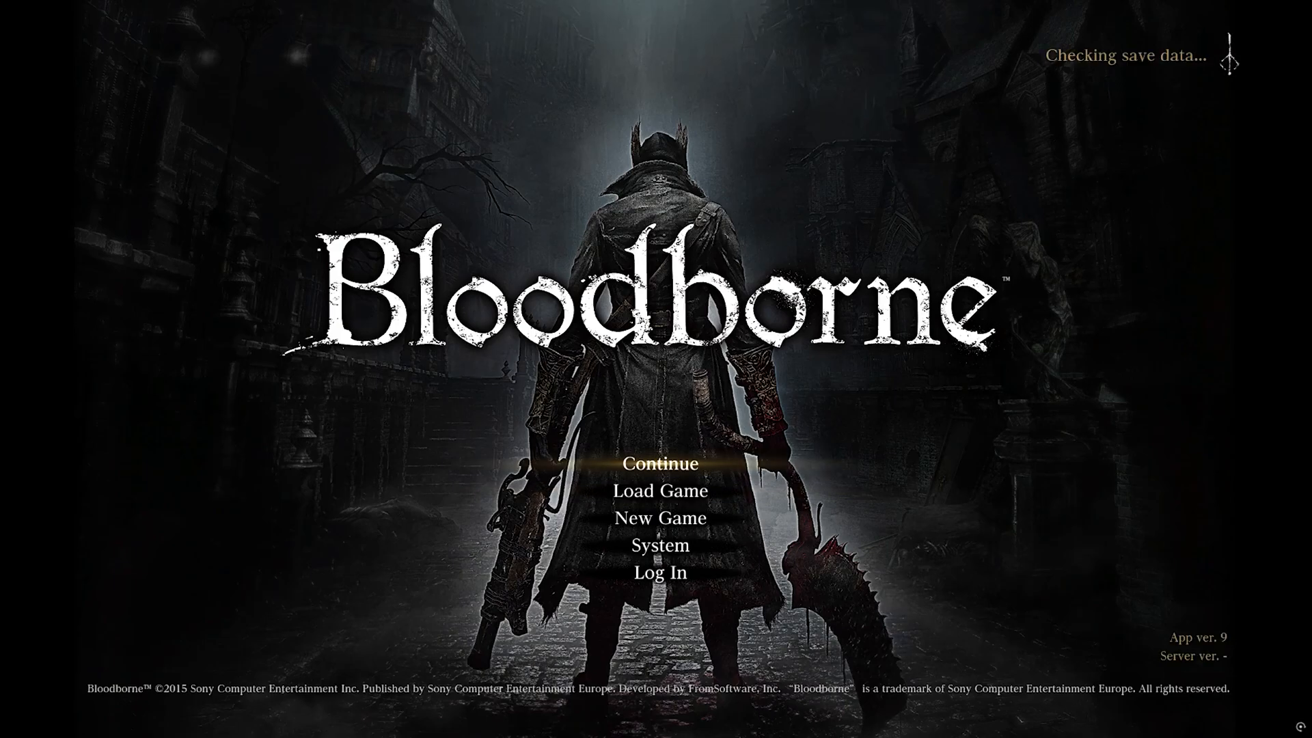
{"action": "left_click", "coordinate": [660, 516]}
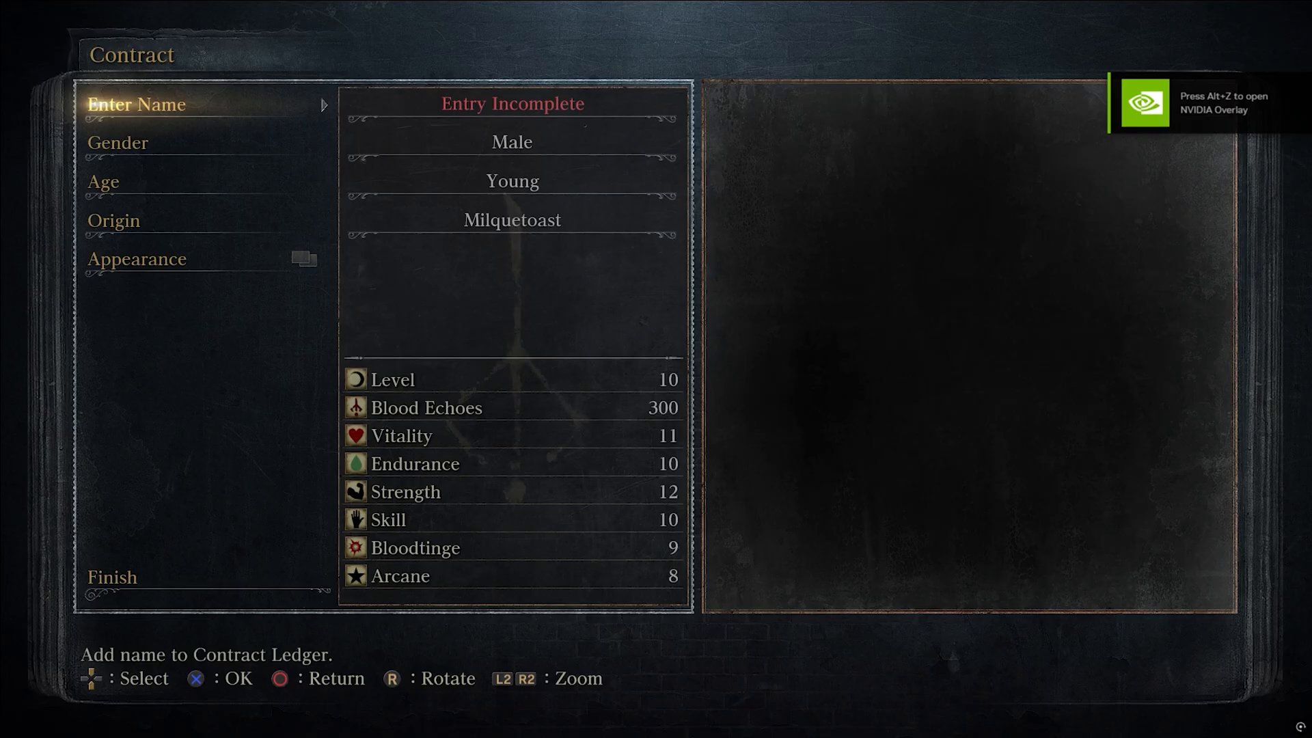
Name the new character 'Potato' and finish the Contract.
{"action": "left_click", "coordinate": [137, 104]}
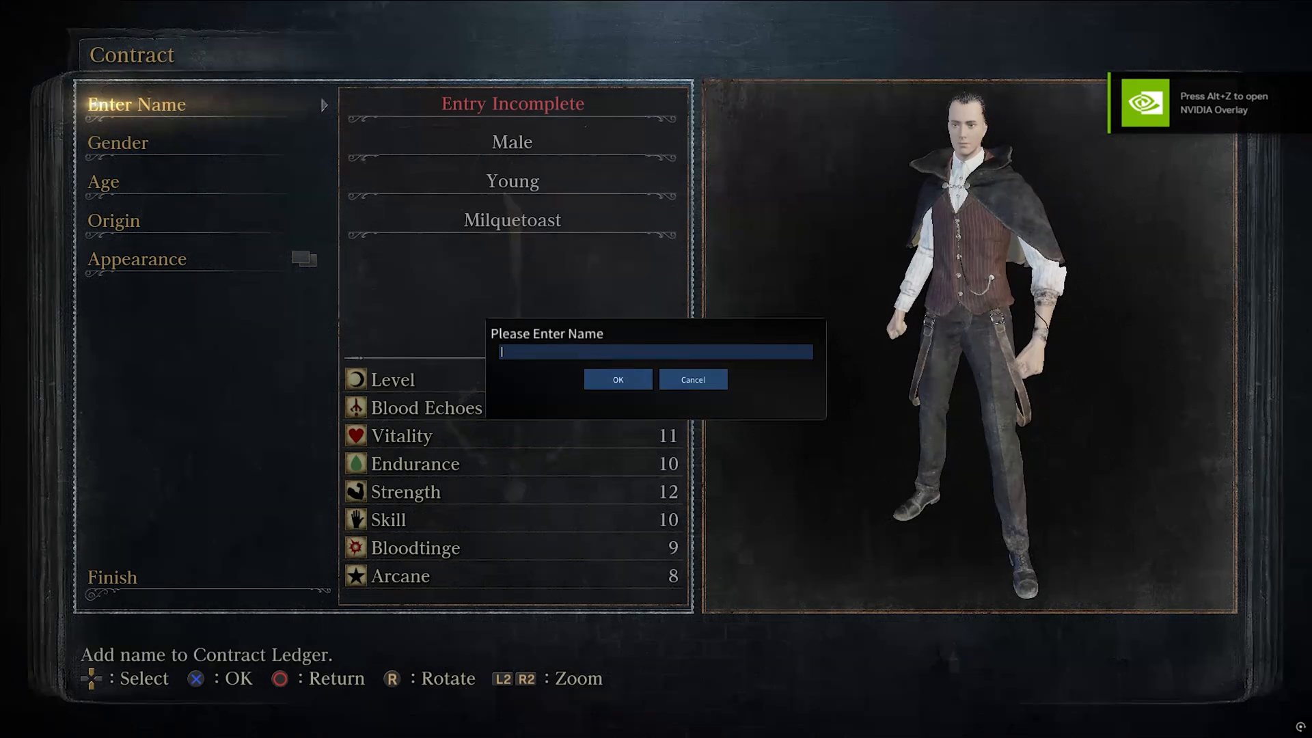
{"action": "type", "text": "Potato"}
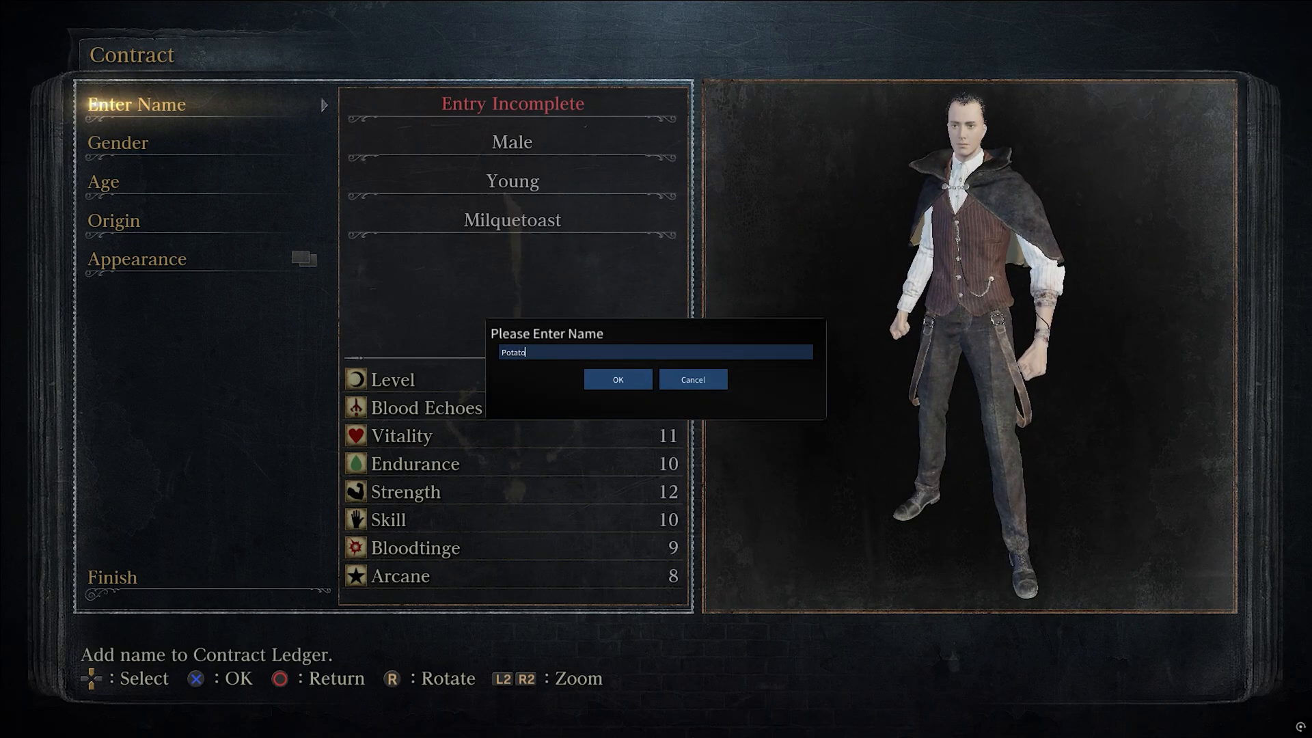
{"action": "left_click", "coordinate": [616, 378]}
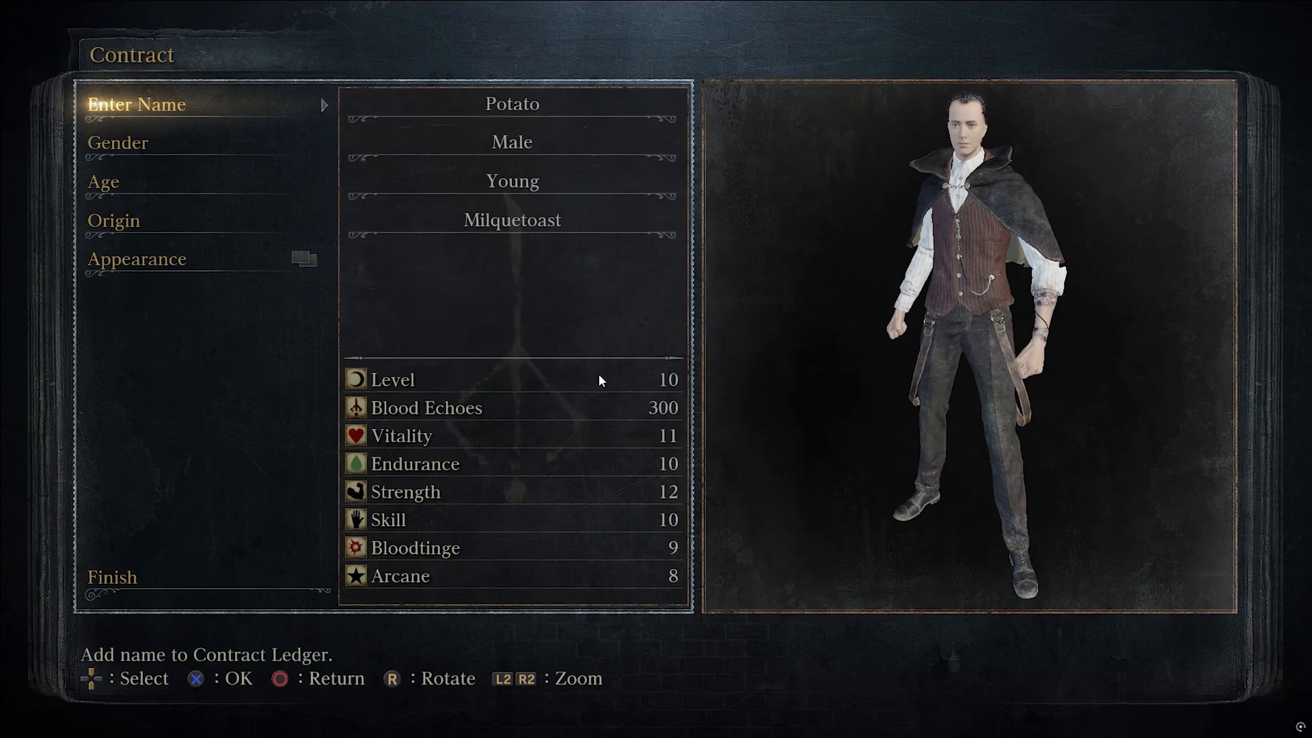
{"action": "left_click", "coordinate": [110, 577]}
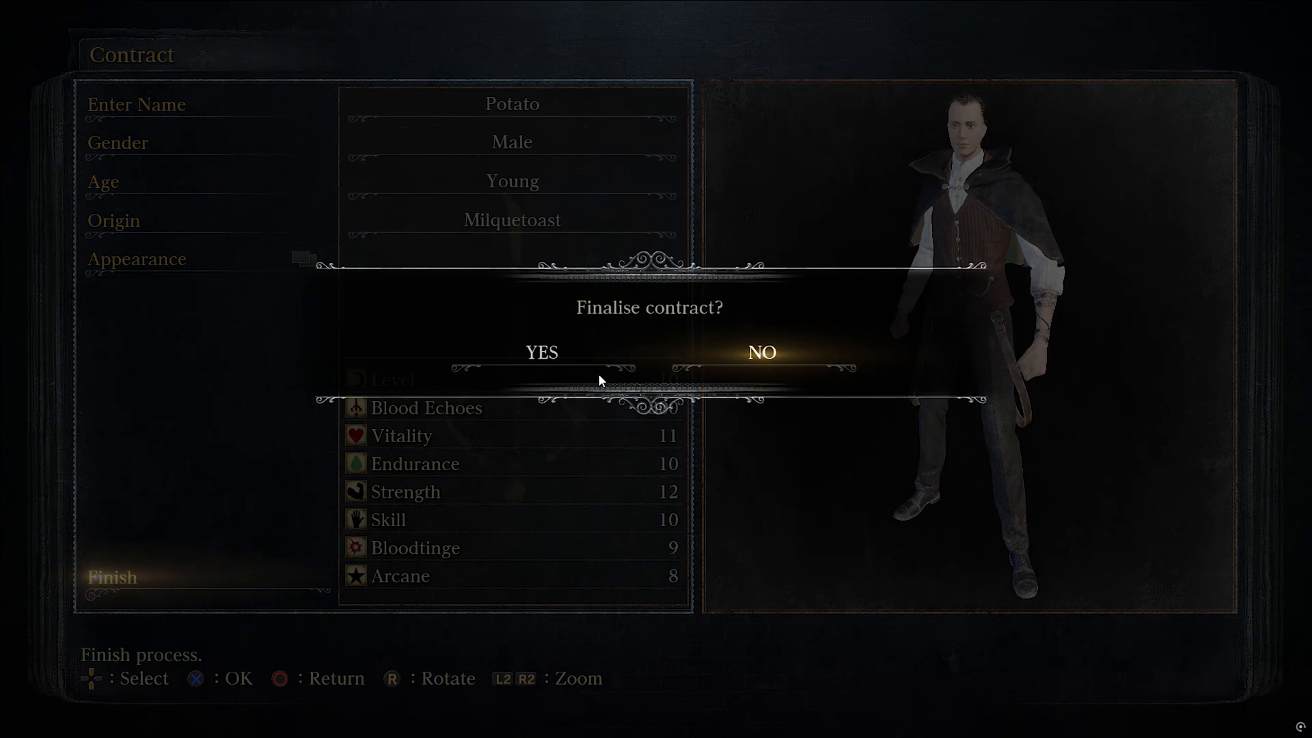